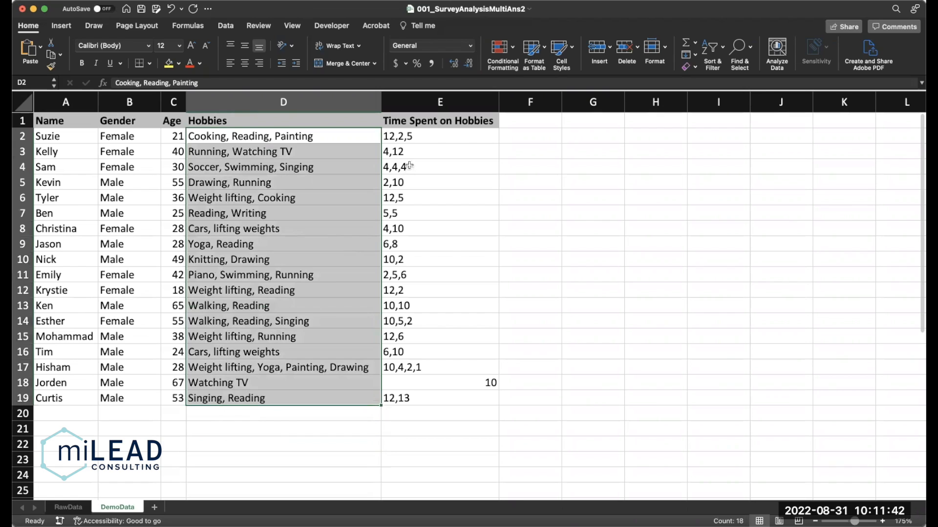
Step: Insert three entire columns at E6:G6, ahead of Time Spent on Hobbies
click(439, 135)
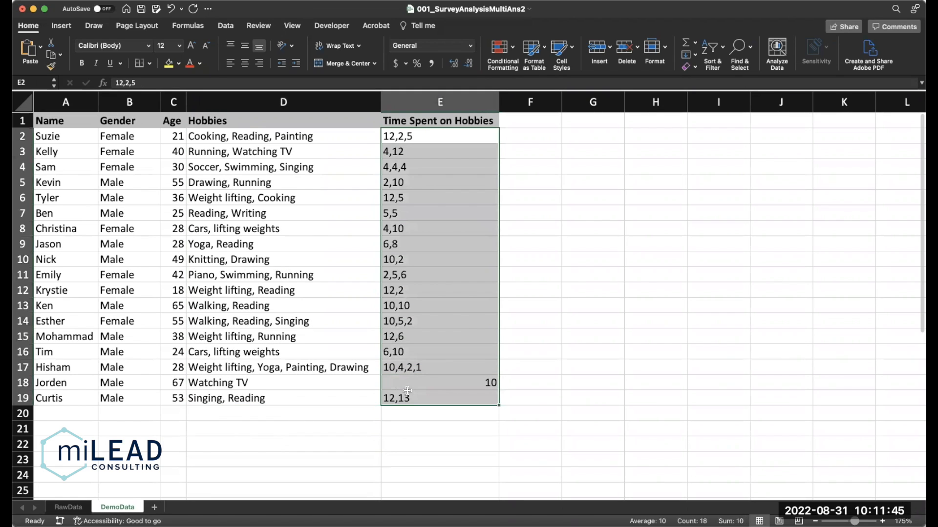
mouse_move(383, 290)
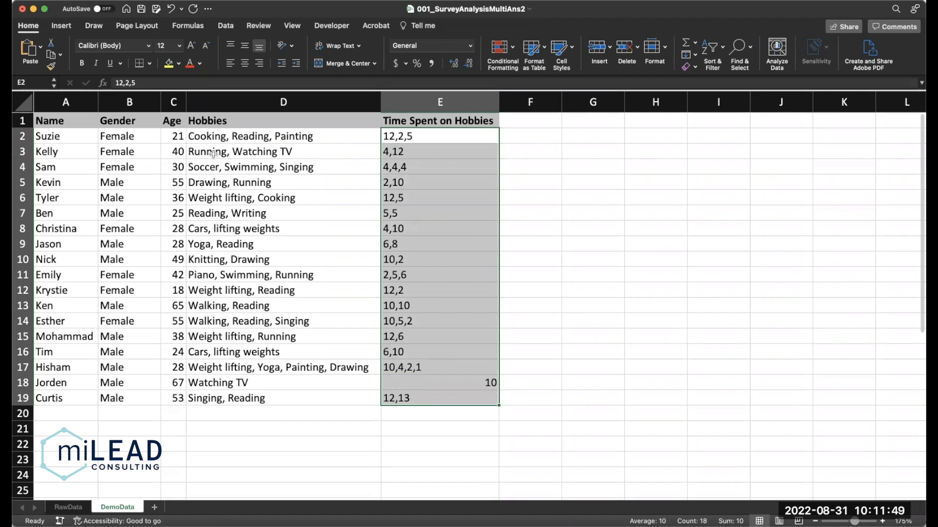
click(283, 474)
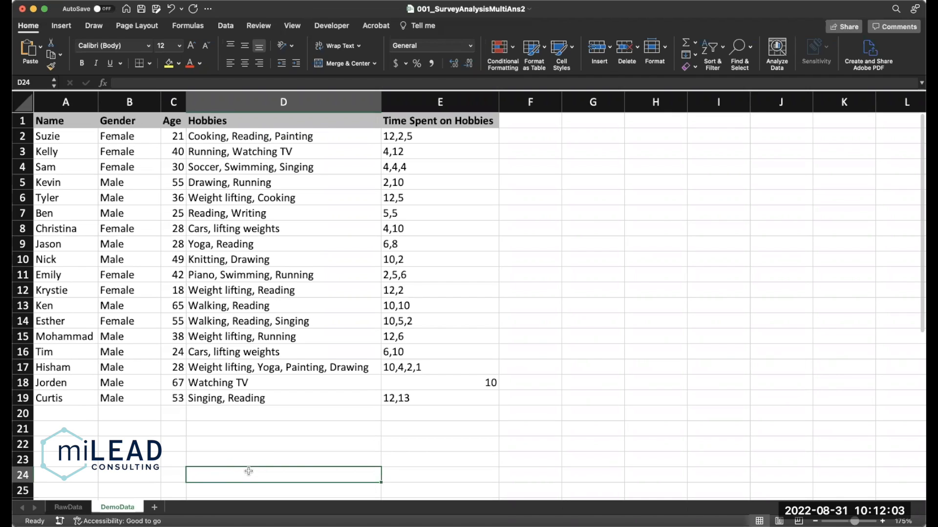
mouse_move(233, 205)
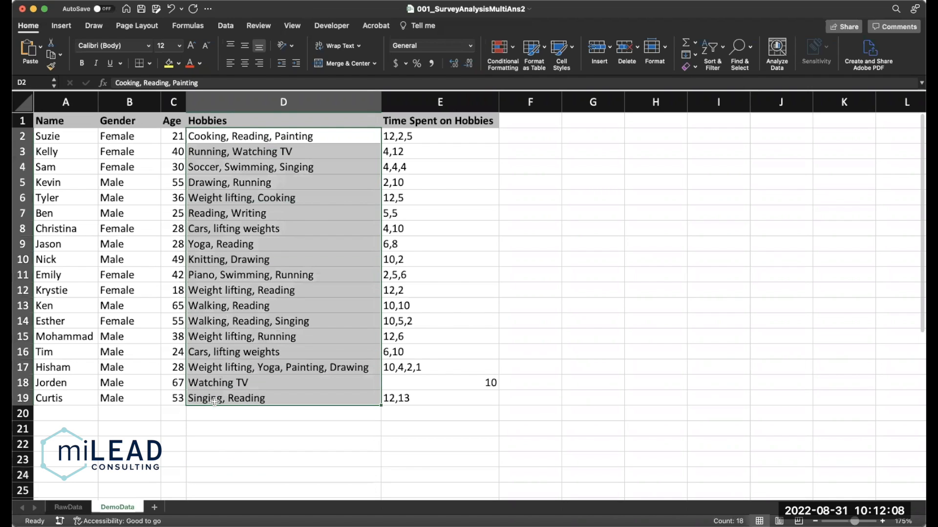
mouse_move(543, 272)
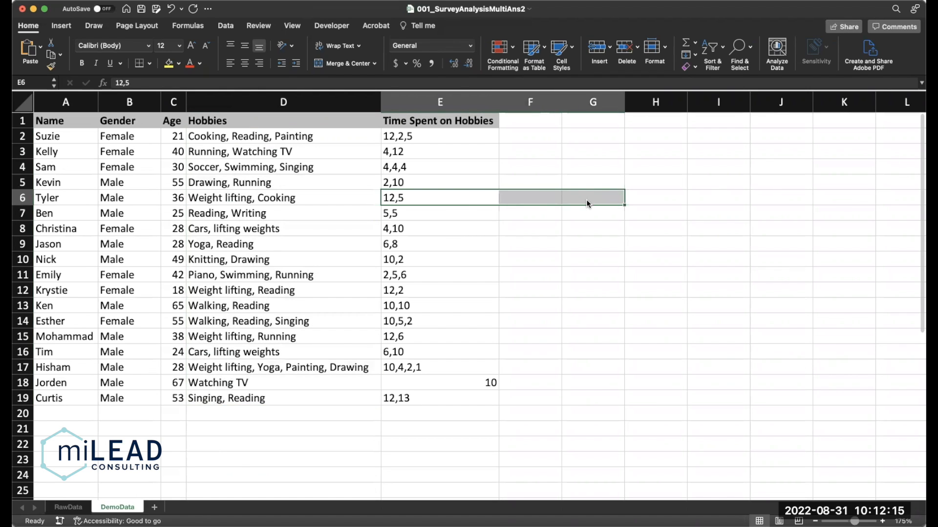
right_click(586, 202)
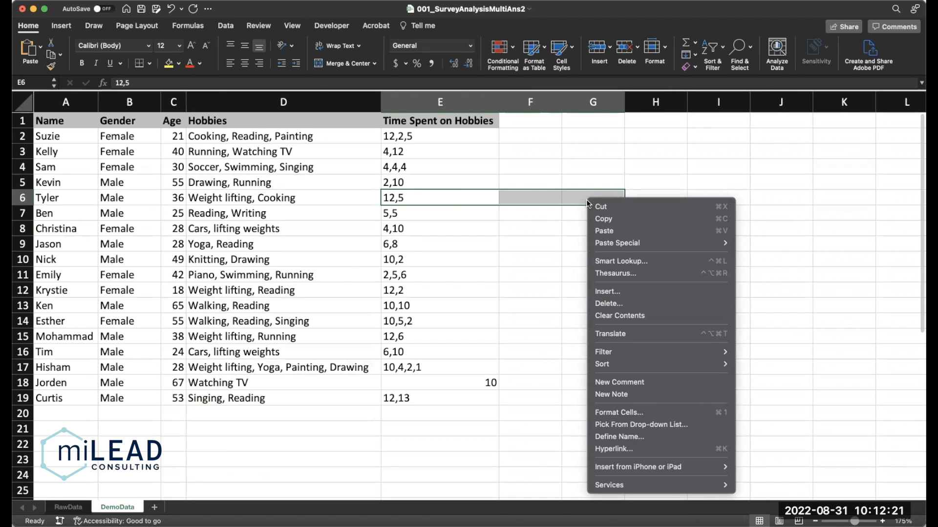
mouse_move(619, 315)
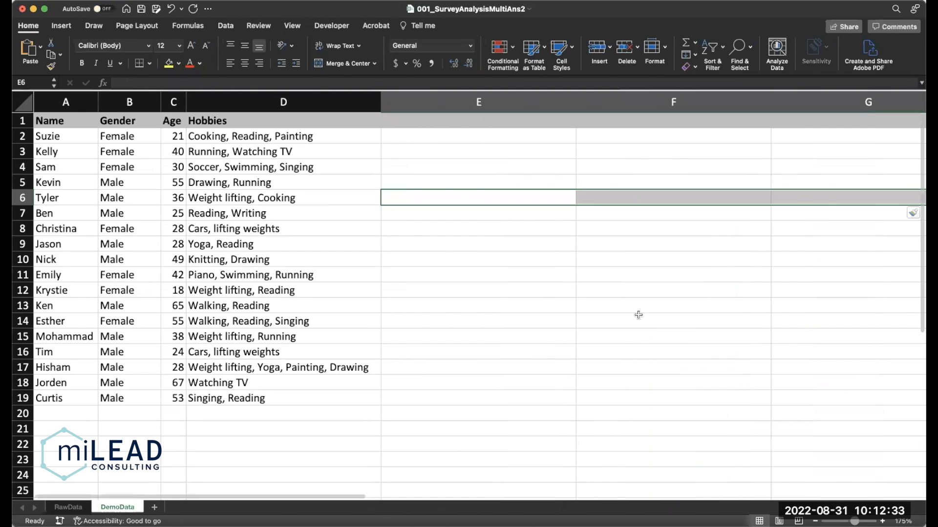
Step: Count hobbies with =LEN(D2)-LEN(SUBSTITUTE(D2,",",""))+1 and take =MAX(E2:E19), giving four
click(282, 368)
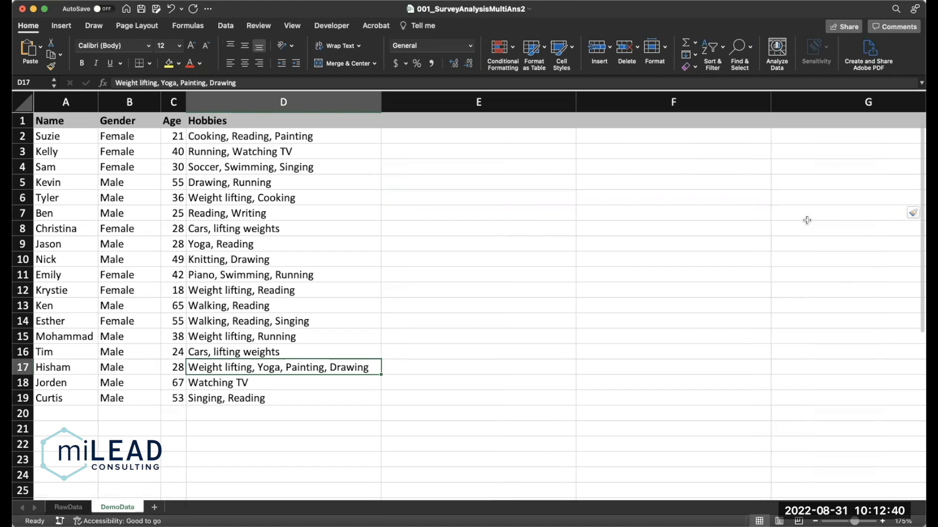
click(477, 136)
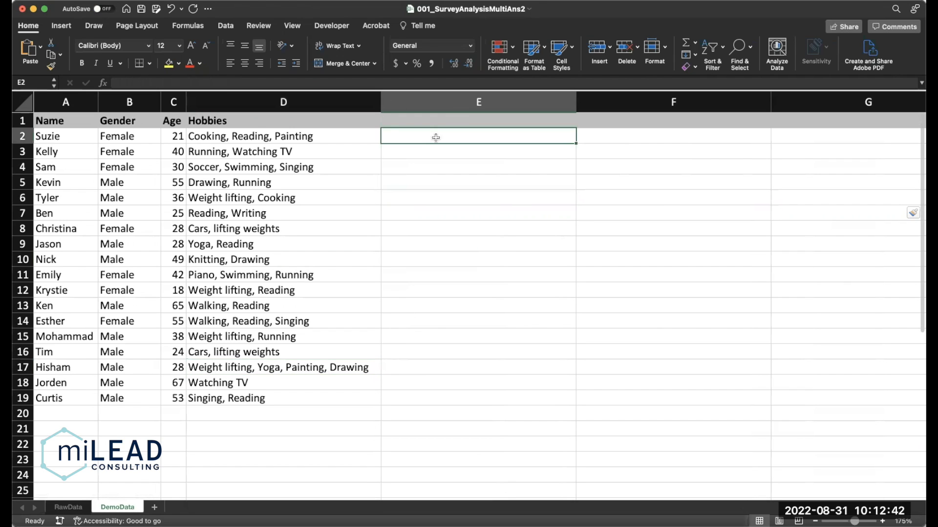
text(=len()
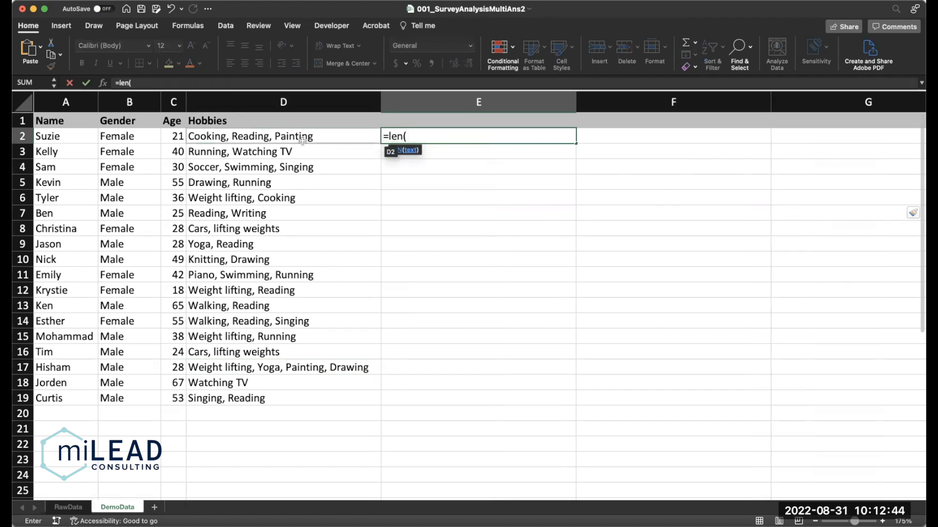
click(283, 136)
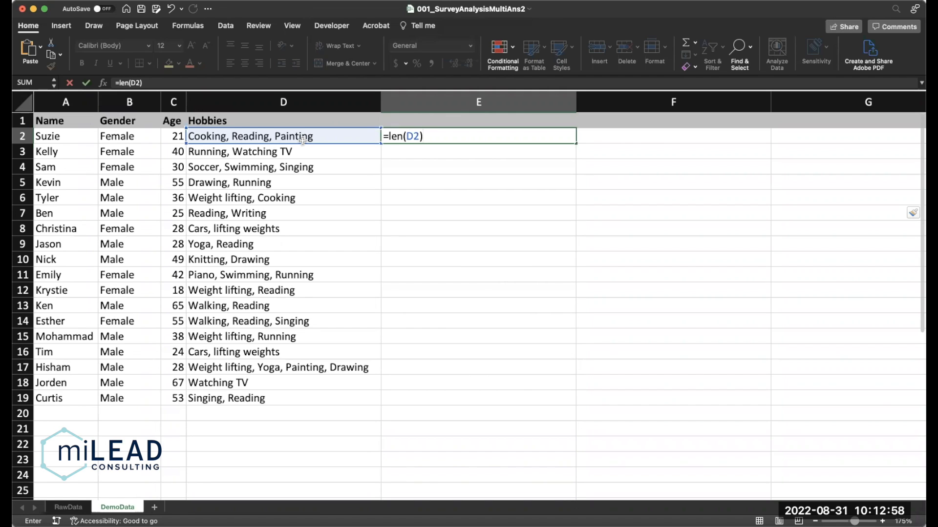
text(-len()
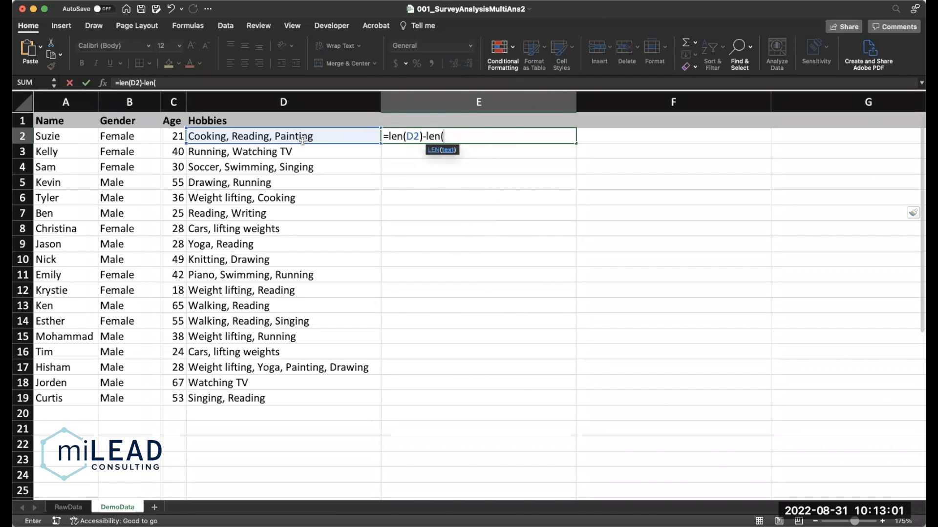
text(su)
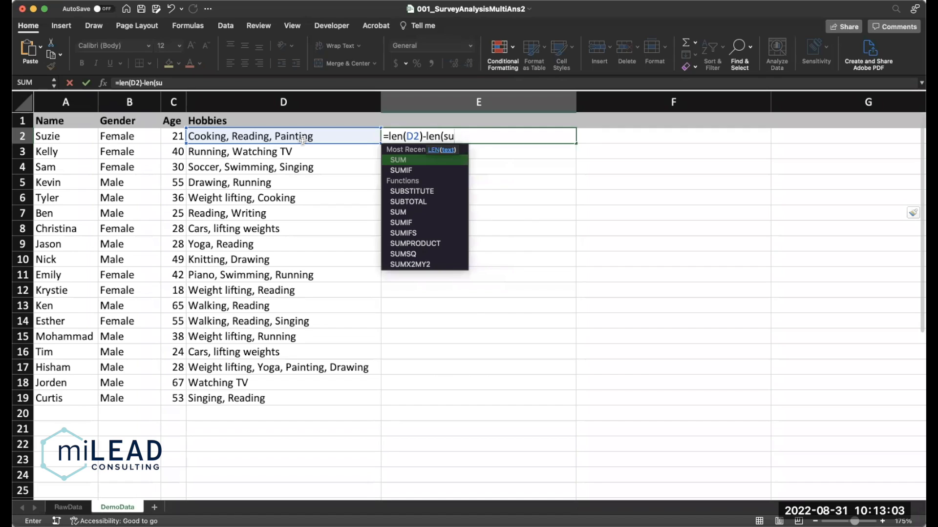
text(b)
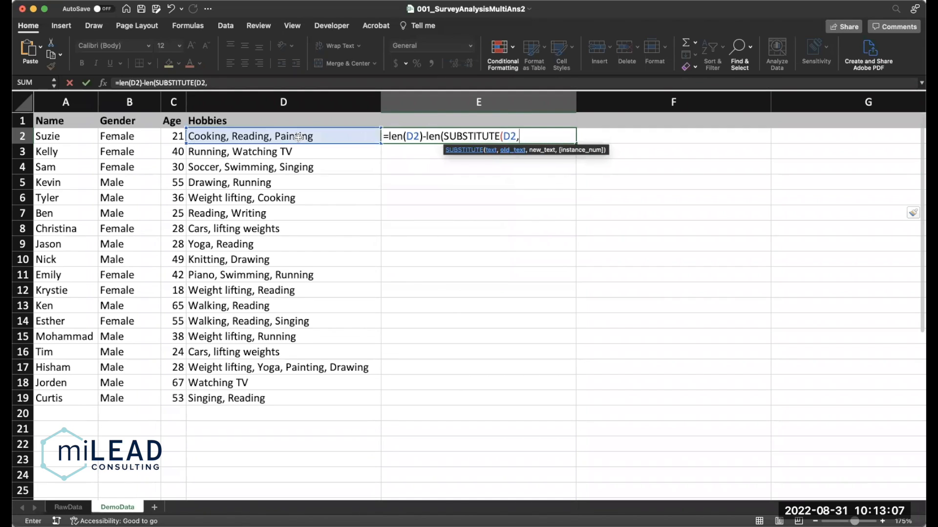
text(",","")))
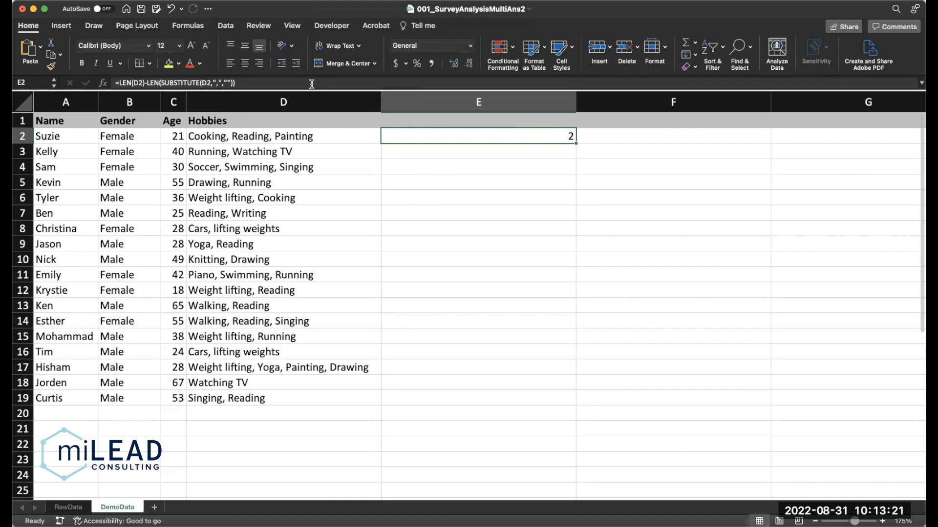
text(+1)
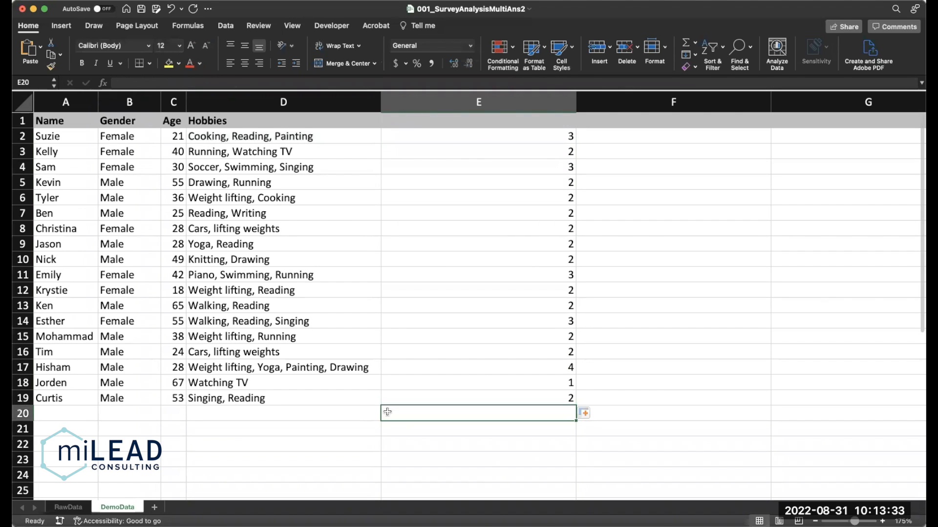
text(=max()
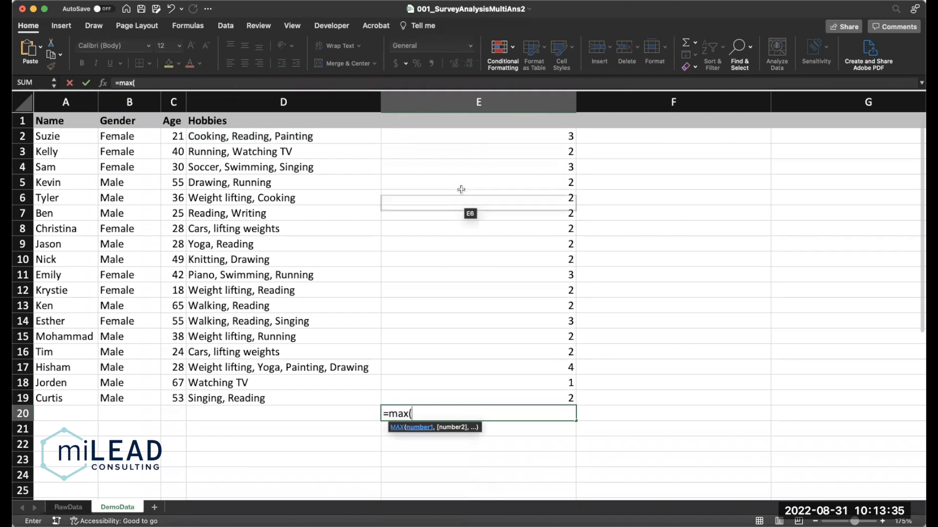
drag(478, 136, 478, 398)
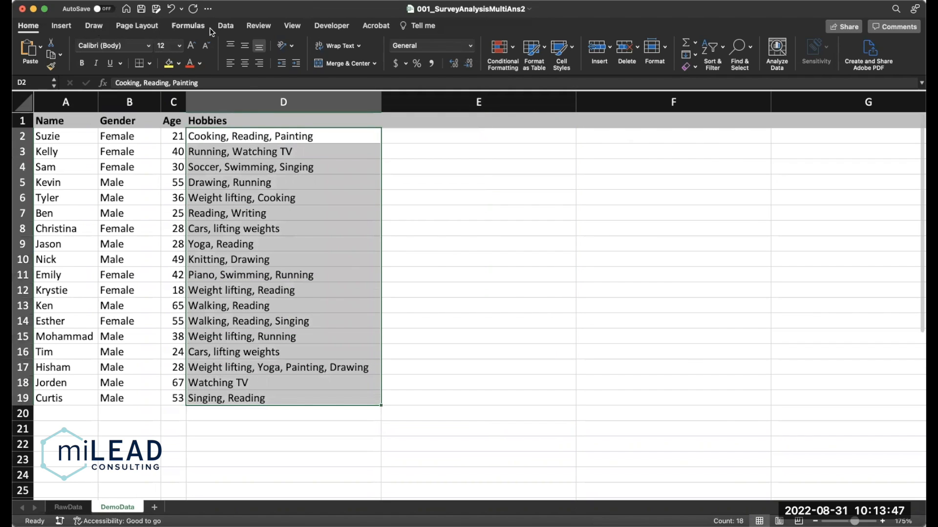
Step: Split the hobbies column into separate cells with Text to Columns, comma-delimited
click(476, 51)
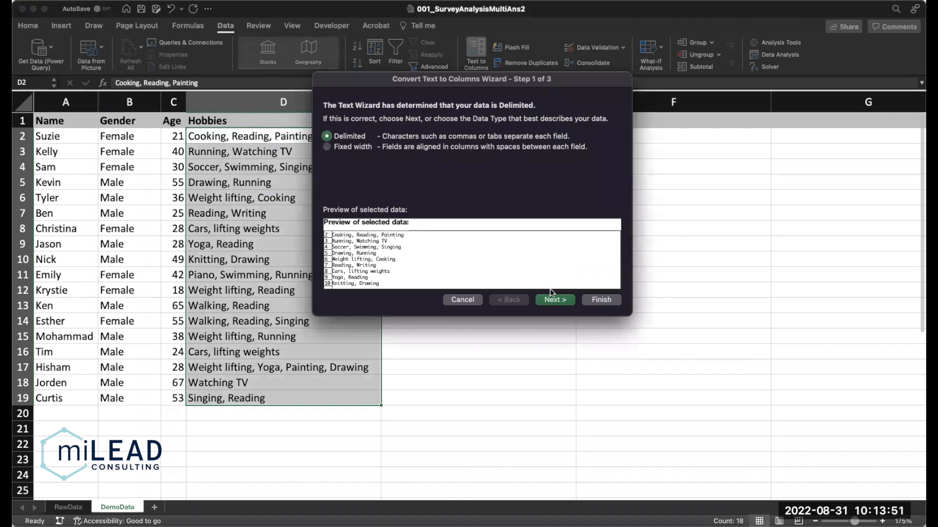
click(553, 300)
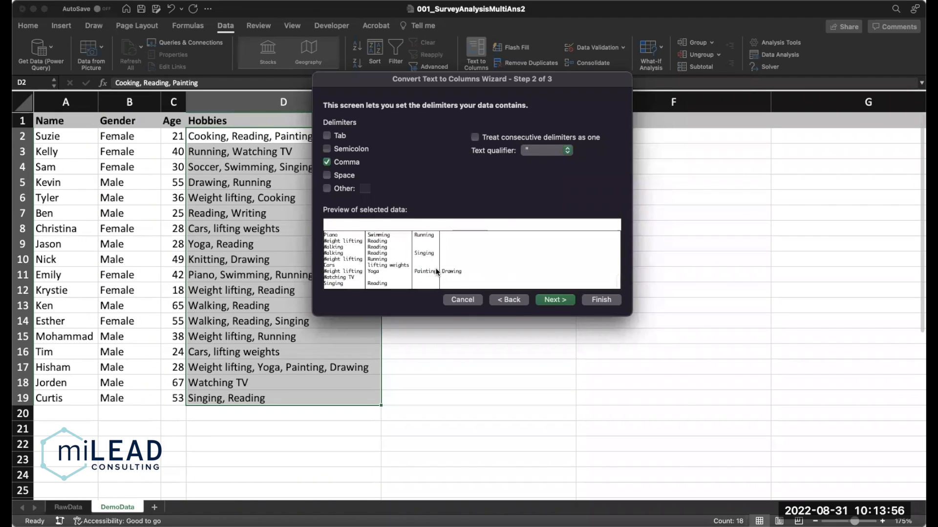
click(553, 299)
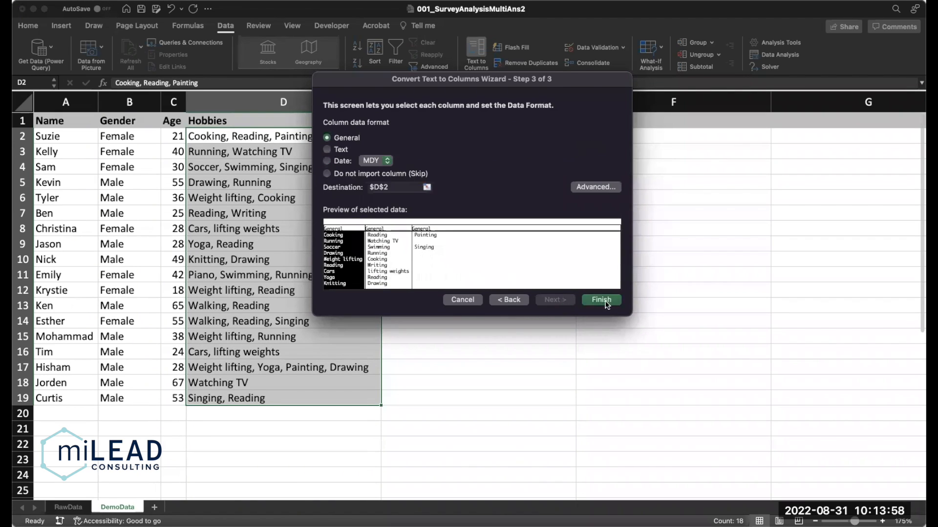
click(601, 299)
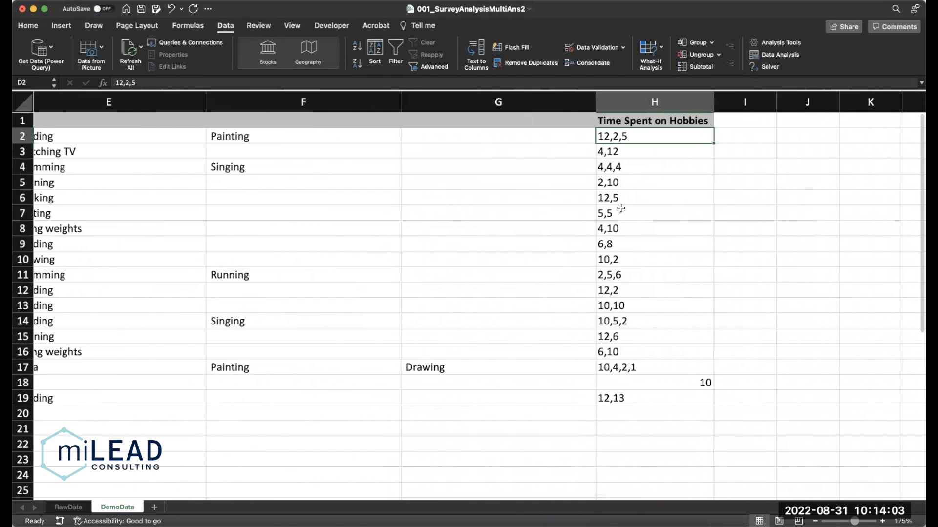
Step: Split the Time Spent on Hobbies values into separate cells on commas
drag(653, 136, 653, 397)
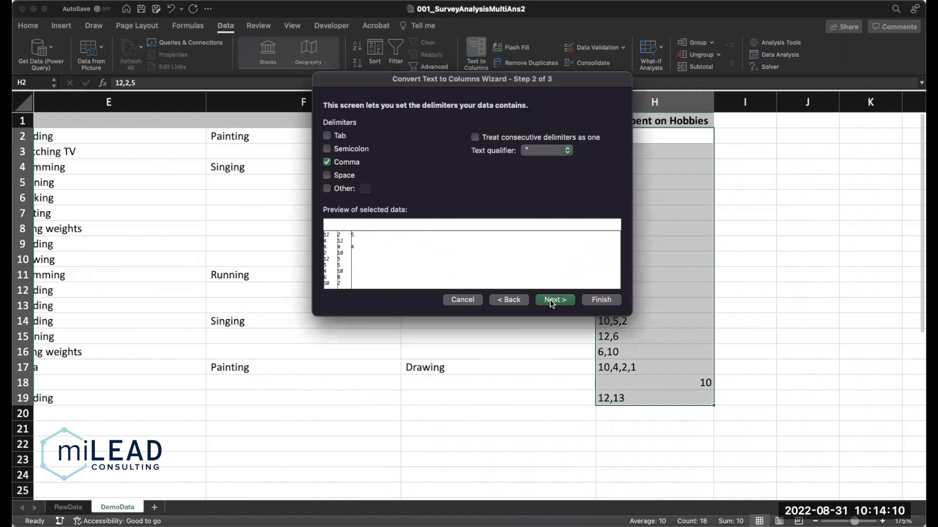
click(553, 300)
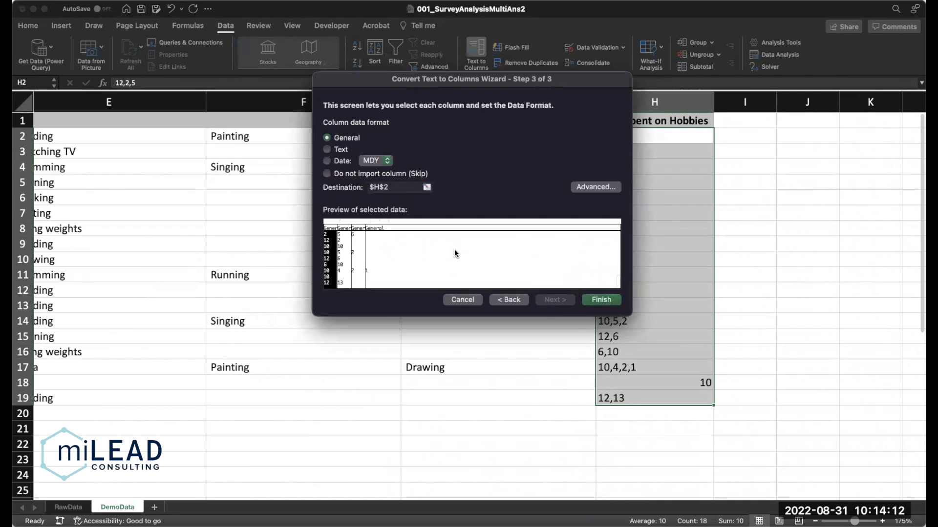
click(601, 300)
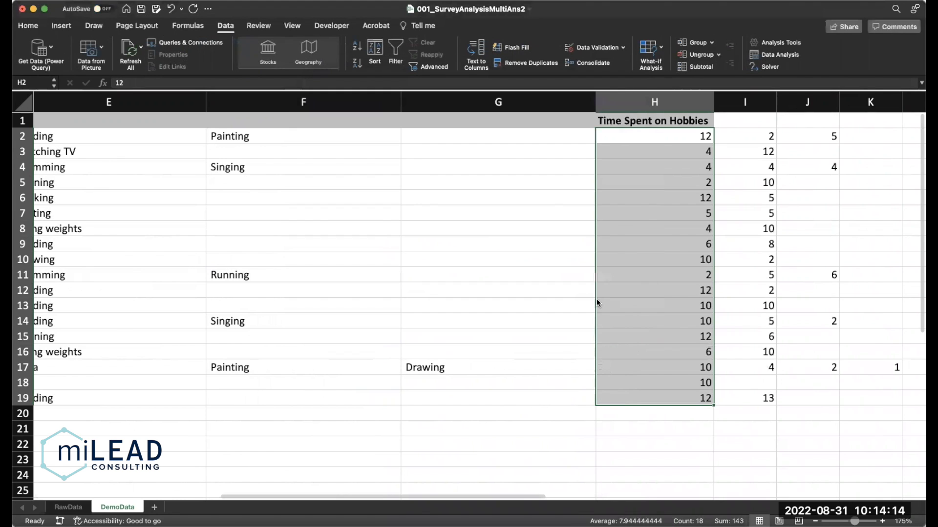
scroll(left, 3)
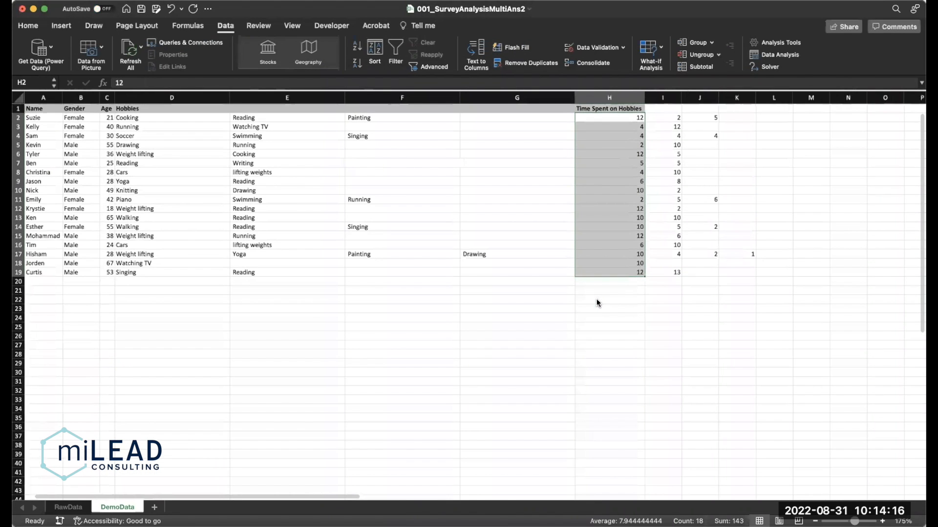
Step: Zoom out and narrow the columns across the whole sheet
click(883, 521)
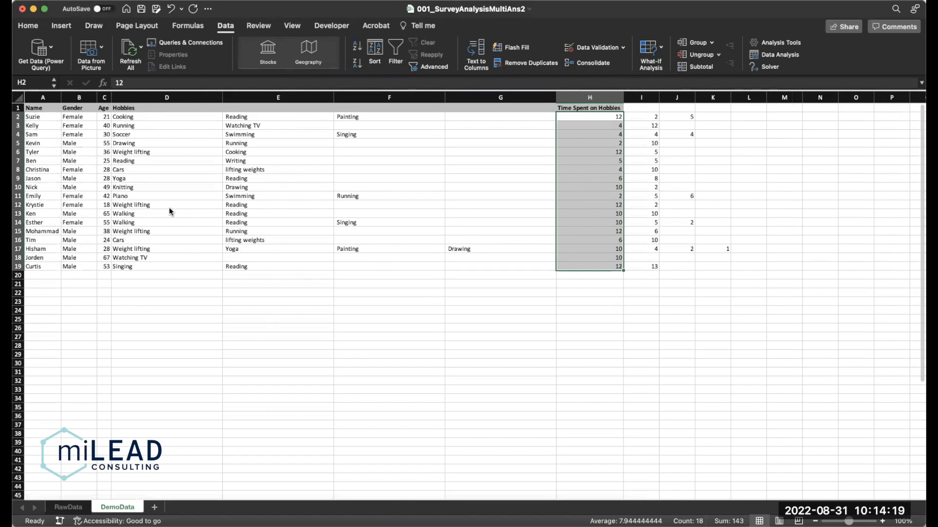
click(20, 97)
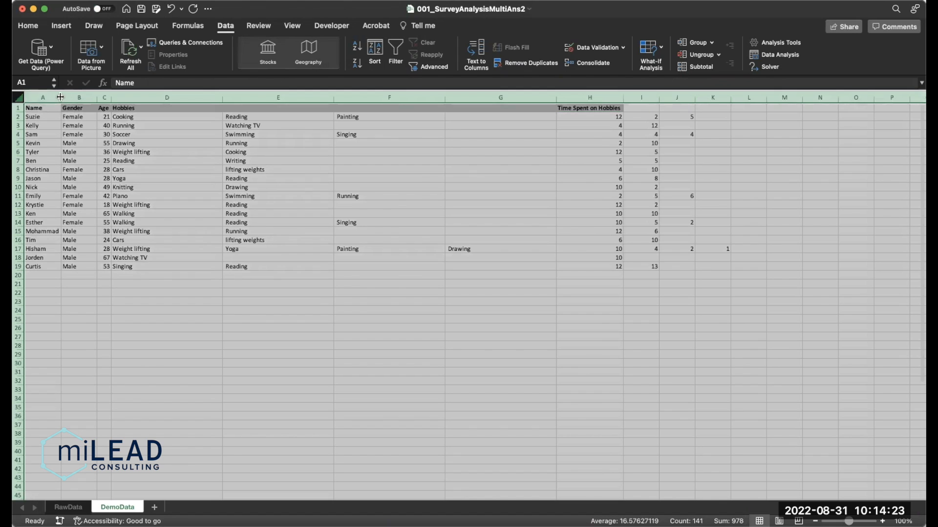
drag(60, 97, 60, 97)
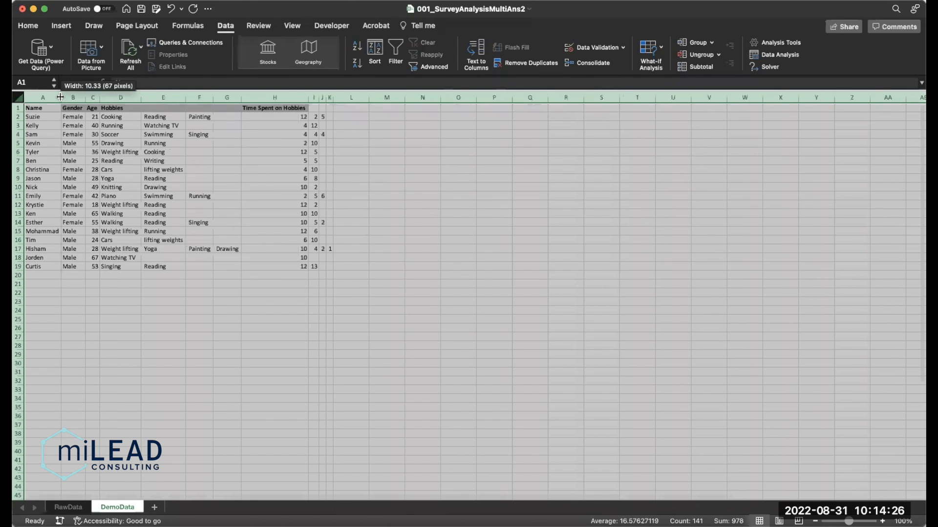
click(387, 170)
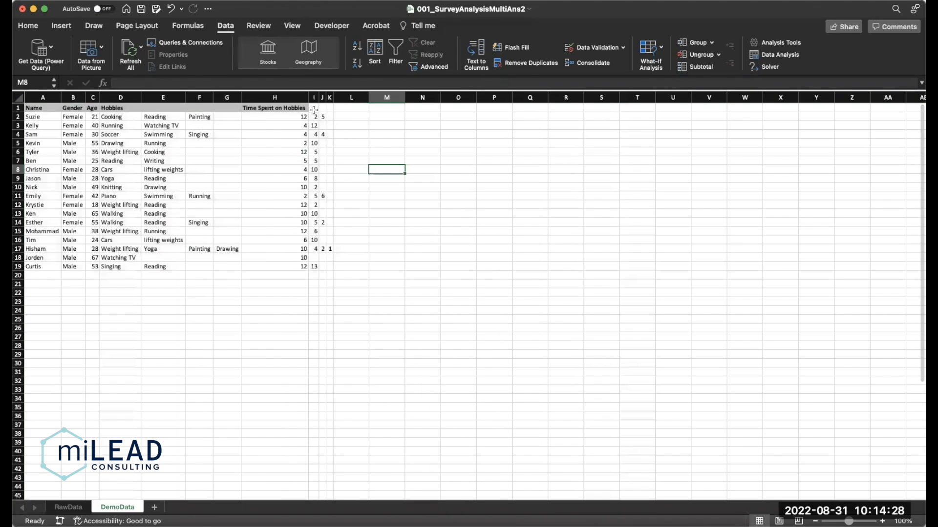
click(275, 108)
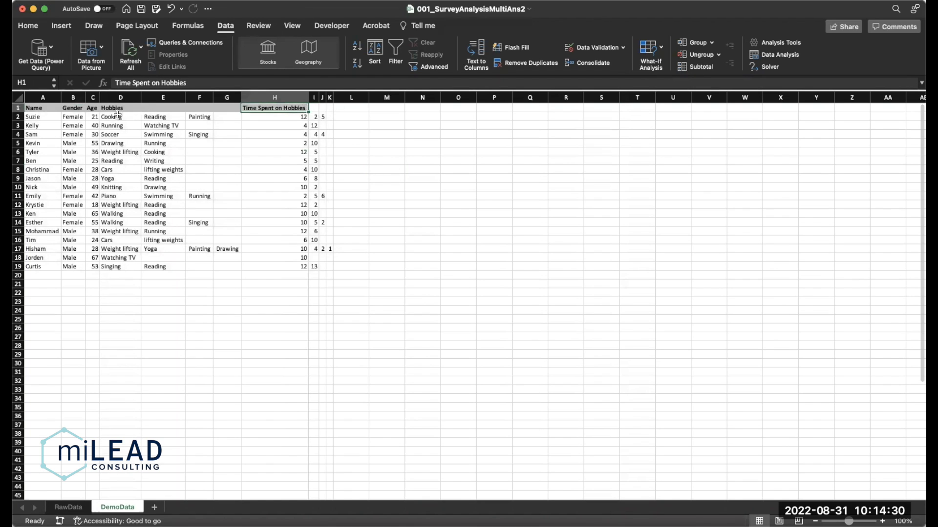
click(199, 108)
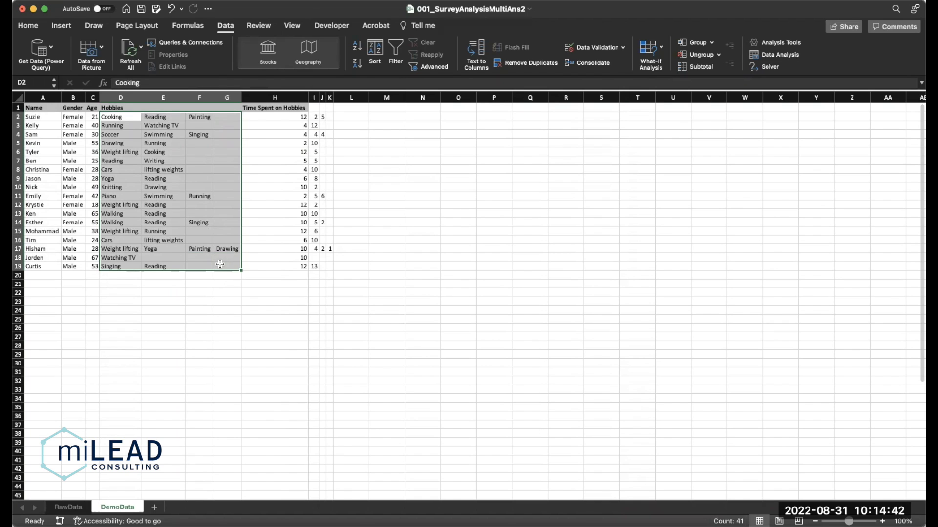
Step: Copy Name, Gender, Age, Hobbies and Time Spent on Hobbies headings into O1:S1
click(42, 107)
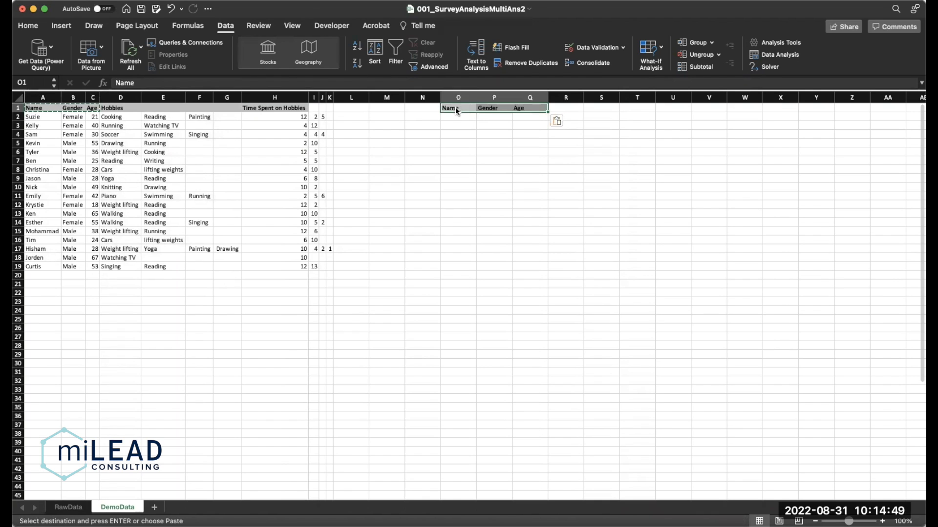
click(120, 107)
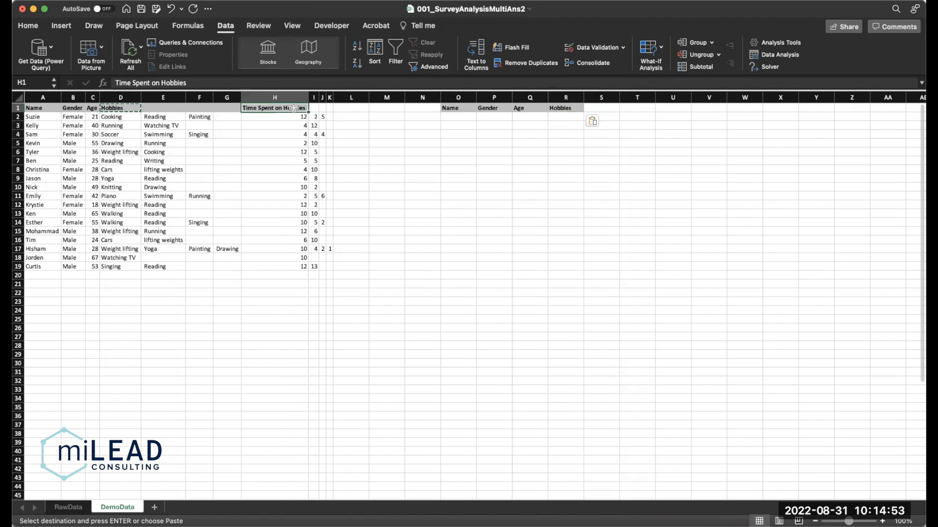
click(600, 108)
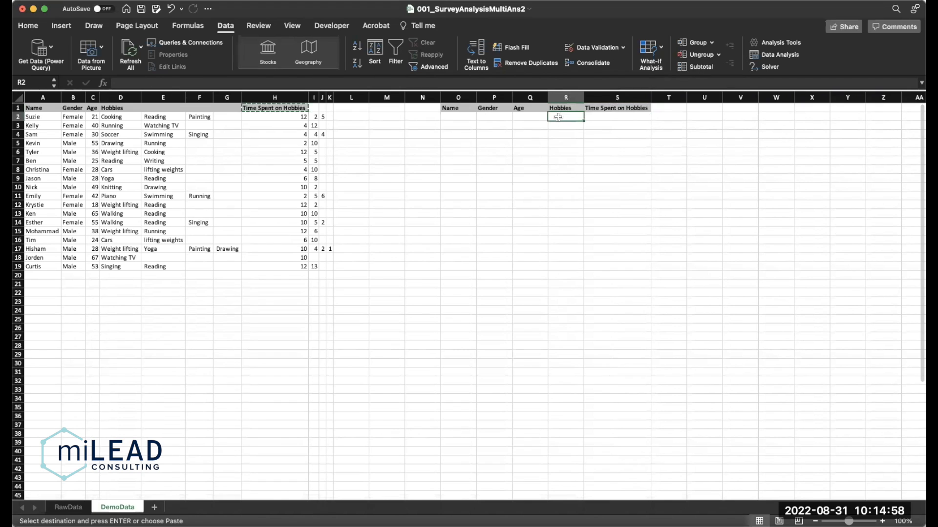
Step: Stack hobbies with =TOCOL(D2:G19) and hours with =TOCOL(H2:K19)
text(=)
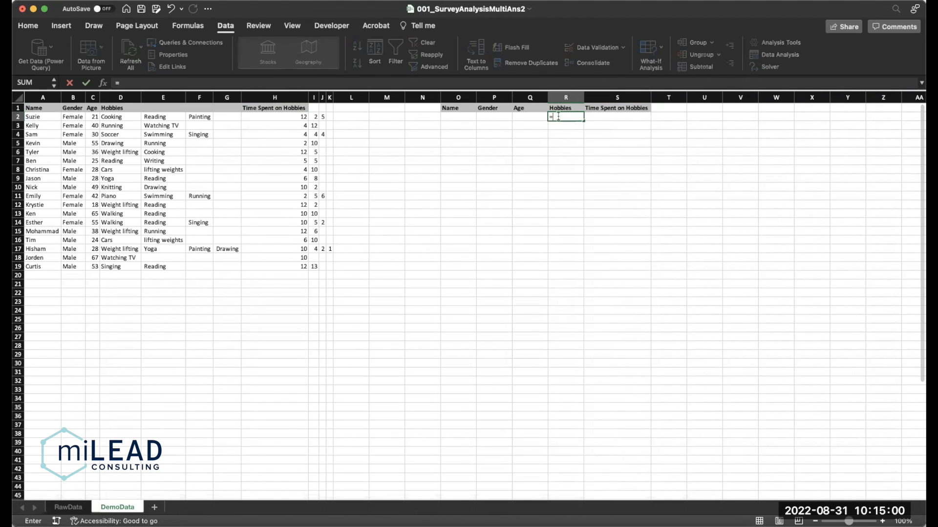
text(=TOCOL()
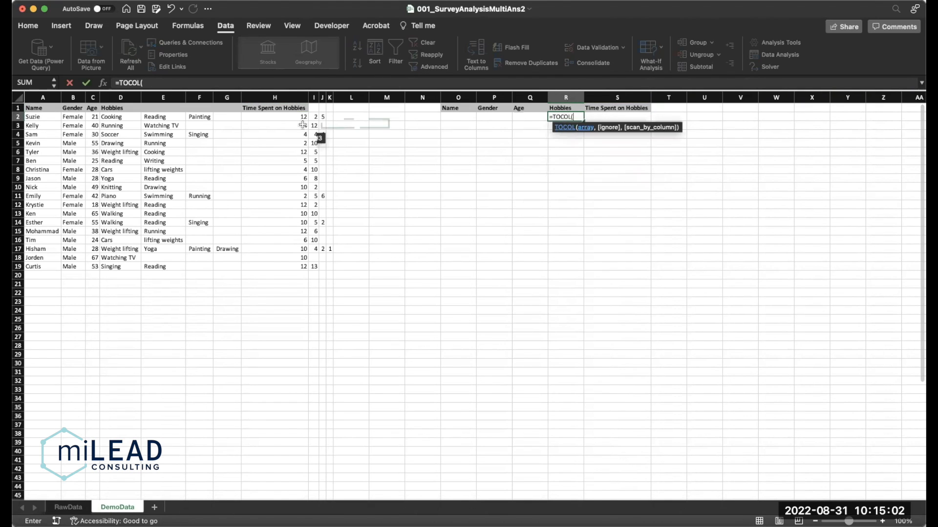
drag(120, 117, 226, 267)
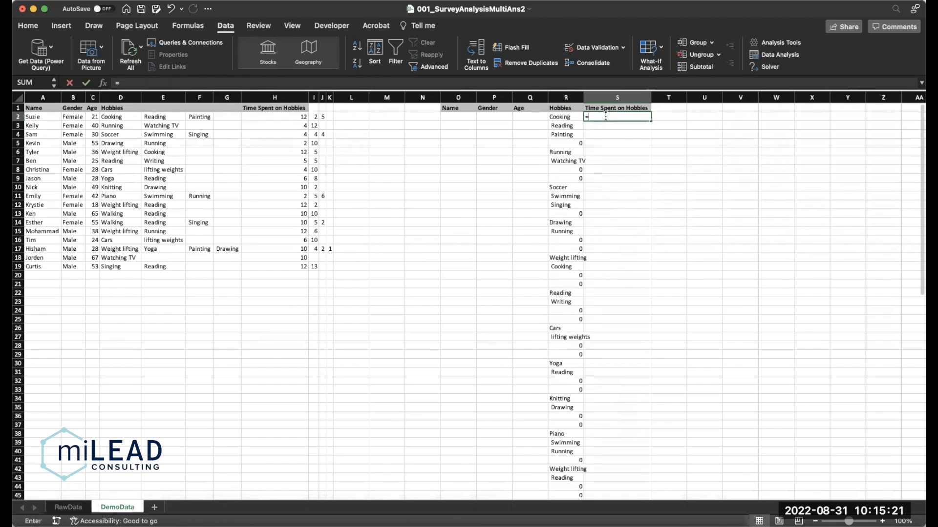
text(=TOCOL()
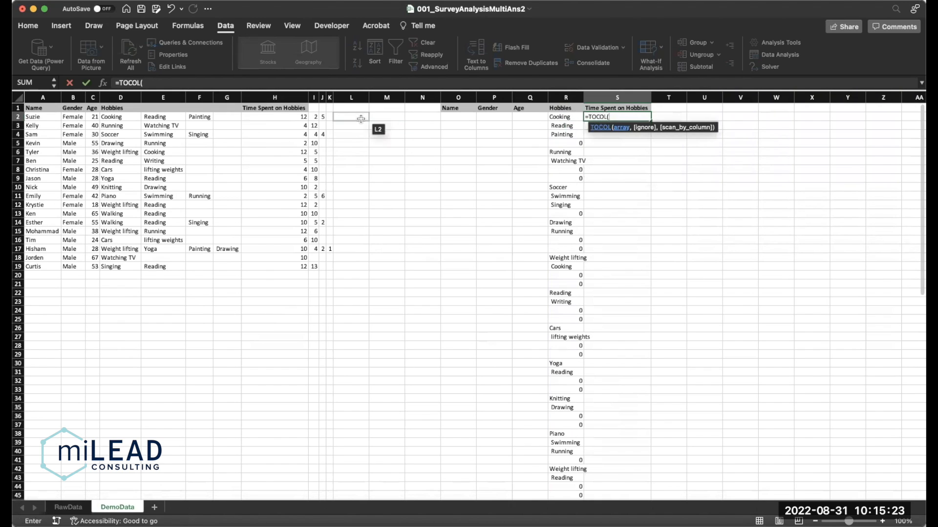
drag(246, 116, 328, 266)
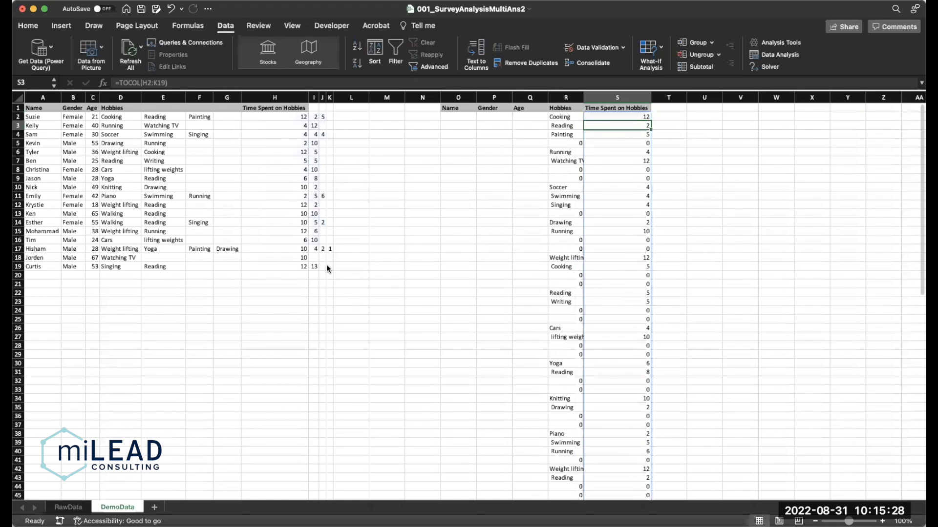
click(565, 117)
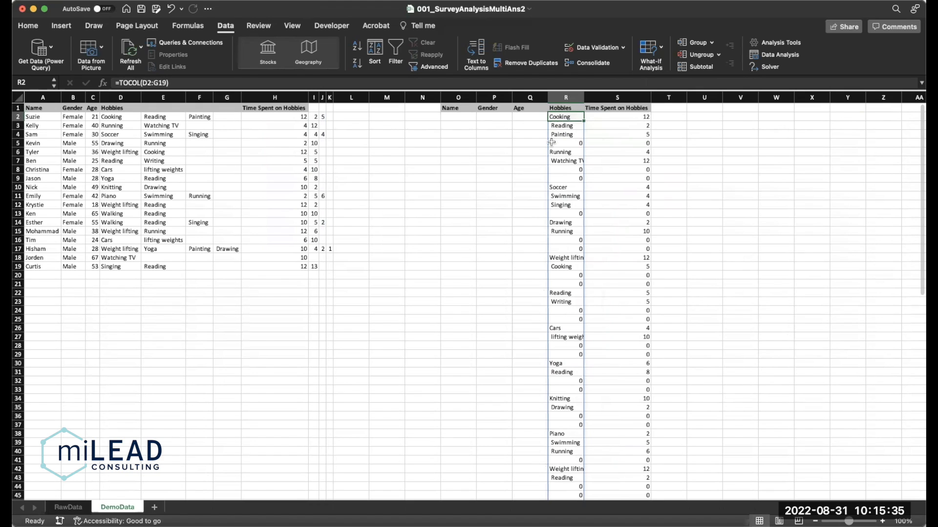
mouse_move(560, 282)
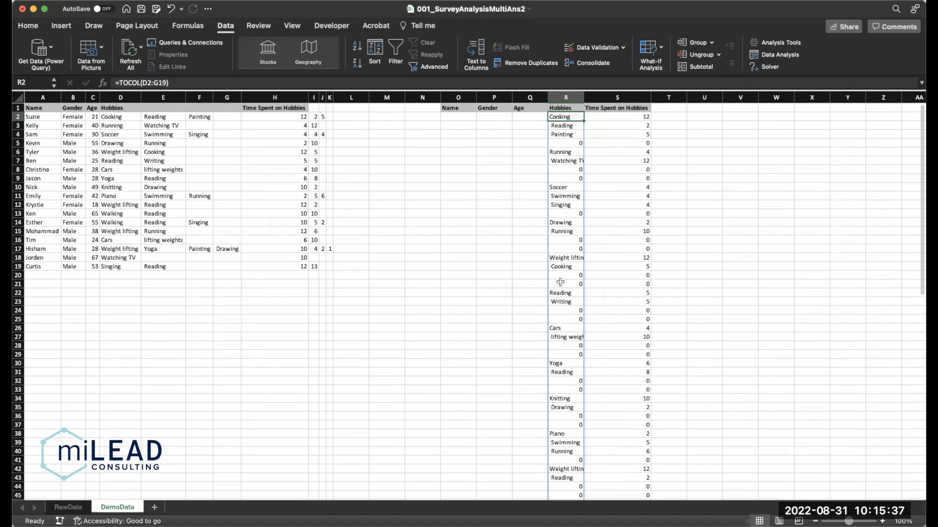
mouse_move(559, 372)
text(P)
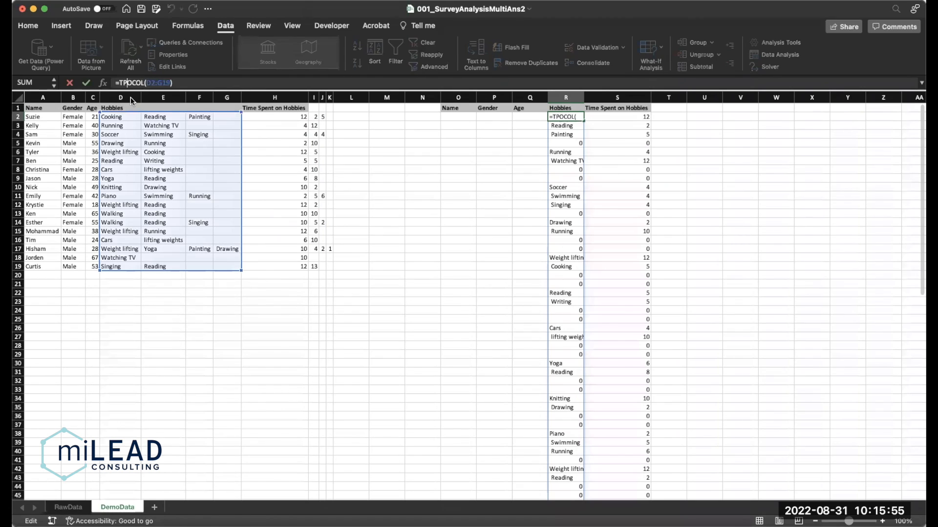
Step: Wrap the hobbies formula in PROPER to capitalise the stacked names
key(backspace)
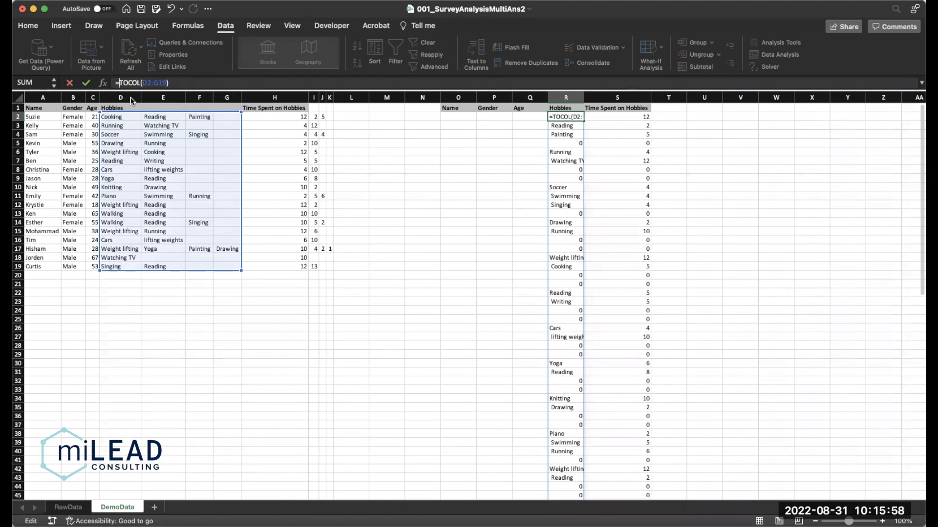
text(PROPER()
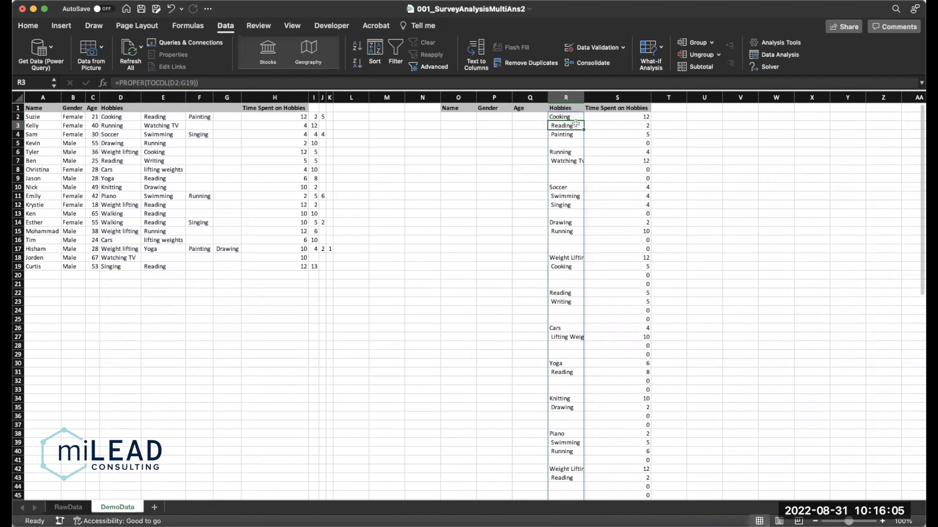
click(565, 160)
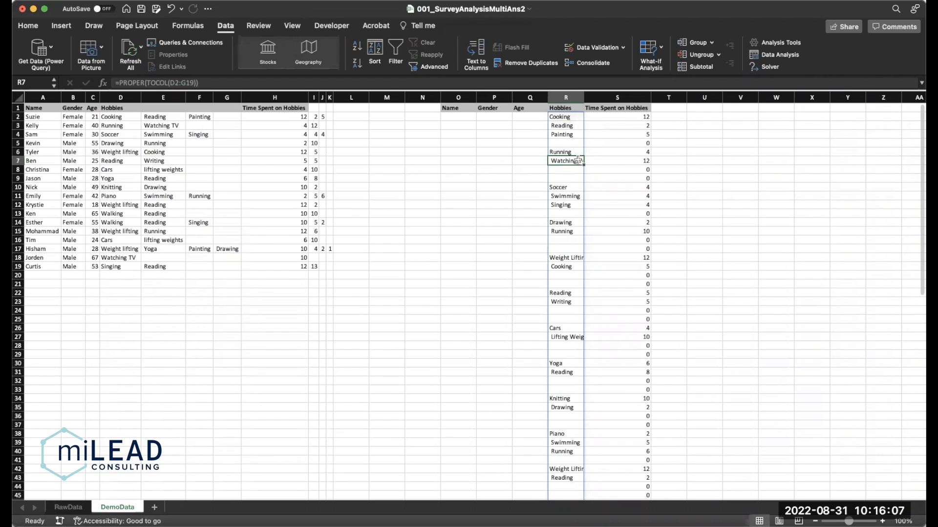
click(565, 178)
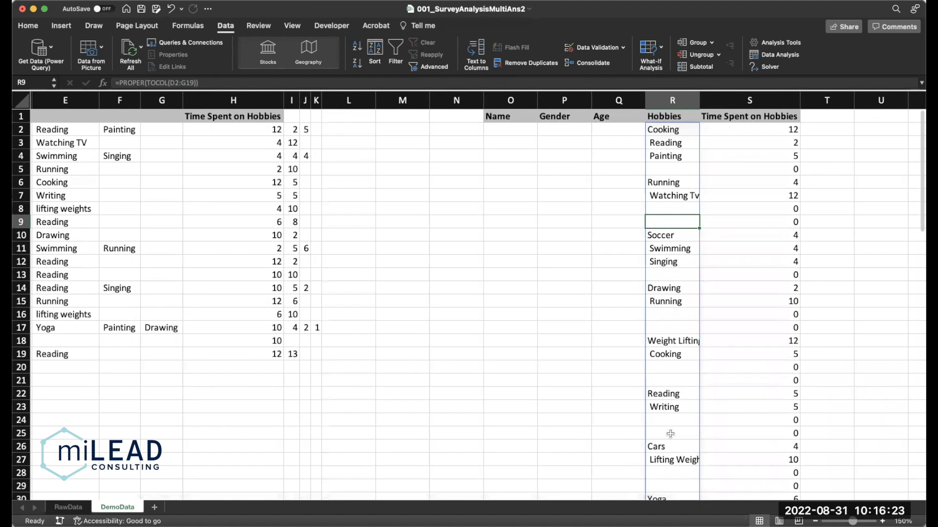
mouse_move(254, 262)
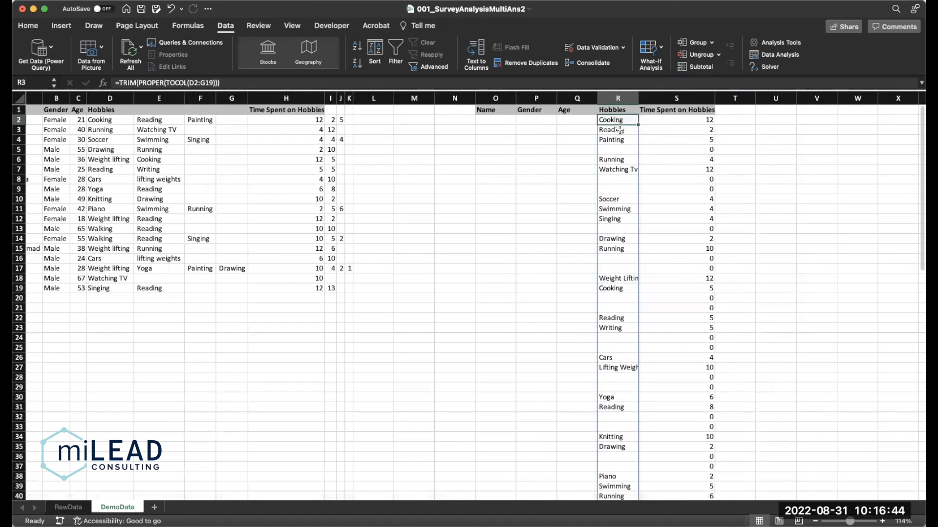
Step: Change the R2 formula to =TRIM(PROPER(TOCOL(D2:G19)))
drag(611, 120, 676, 139)
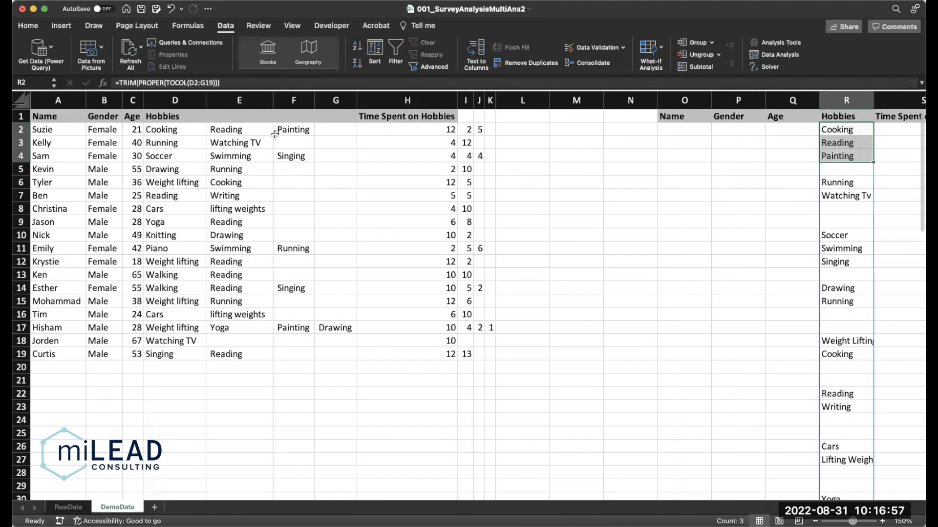
mouse_move(431, 128)
text(=TOCOL(H2:K19))
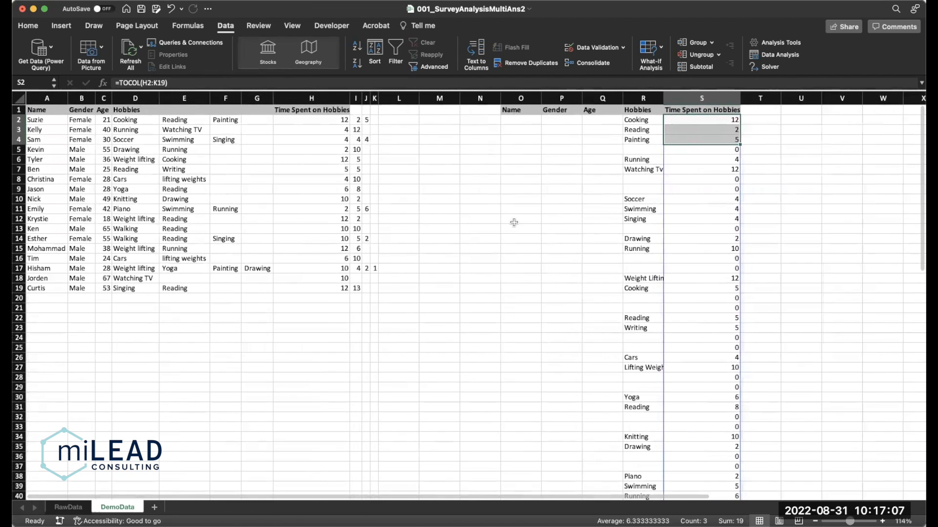
click(520, 219)
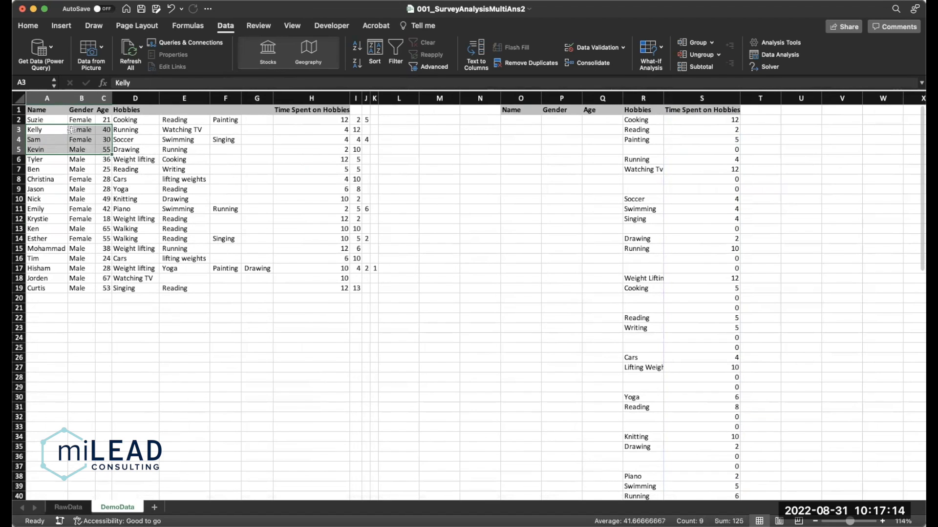
Step: Insert an entire new row at A1 above the data
right_click(47, 109)
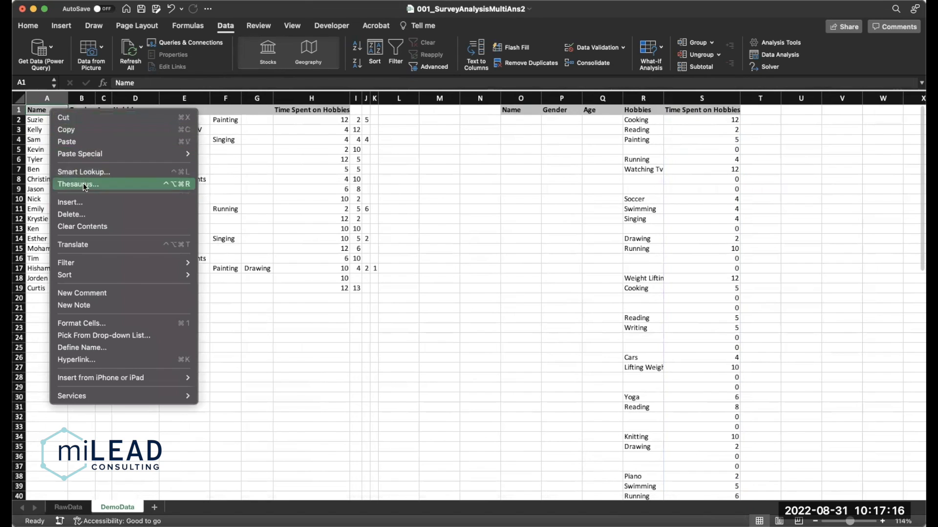
click(69, 202)
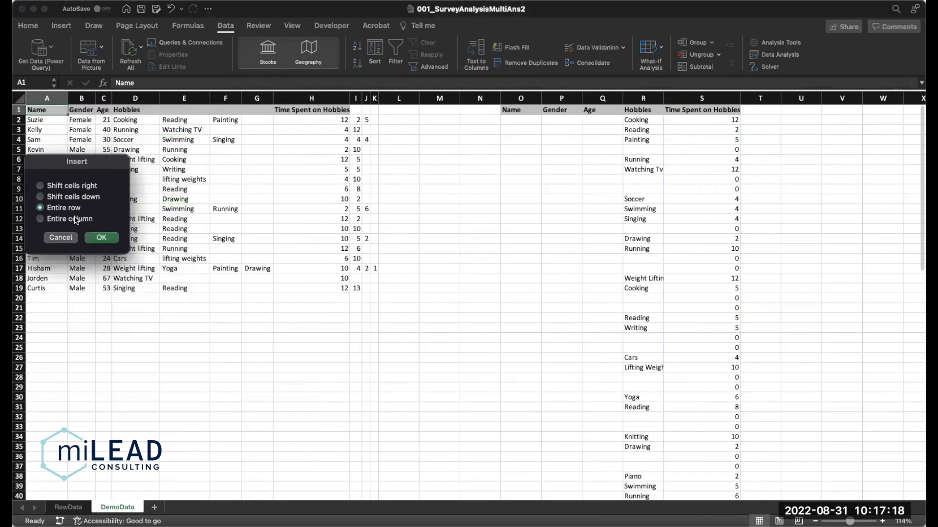
click(101, 237)
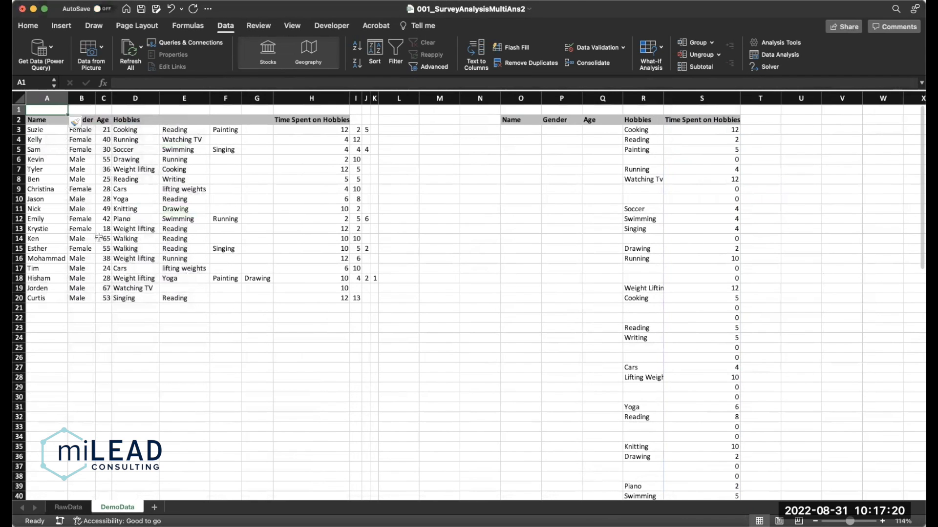
Step: Insert a column before Name and label it 'helper'
right_click(47, 110)
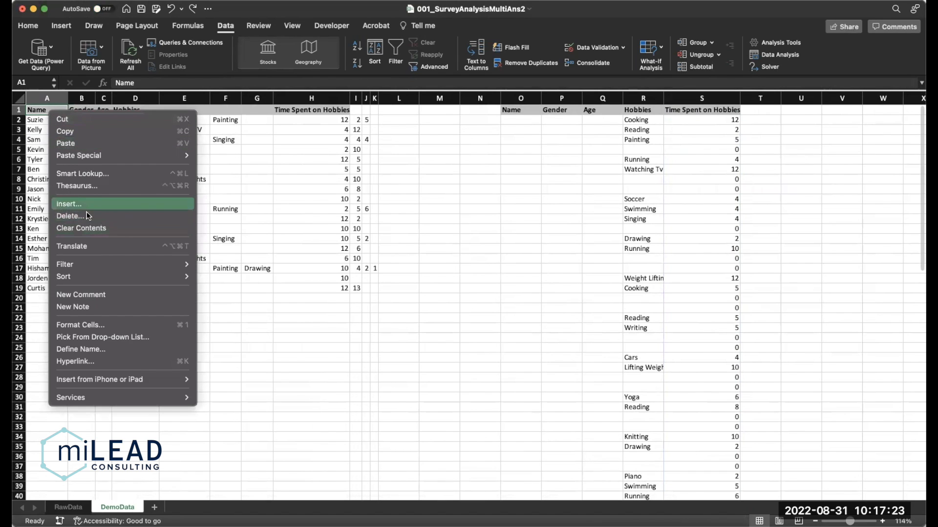
click(69, 204)
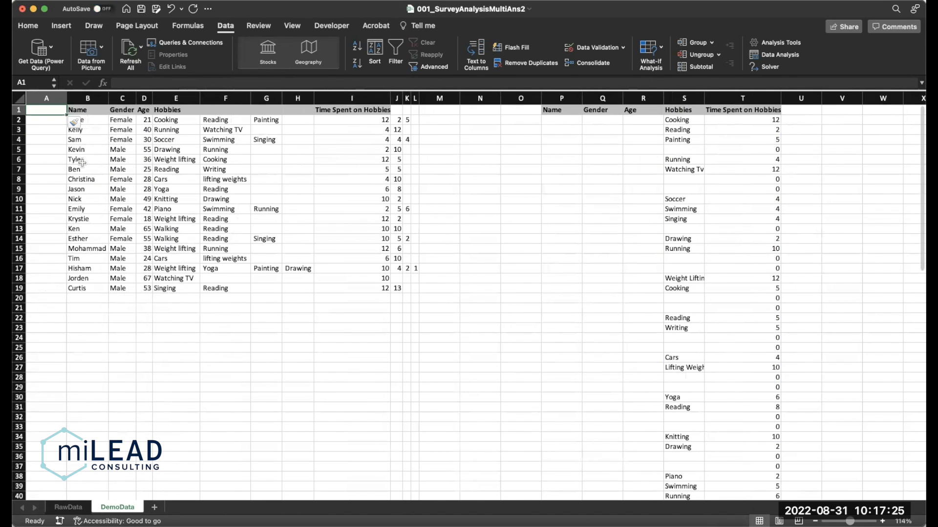
text(help)
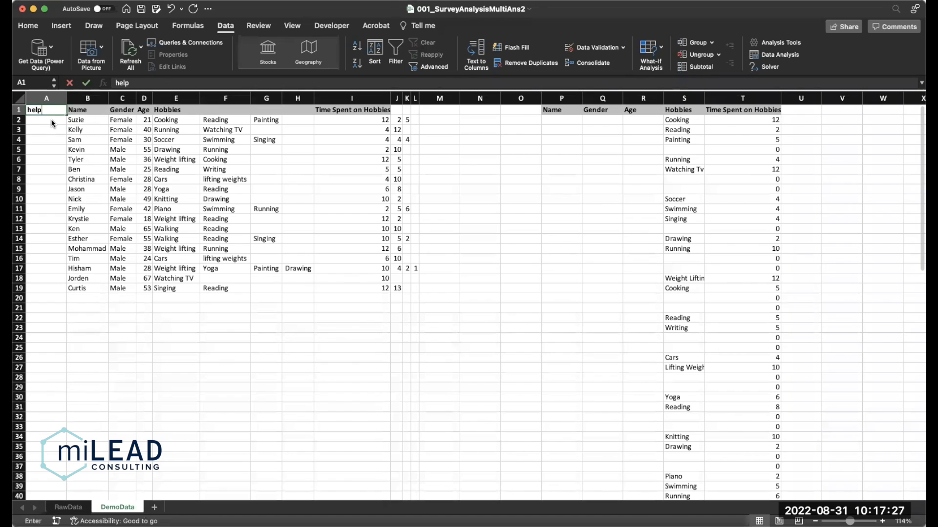
click(520, 110)
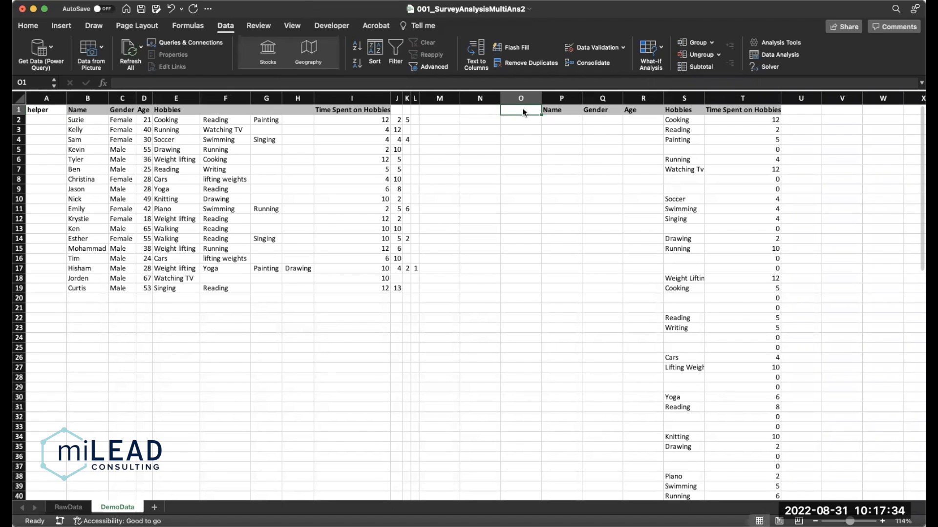
Step: Label O1 'lookup value' and spill =SEQUENCE(18*4) below it
text(lookup value)
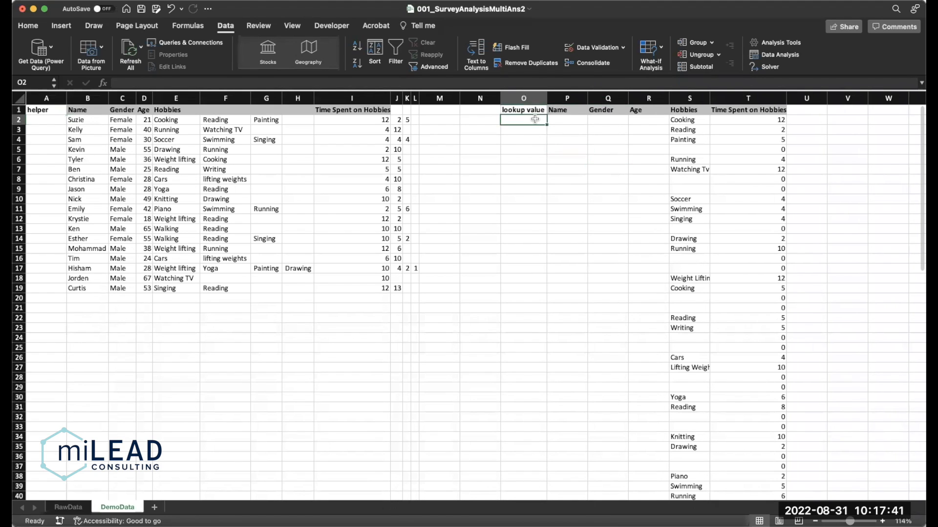
text(=sequence()
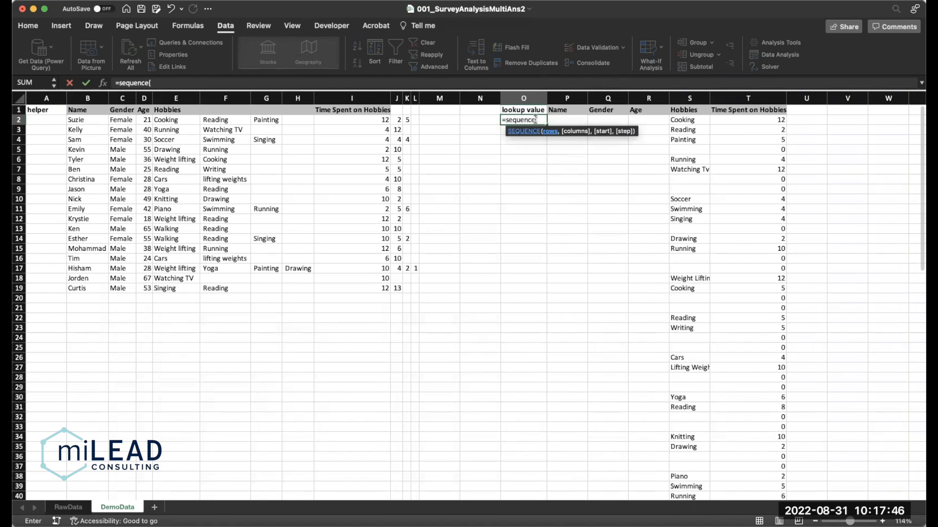
text(18)
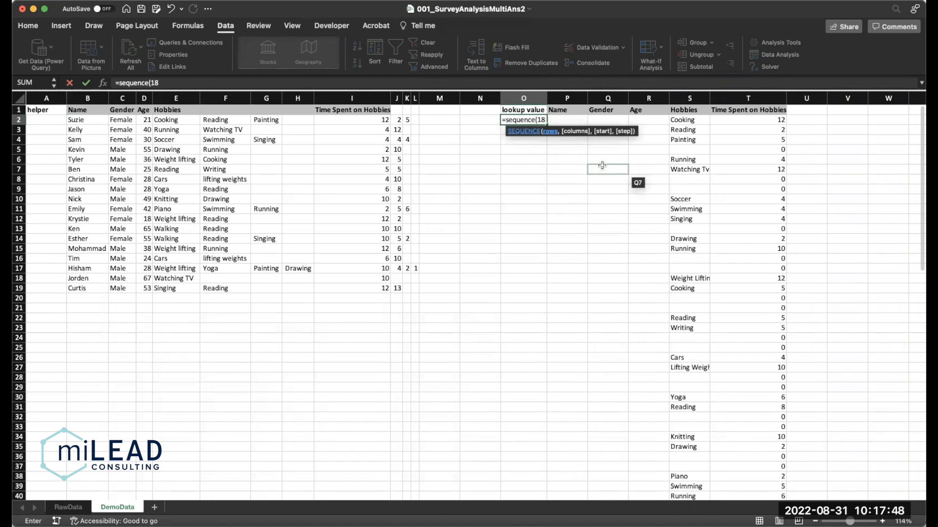
text(*4))
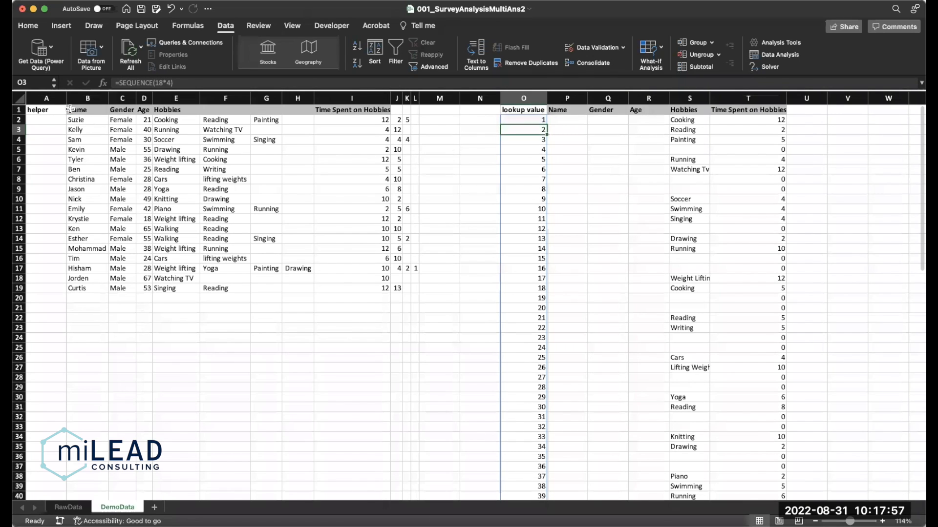
click(45, 119)
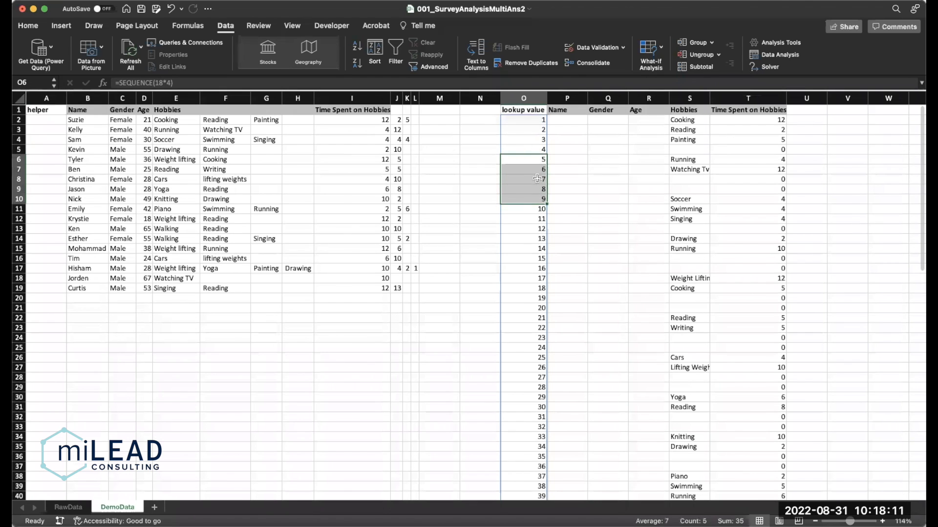
click(46, 120)
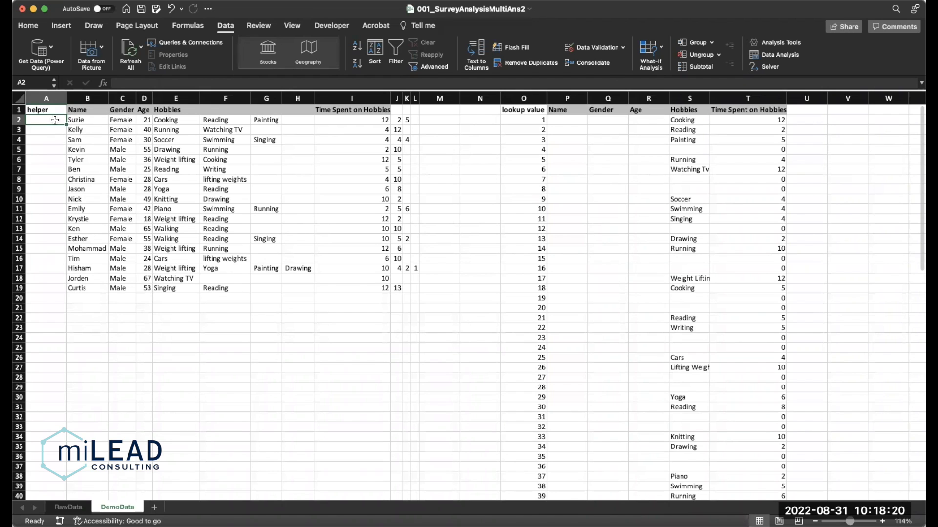
Step: Enter 1 in A2 and =A2+4 in A3, filling down to A20
text(1)
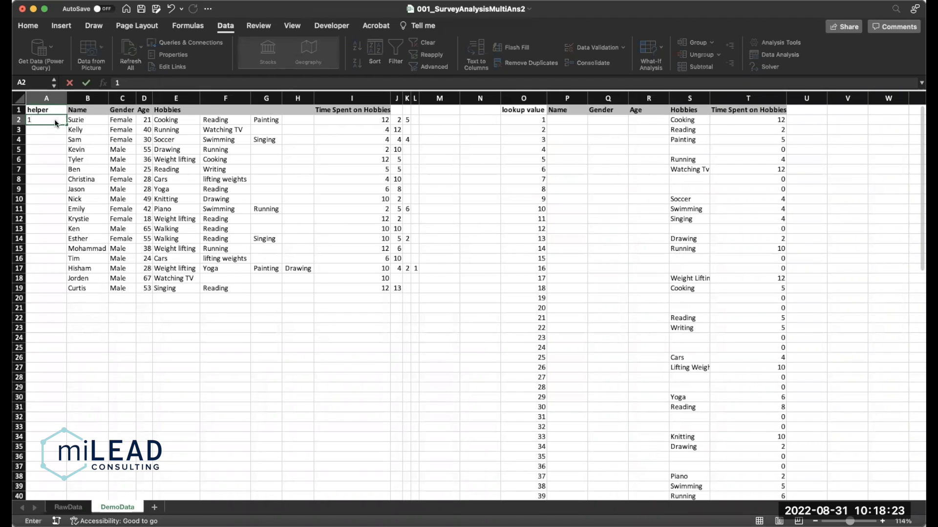
text(=A2)
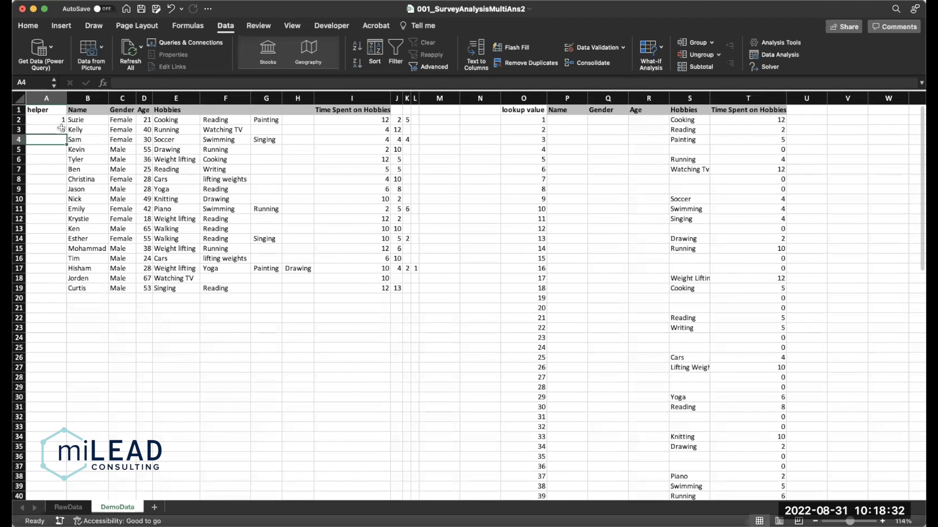
drag(46, 124, 46, 287)
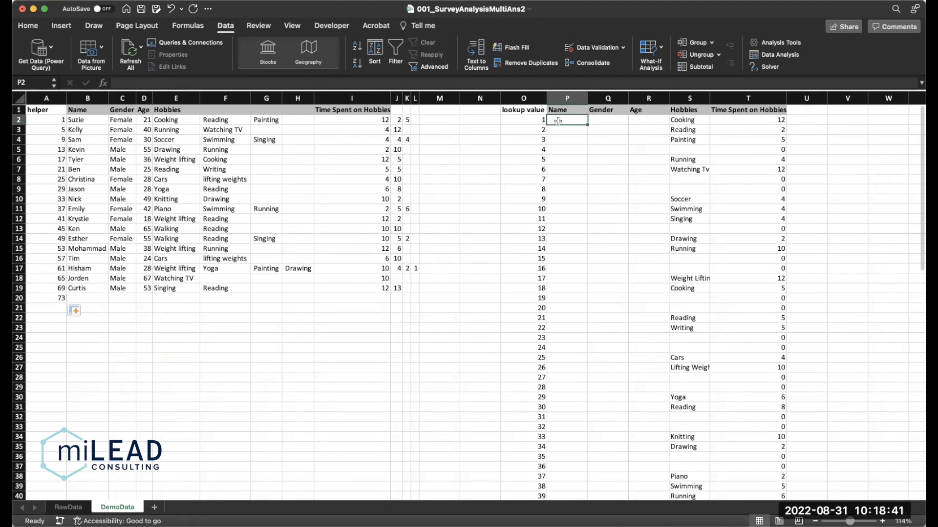
Step: Enter =VLOOKUP($O2,$A$2:$D$20,2) in P2 and fill it down the Name column
text(=VLOOKUP)
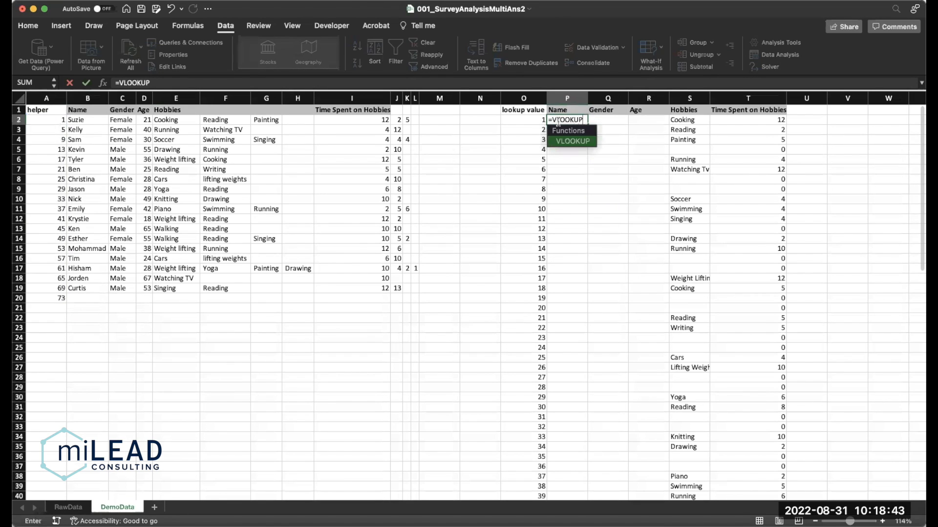
click(523, 119)
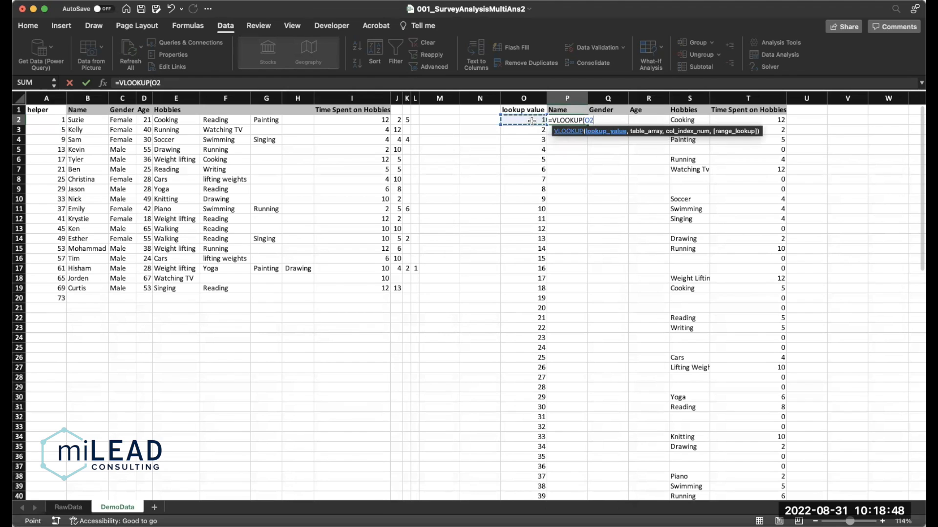
text(,)
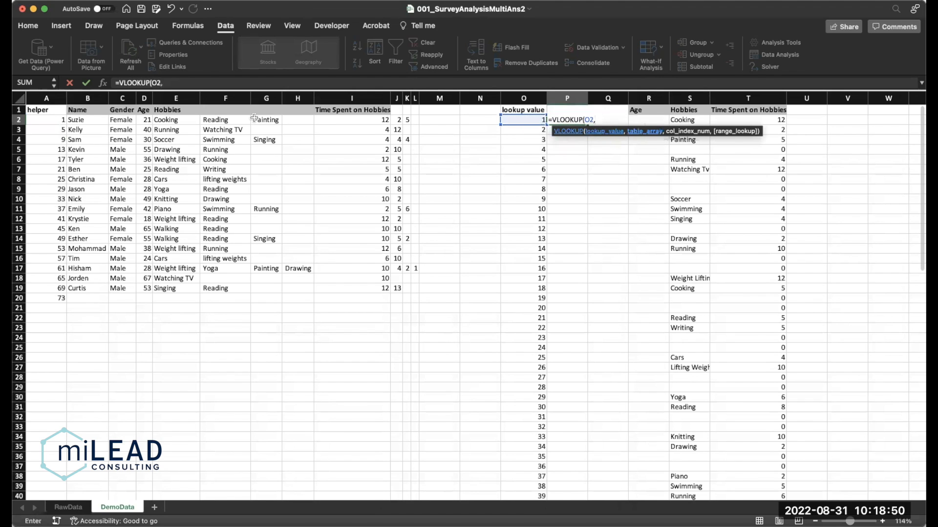
drag(46, 120, 143, 288)
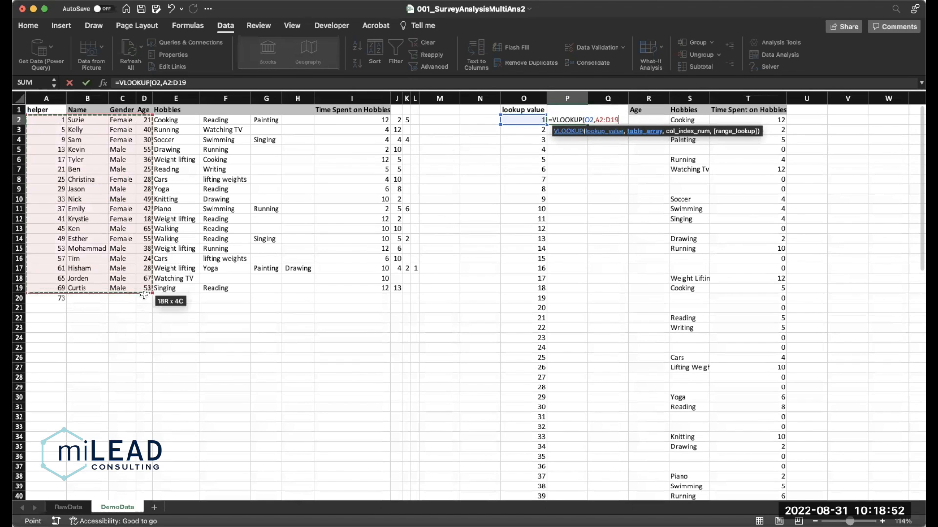
drag(143, 288, 143, 297)
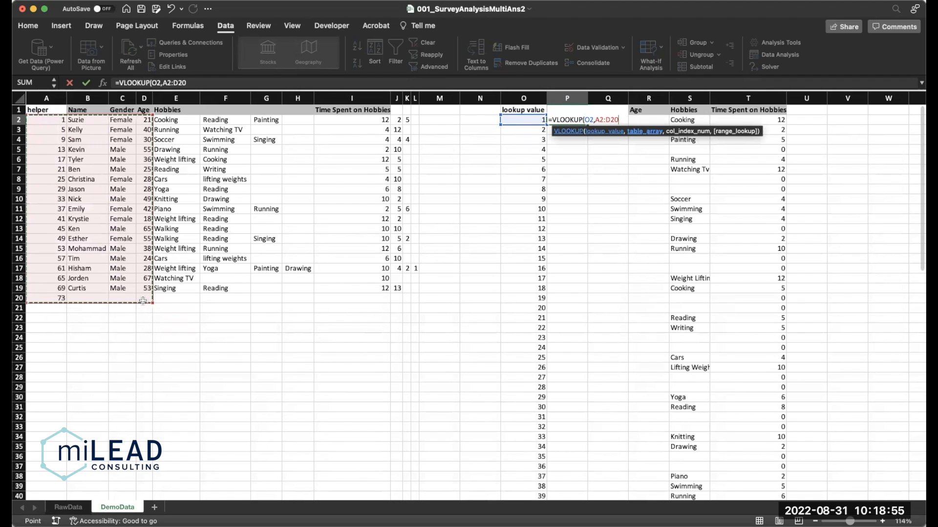
text(,)
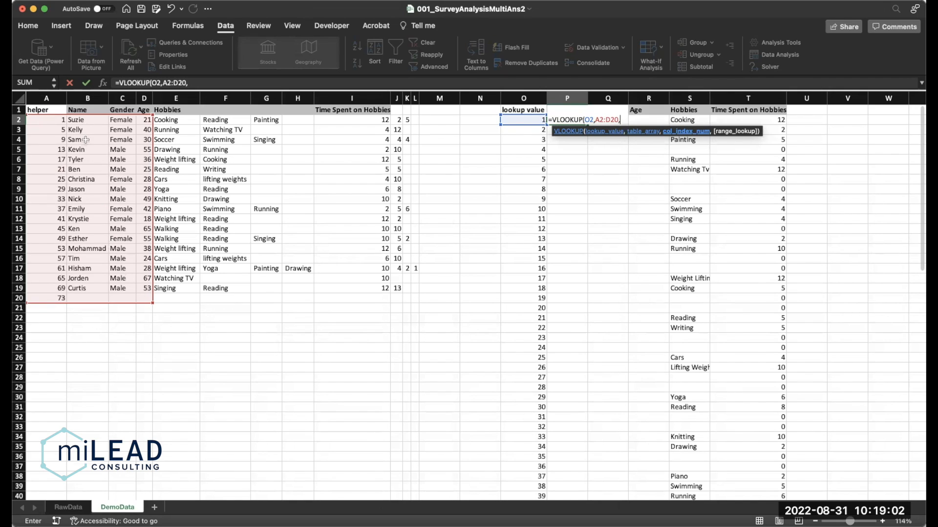
text(2))
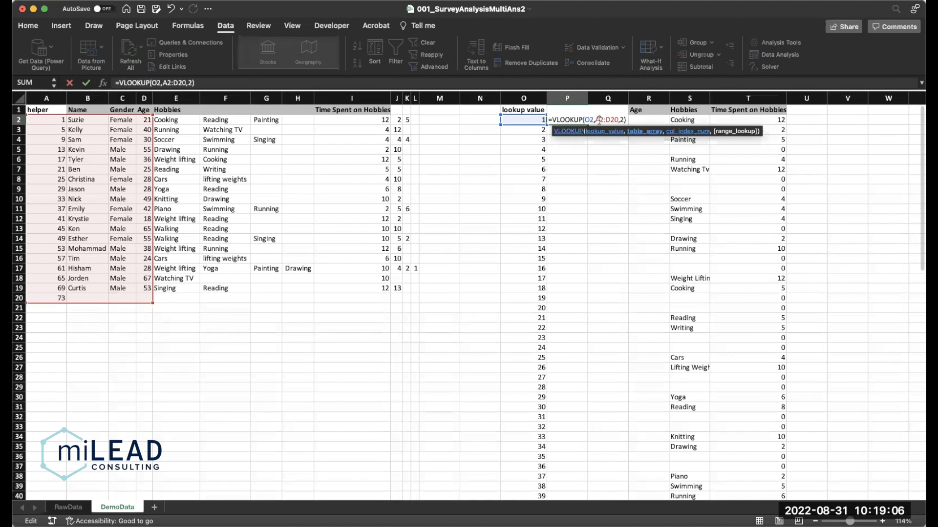
key(f4)
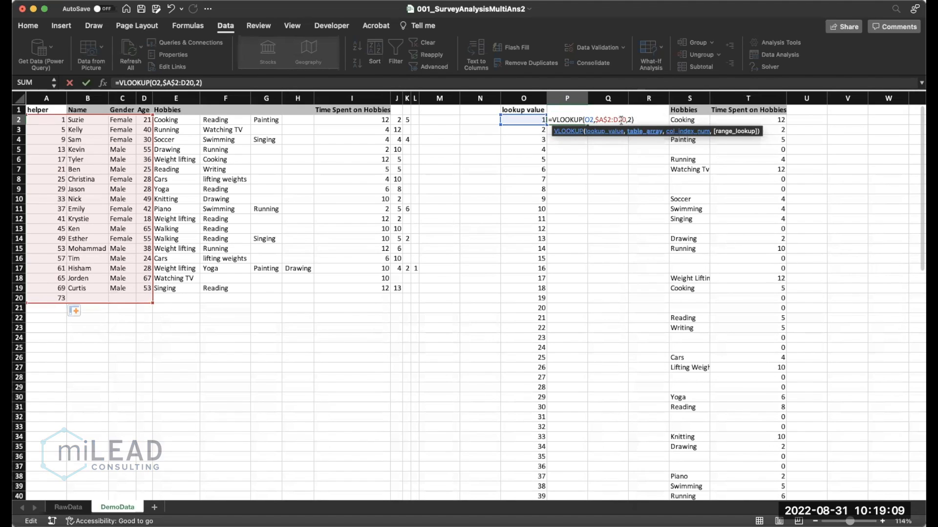
key(f4)
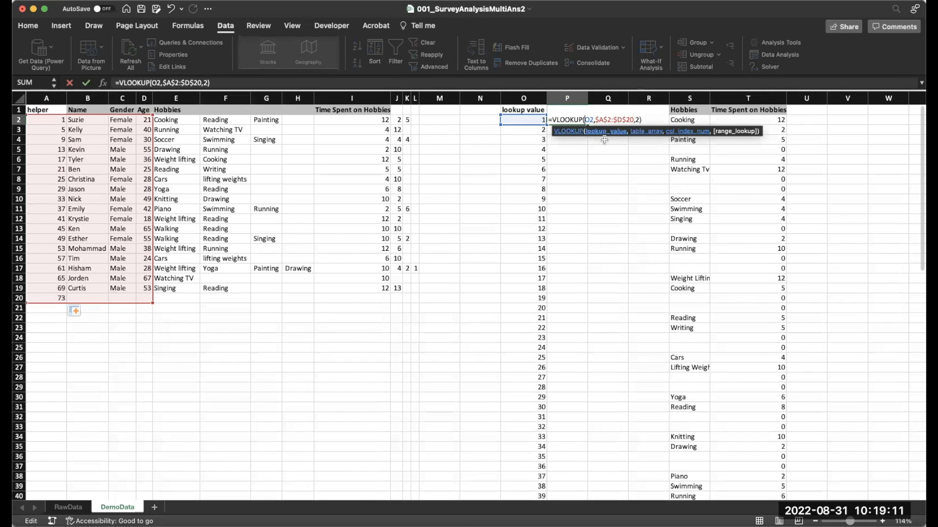
key(Enter)
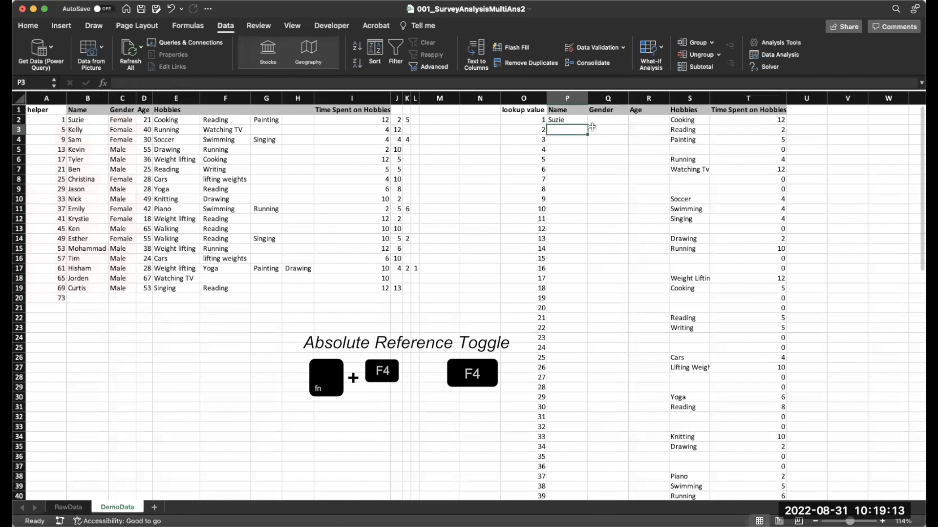
click(565, 119)
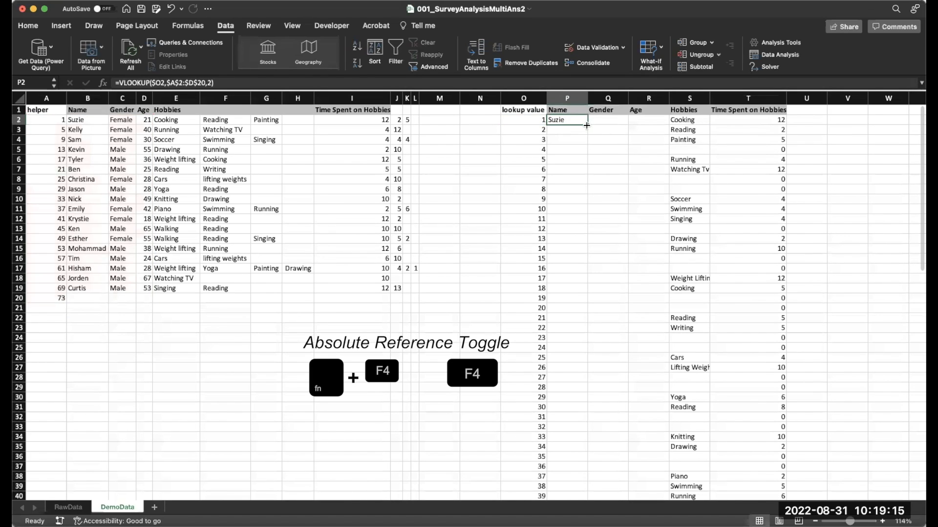
drag(567, 120, 567, 497)
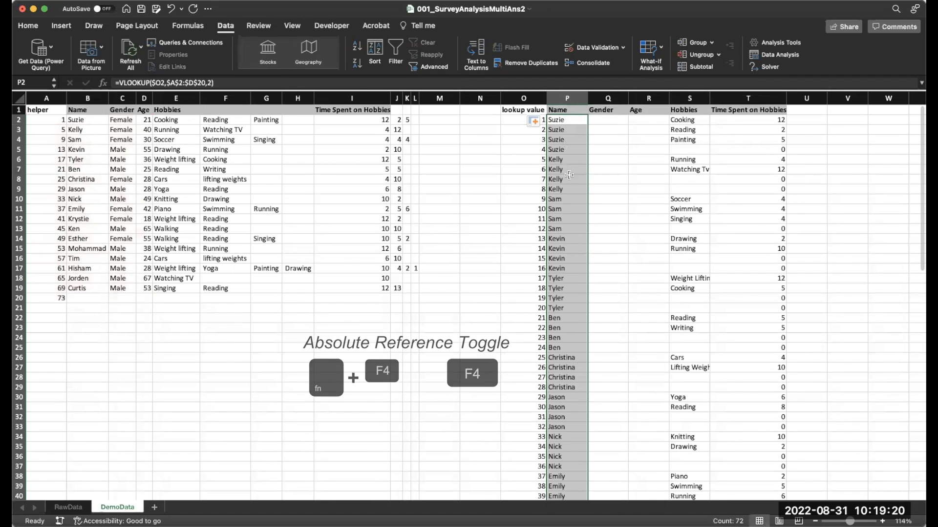
Step: Extend the VLOOKUP into Gender and Age using column indexes 3 and 4, filled down
click(607, 130)
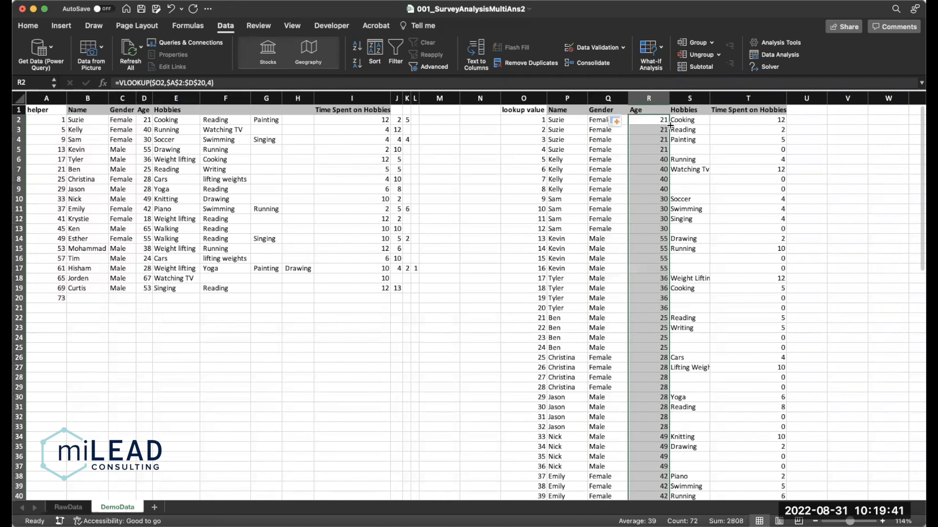
click(871, 521)
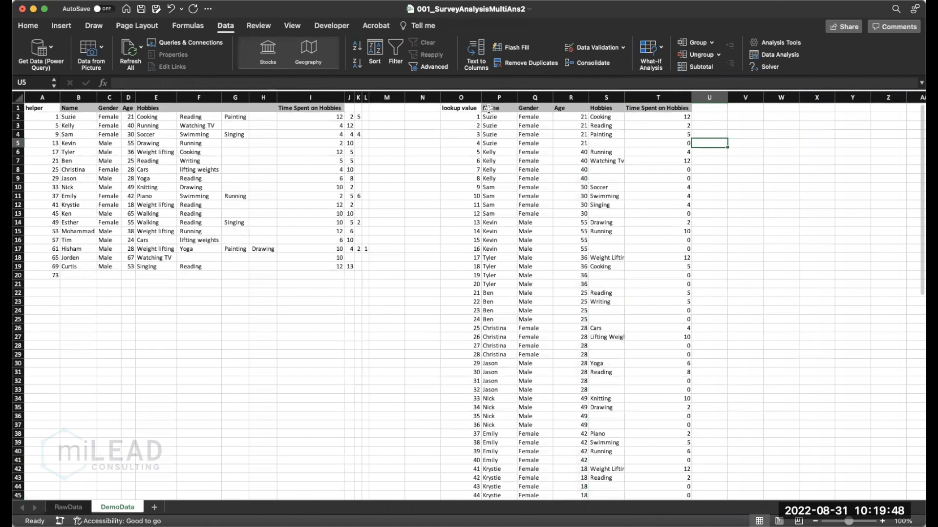
click(499, 107)
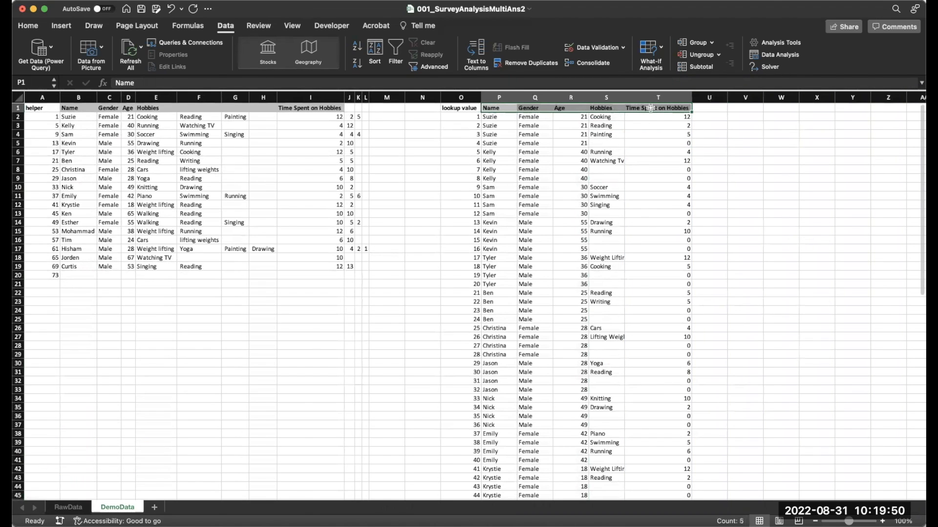
Step: Select the whole stacked table from the Name heading down to row 73
key(ctrl+shift+down)
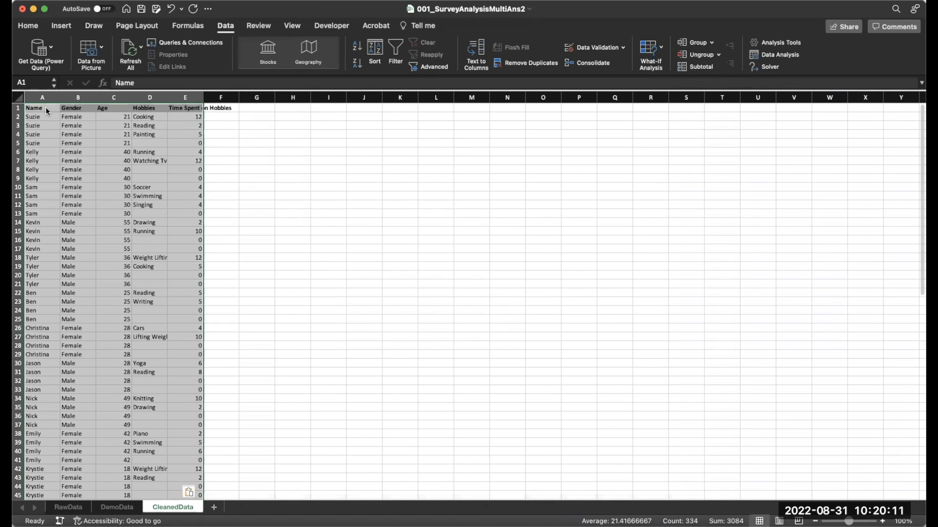
key(f5)
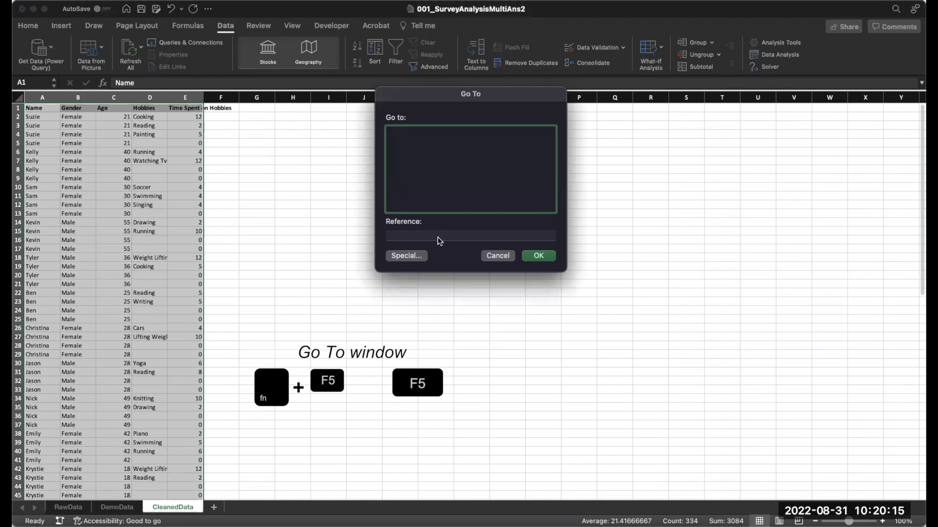
click(405, 256)
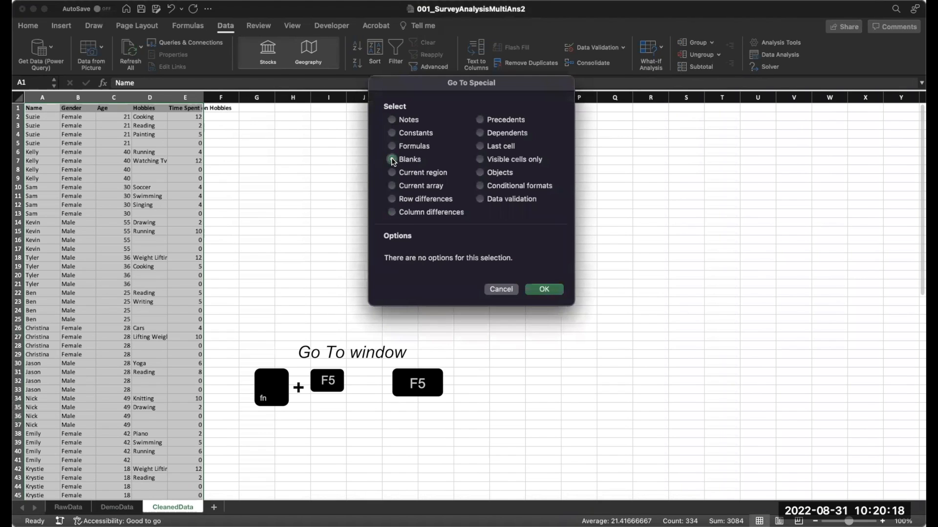
click(392, 159)
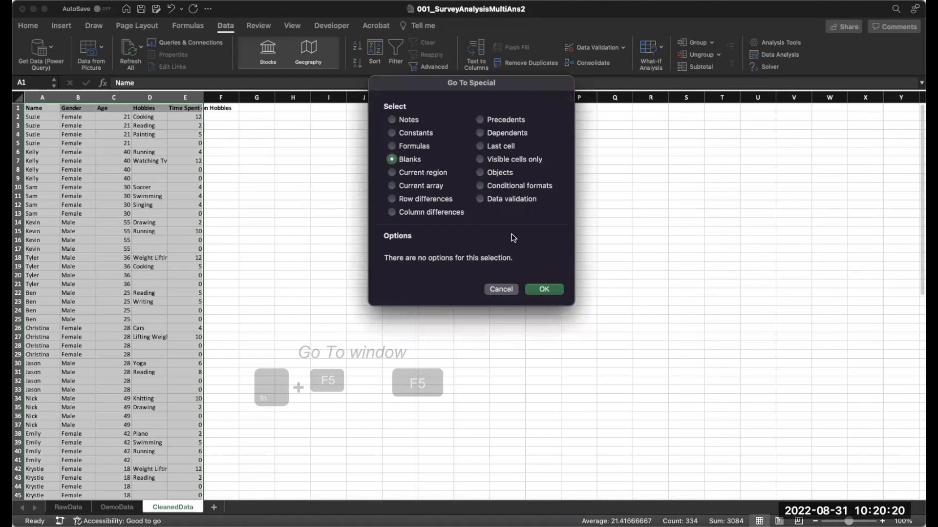
click(543, 289)
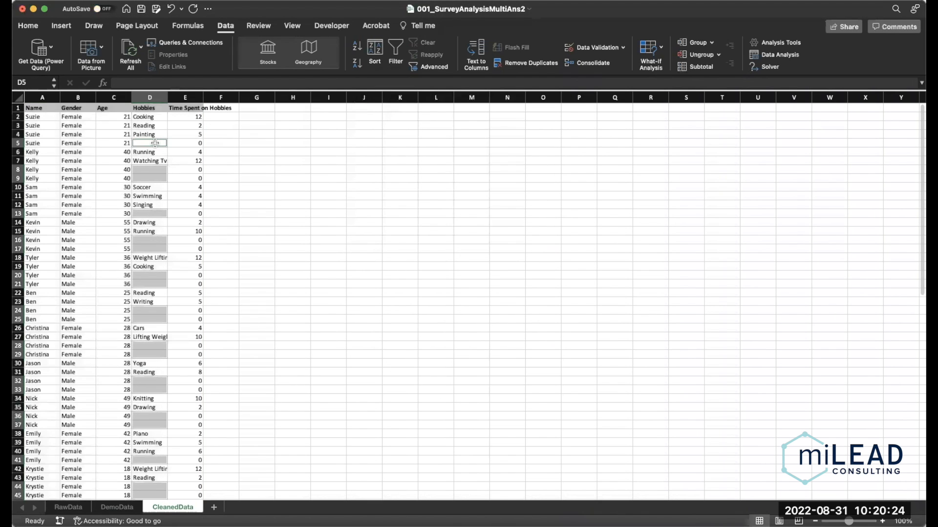
right_click(149, 143)
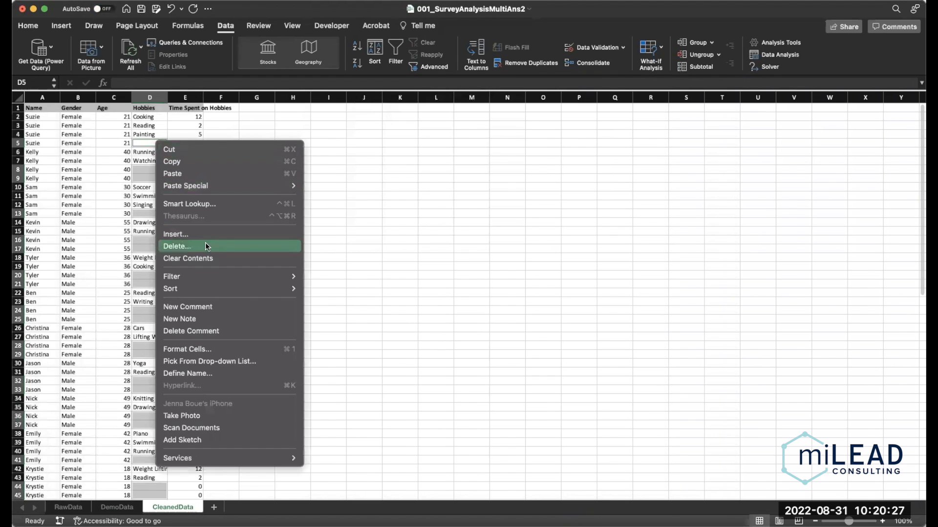
click(176, 246)
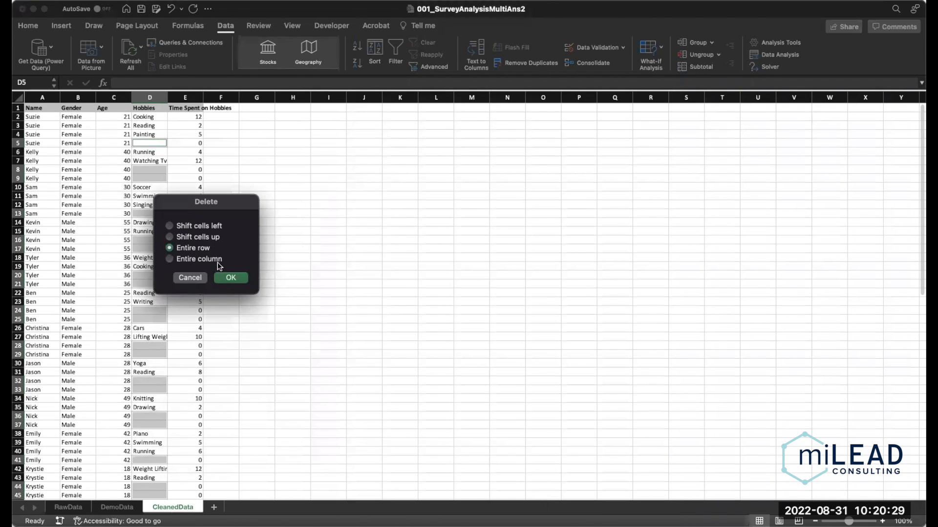
click(230, 277)
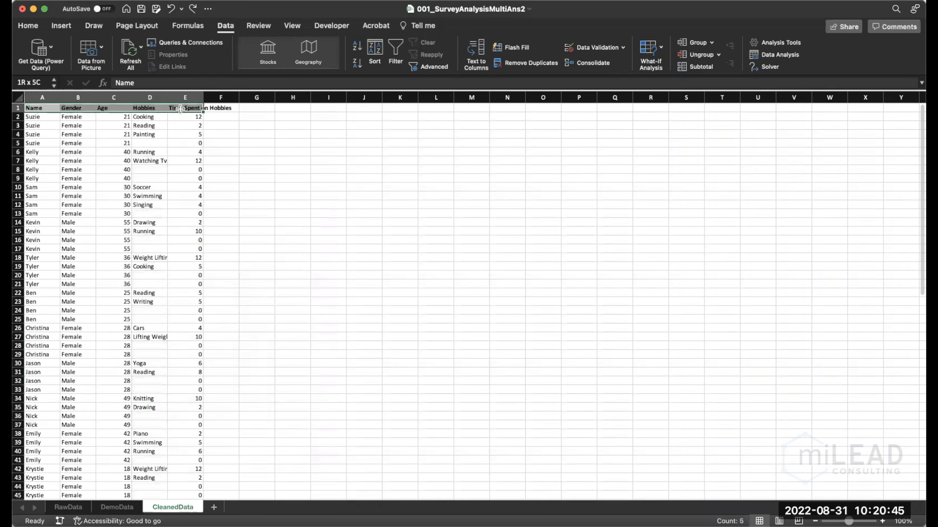
Step: Turn A1:E73 into a table, delete blank-hobby rows, and rename the table CleanData
scroll(down, 3)
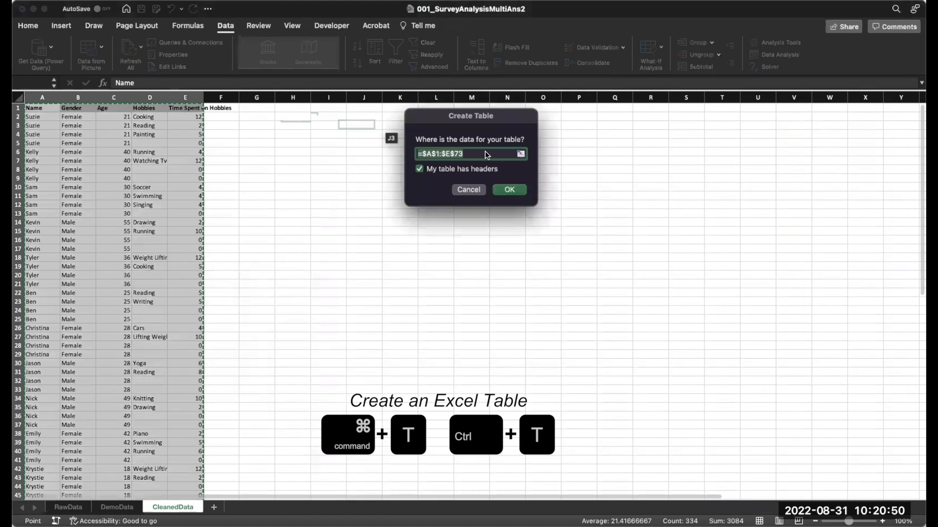
click(508, 190)
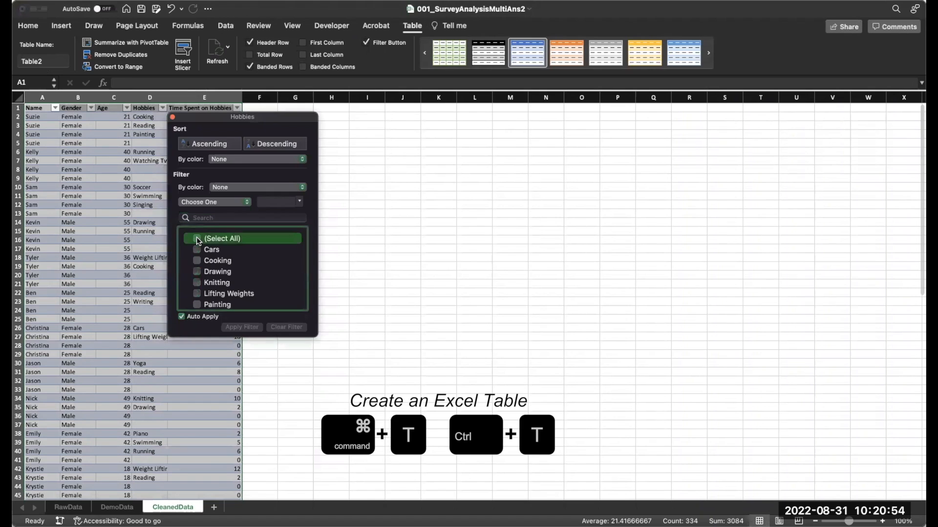
scroll(down, 3)
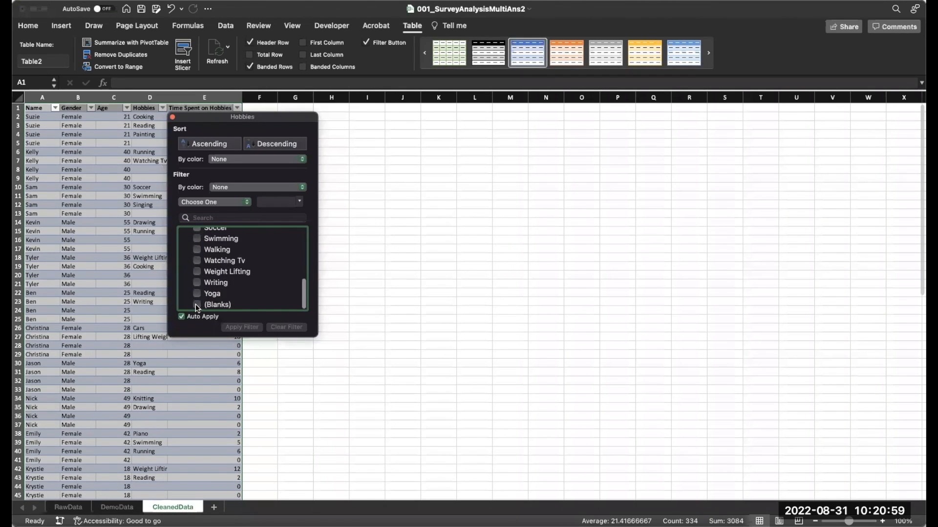
click(197, 304)
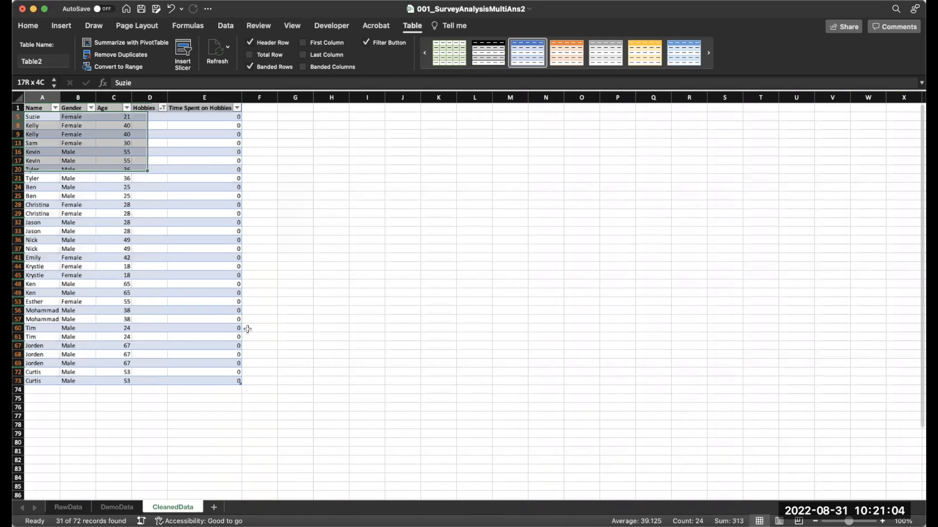
right_click(246, 328)
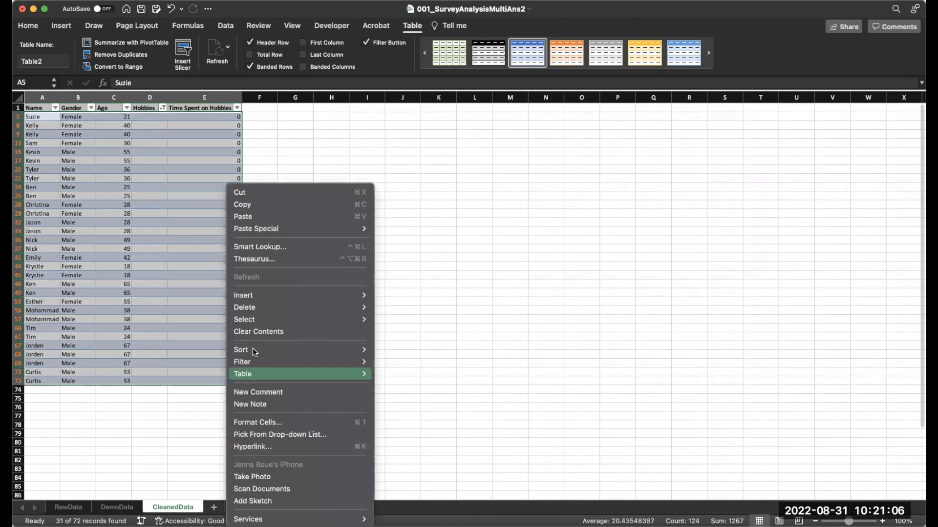
click(408, 319)
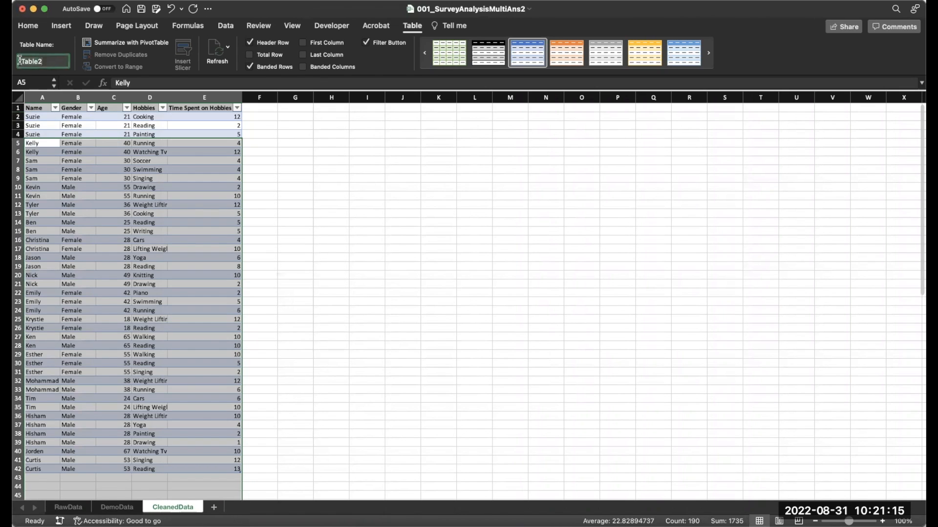
text(Clean)
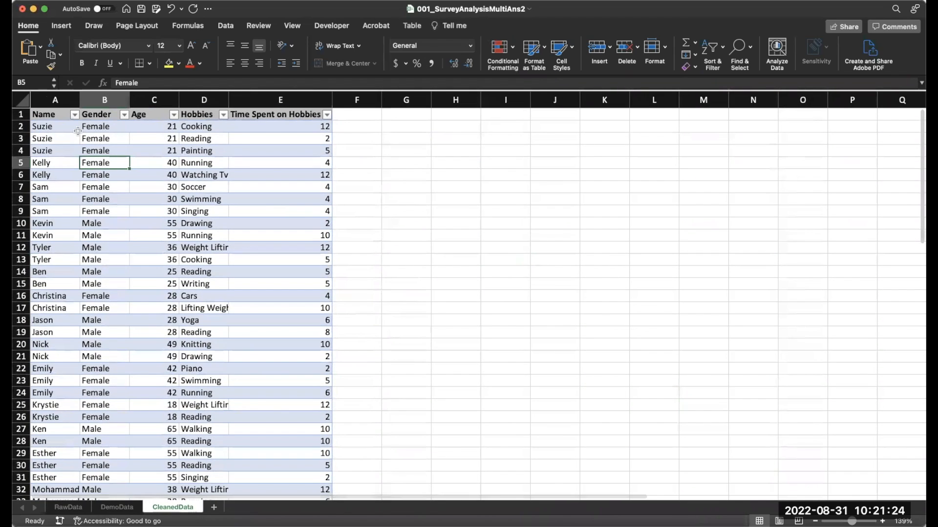
Step: Insert a PivotTable from CleanData on a new worksheet and bring up its field list
click(61, 25)
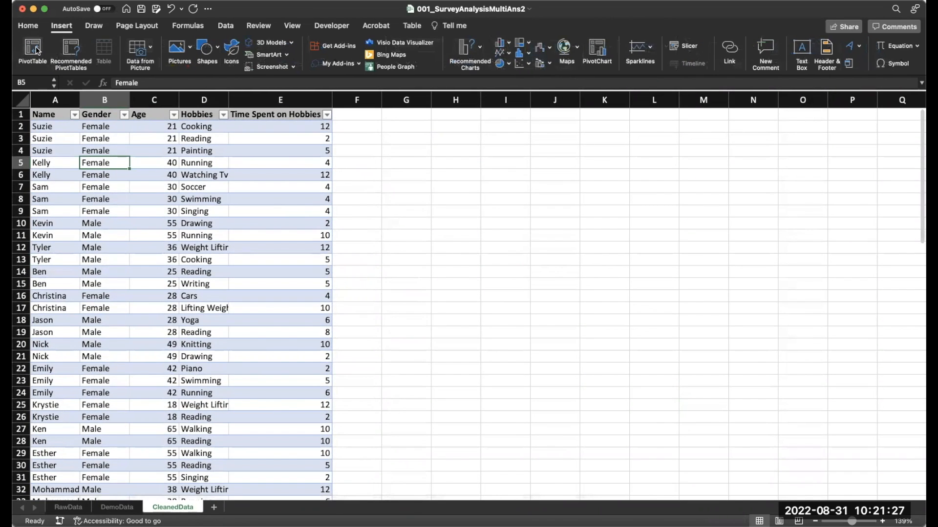
click(31, 51)
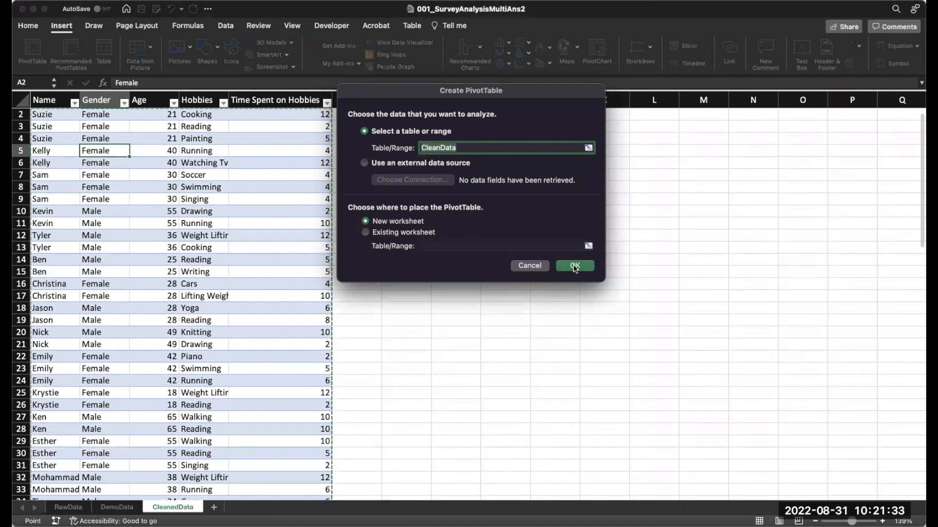
click(573, 266)
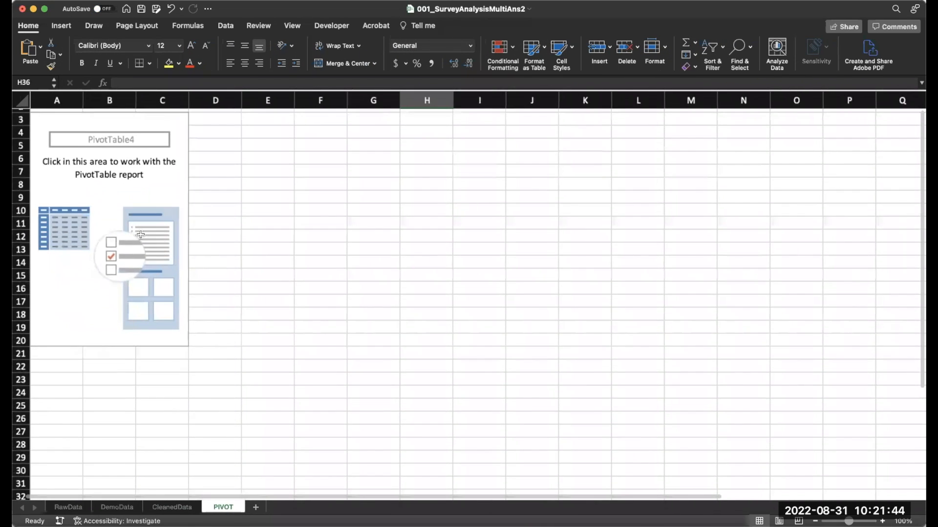
click(111, 248)
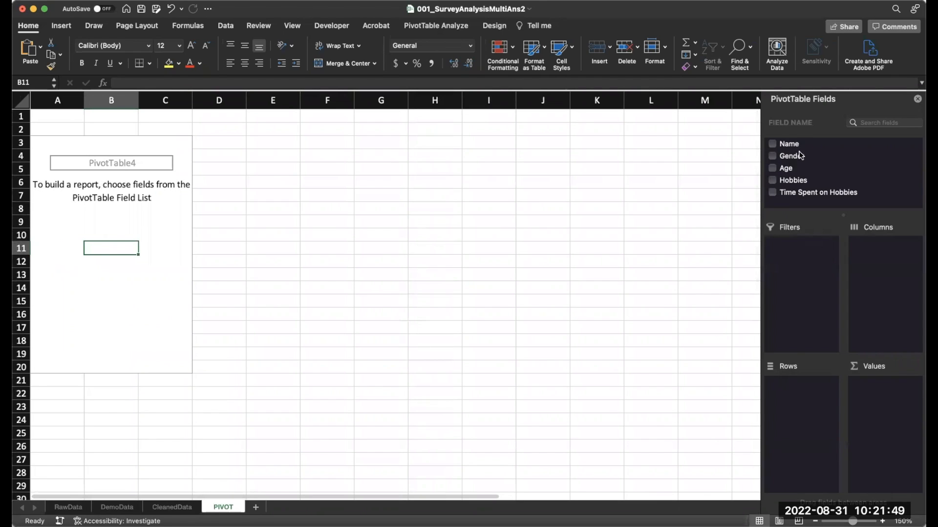
mouse_move(800, 179)
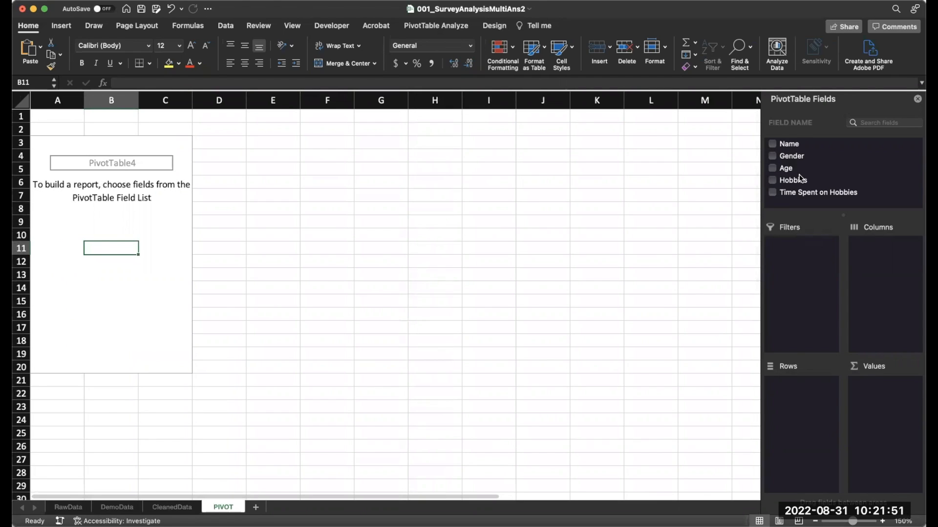
mouse_move(810, 383)
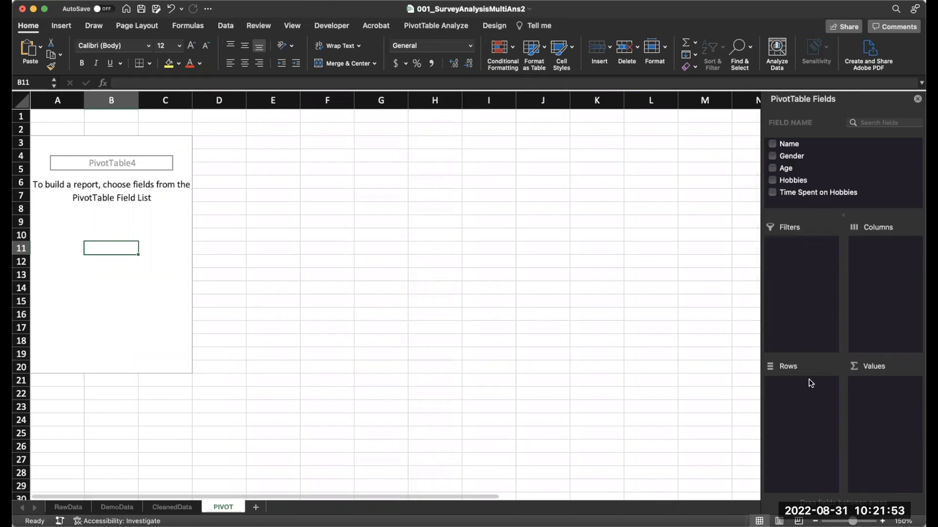
mouse_move(860, 407)
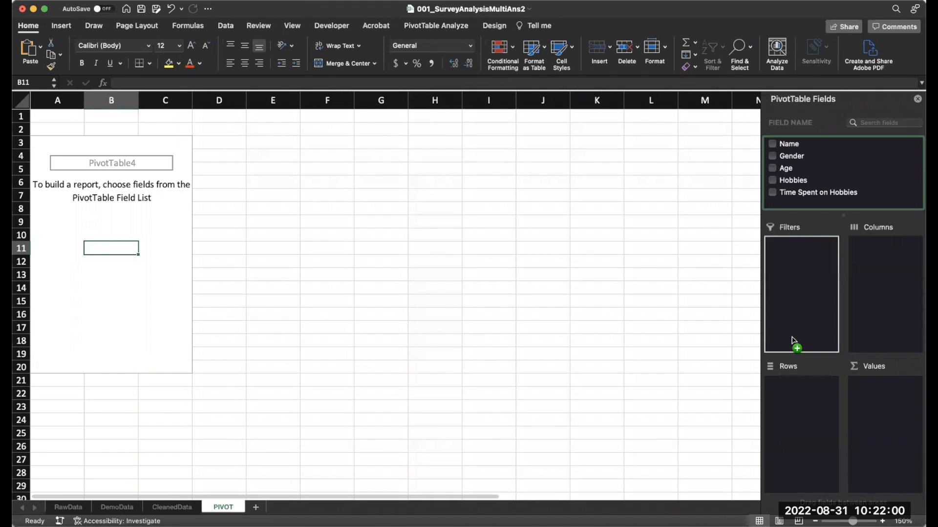
Step: Count names per hobby and shade the counts with a Red-White-Blue colour scale
click(772, 180)
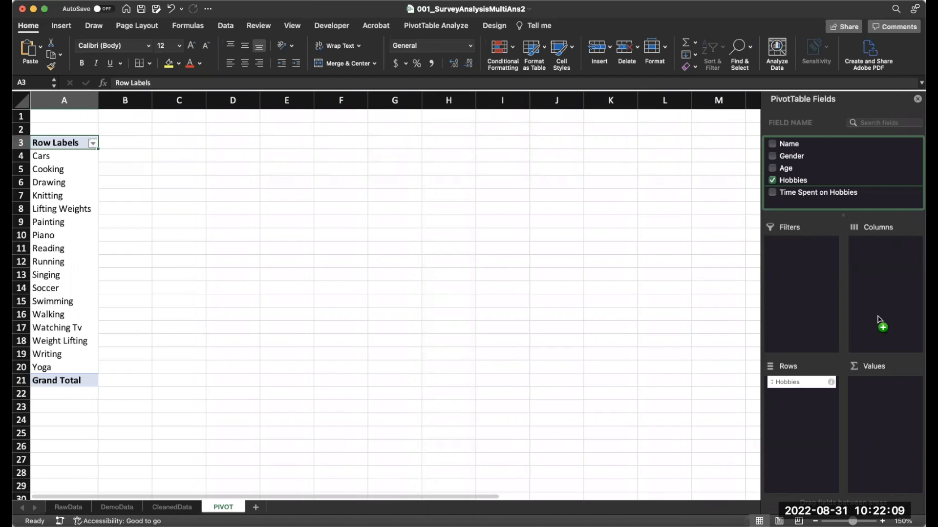
click(772, 143)
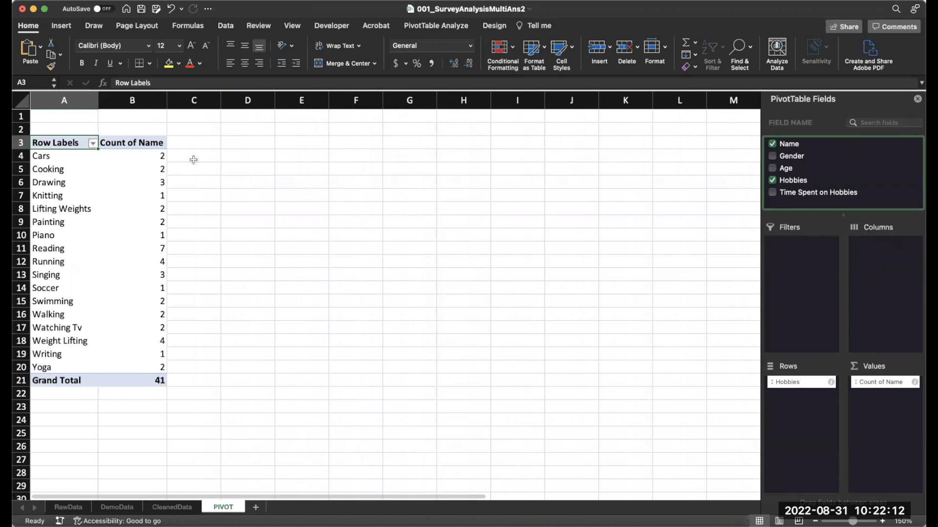
drag(41, 155, 150, 368)
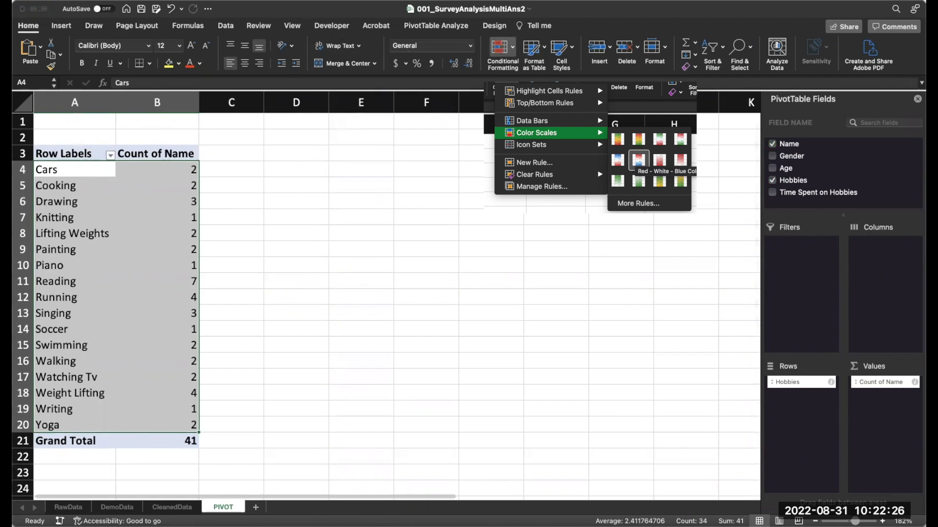
click(638, 160)
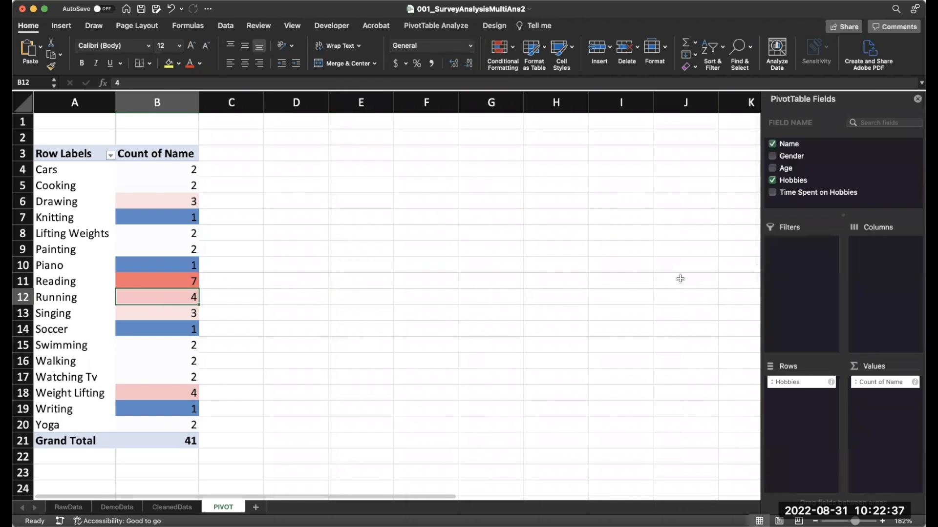
mouse_move(834, 203)
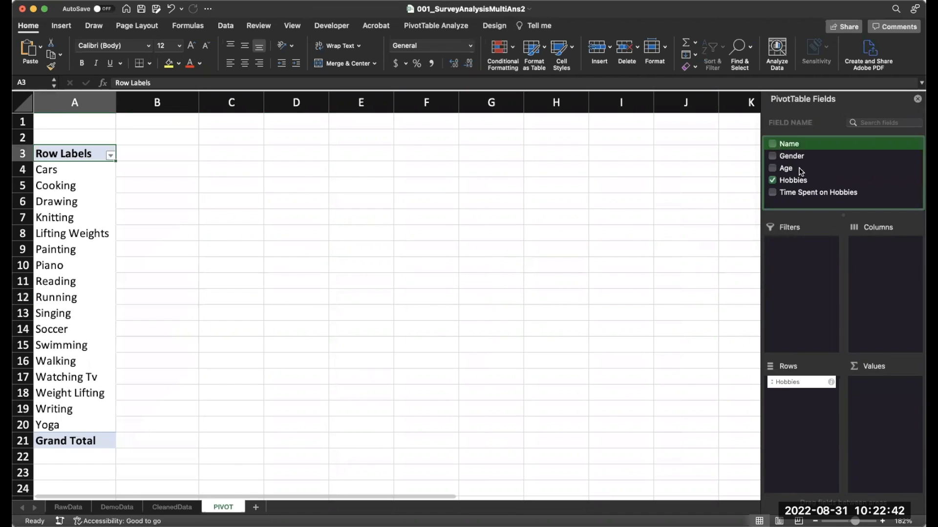
mouse_move(795, 170)
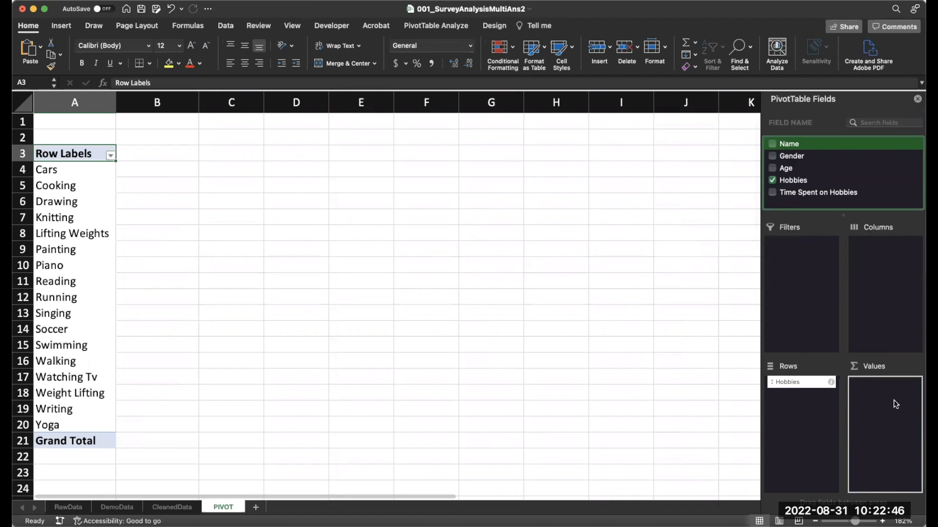
Step: Show average Time Spent on Hobbies per hobby, shaded with a Red-White-Blue scale
click(772, 192)
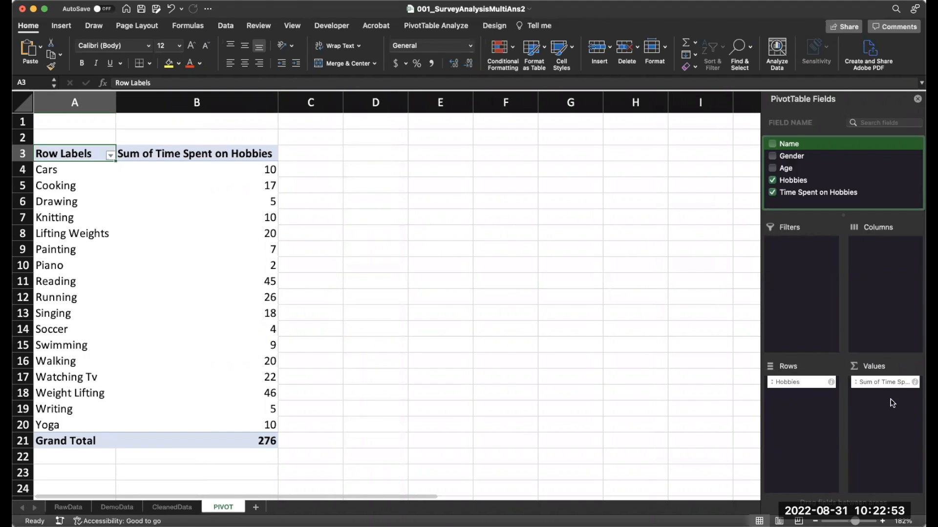
click(883, 382)
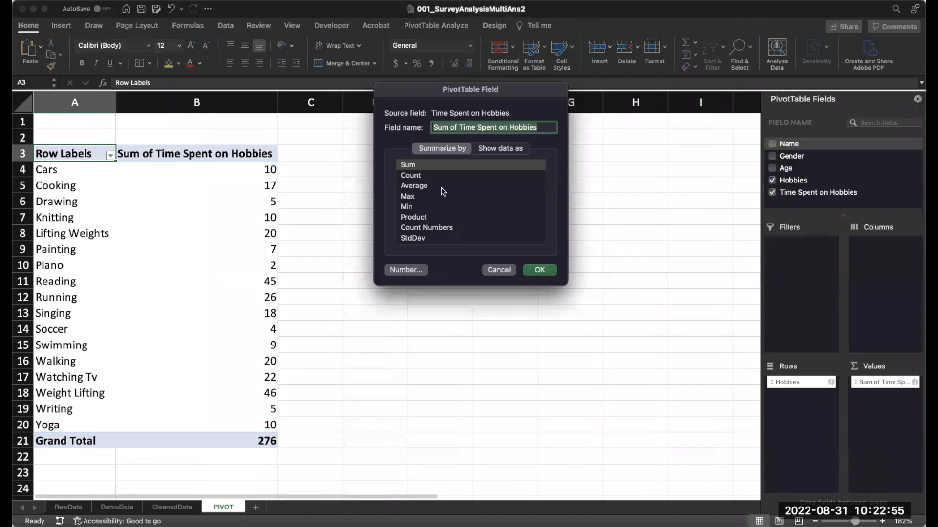
click(538, 269)
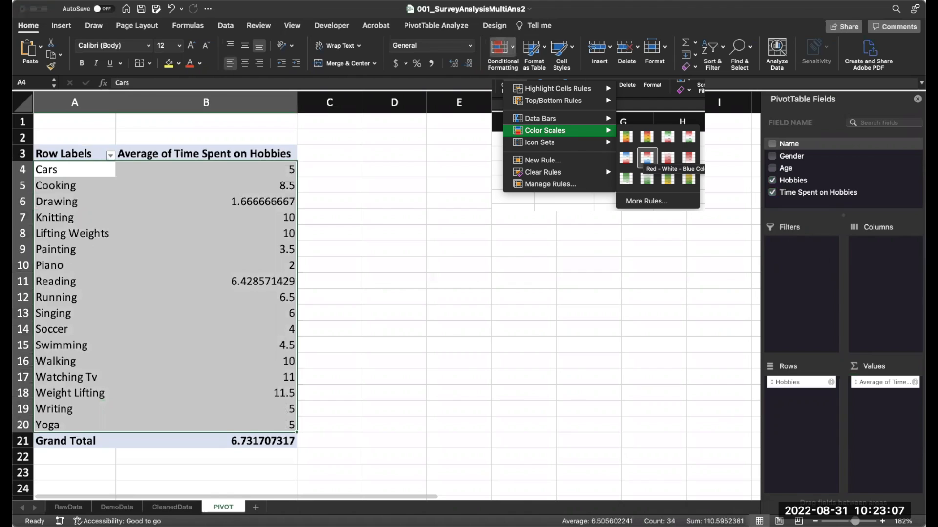
click(647, 157)
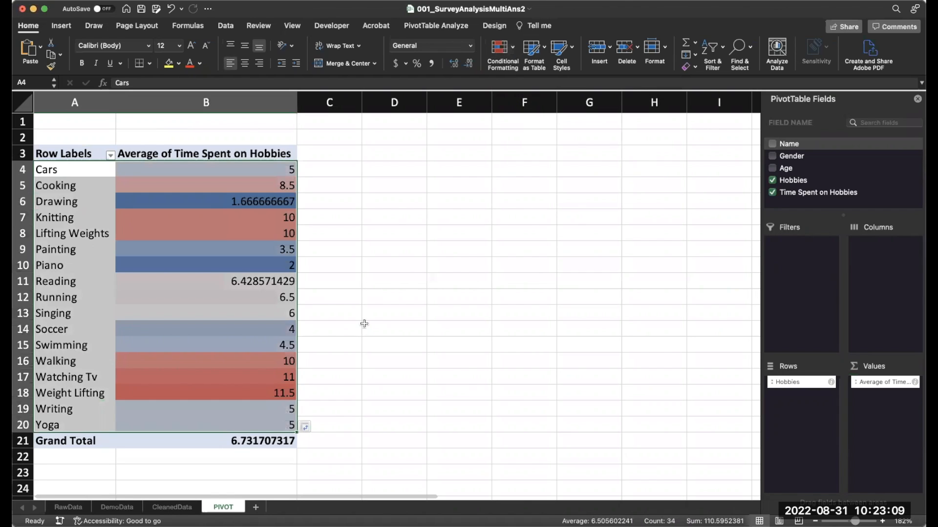
click(393, 328)
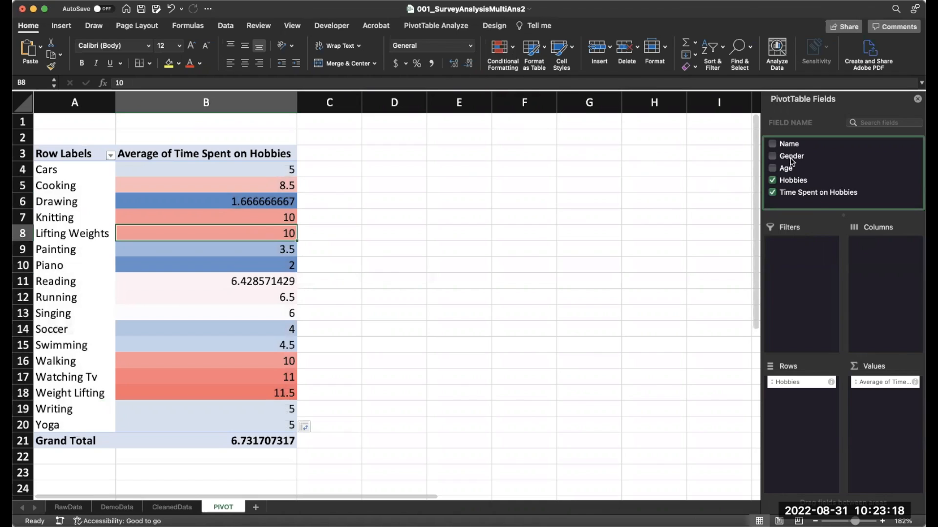
Step: Split the averages by Gender and switch Grand Totals off in PivotTable Design
click(772, 156)
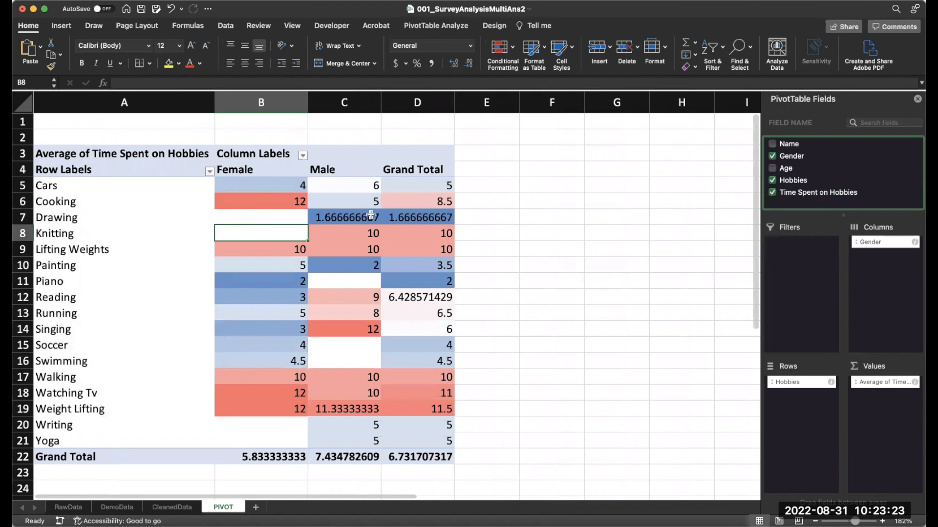
mouse_move(485, 57)
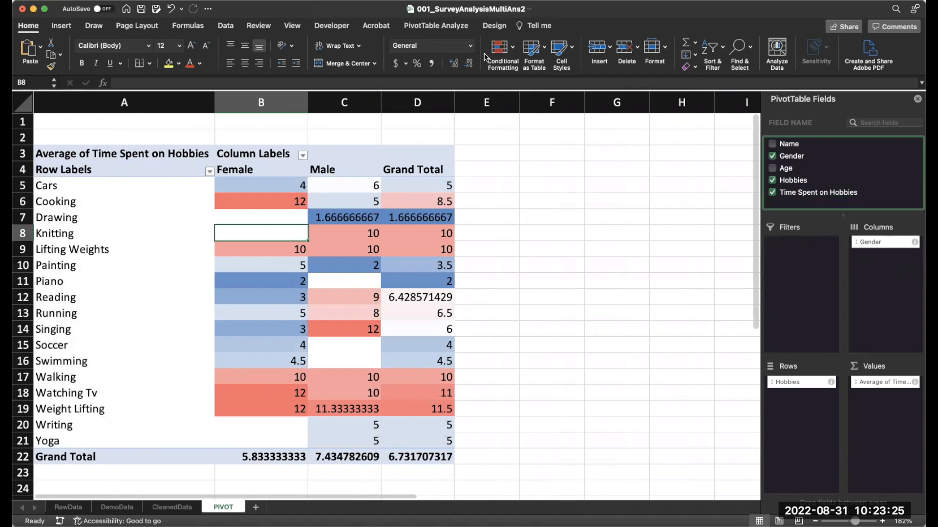
click(494, 25)
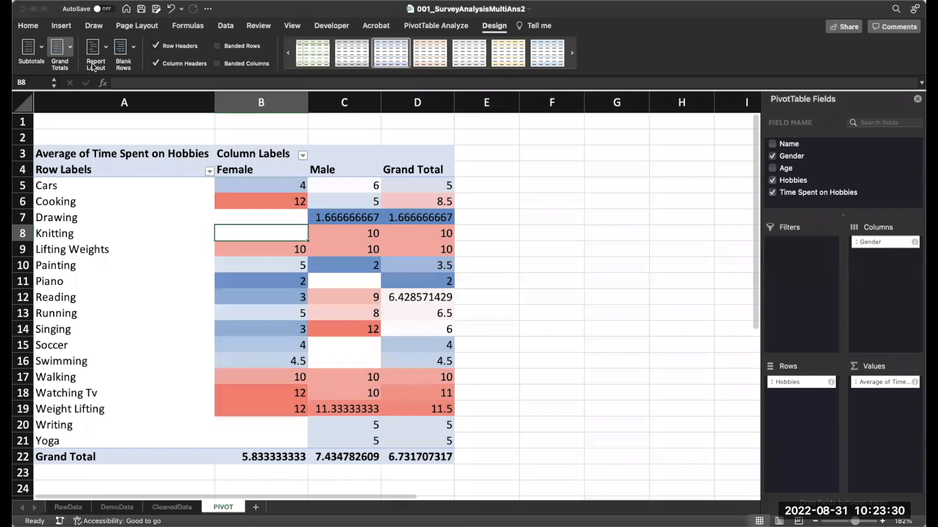
click(59, 54)
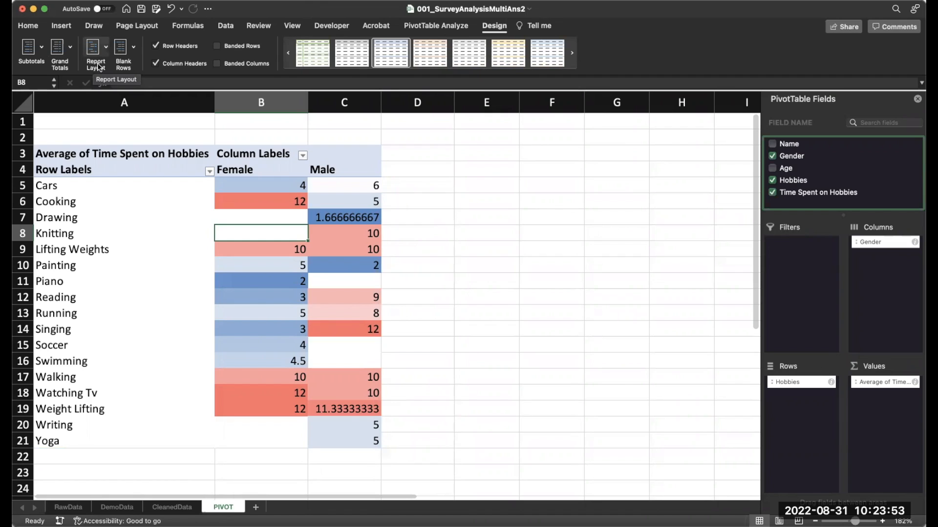
Step: Drop Hobbies and Time Spent, rearrange Gender, and add a count of Name
click(772, 181)
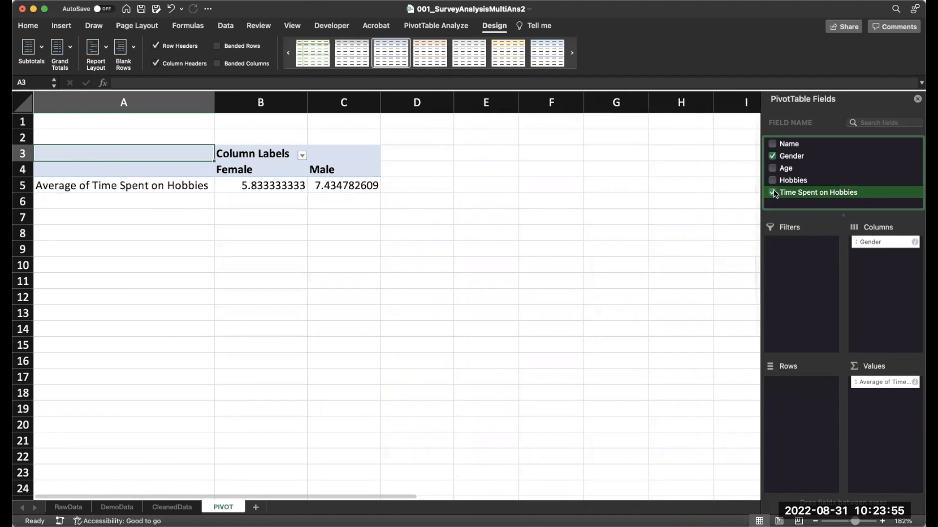
click(772, 192)
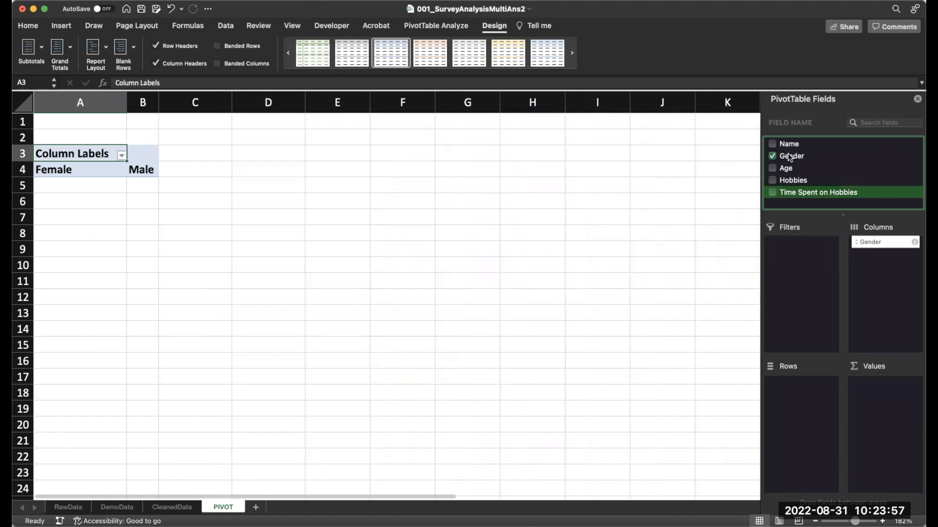
drag(868, 241, 801, 381)
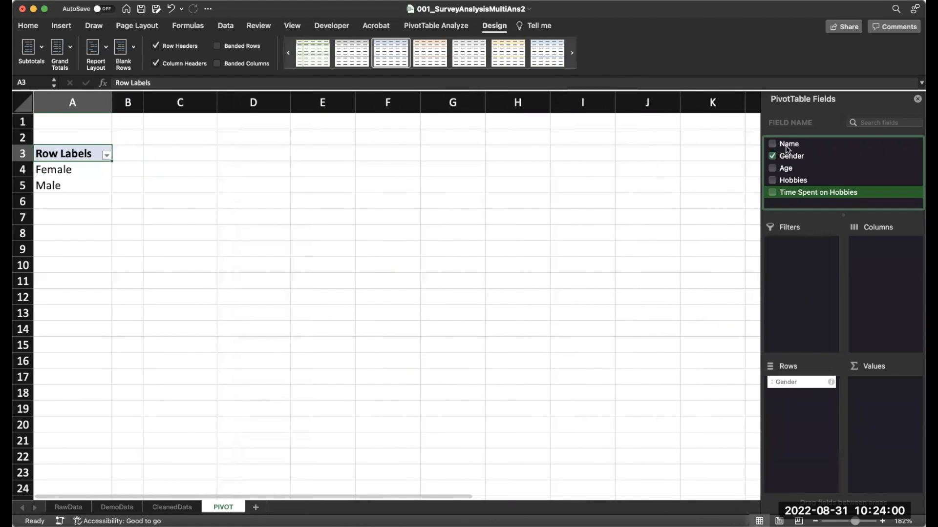
click(772, 144)
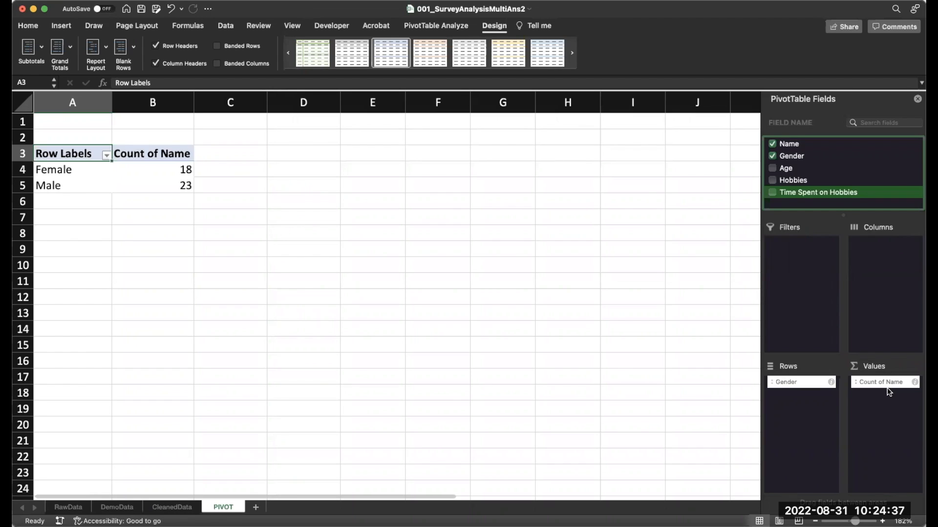
mouse_move(807, 388)
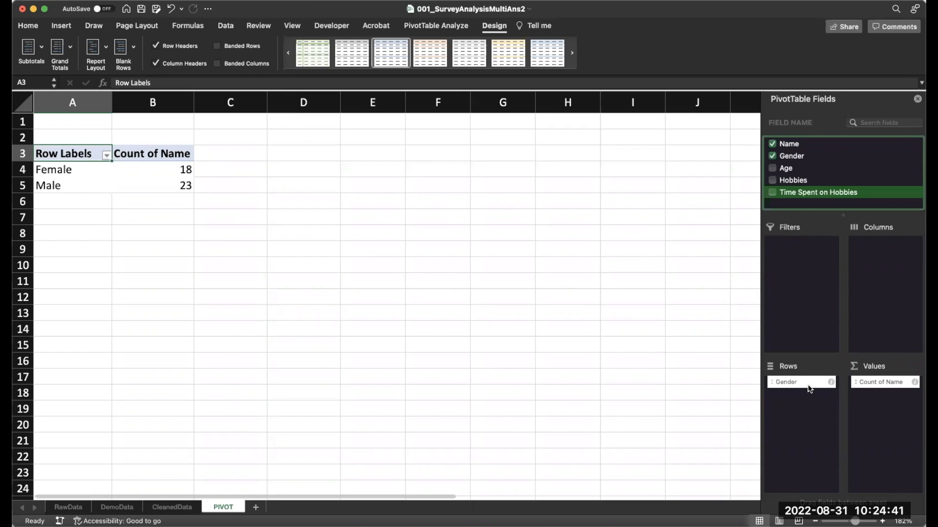
mouse_move(801, 385)
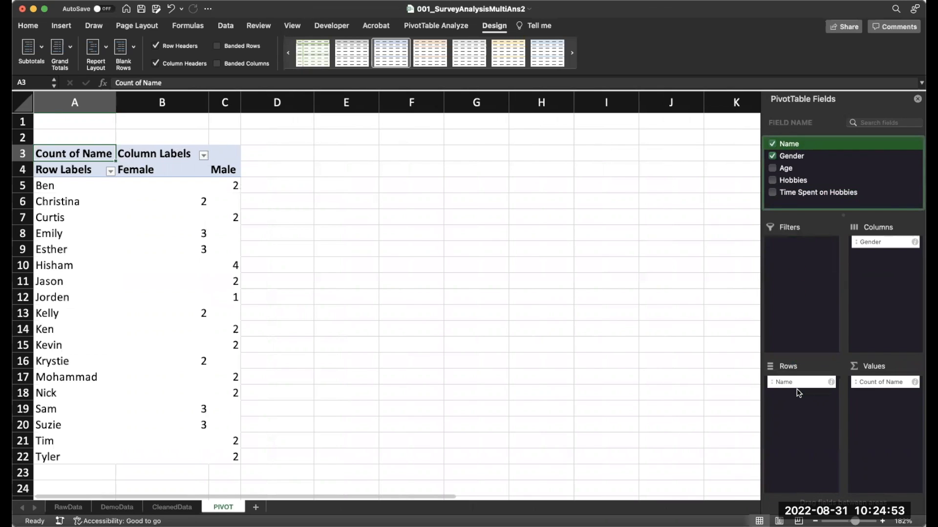
mouse_move(70, 187)
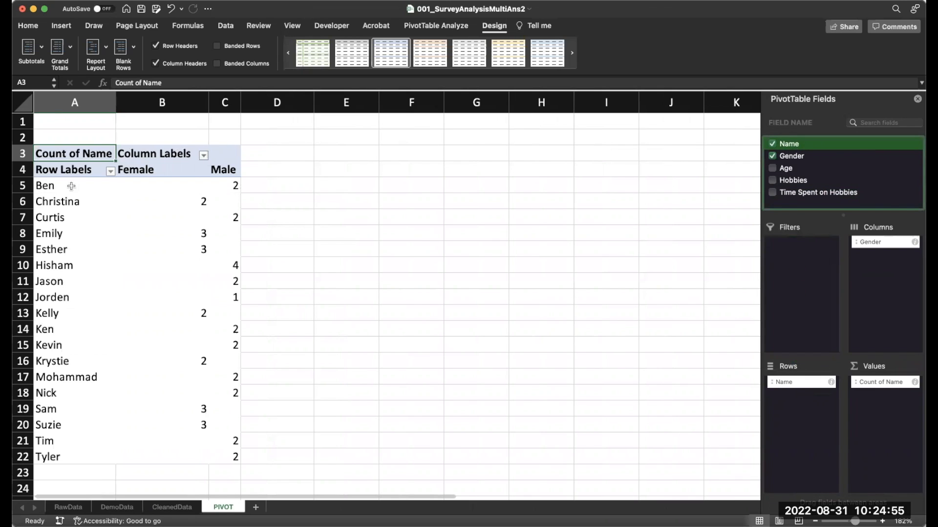
mouse_move(61, 202)
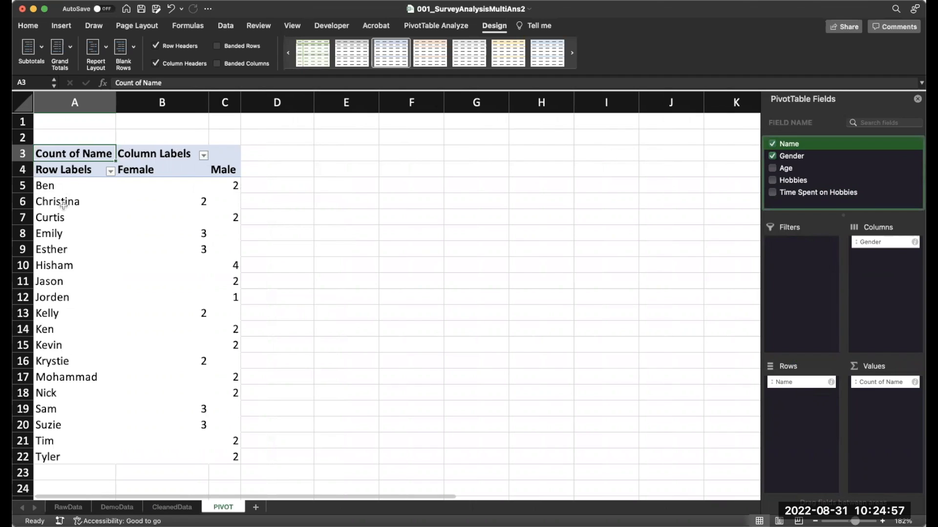
click(162, 201)
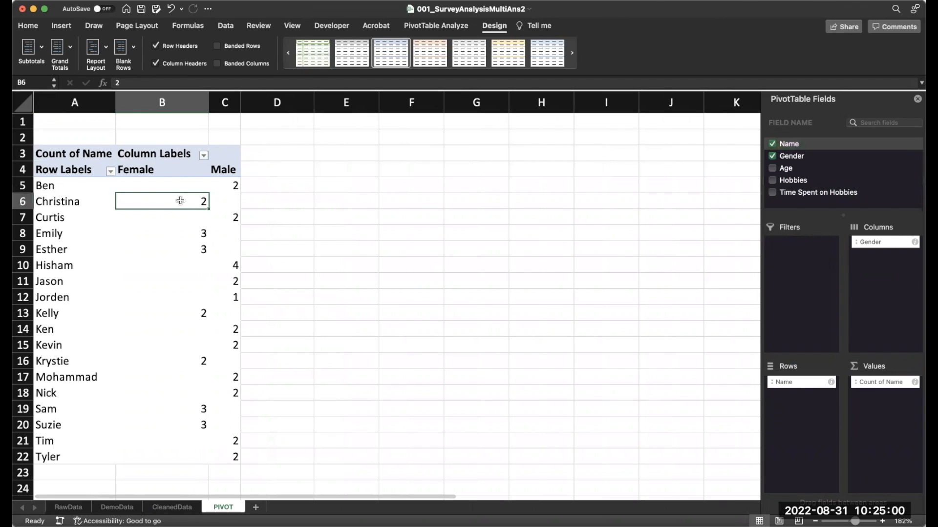
mouse_move(288, 198)
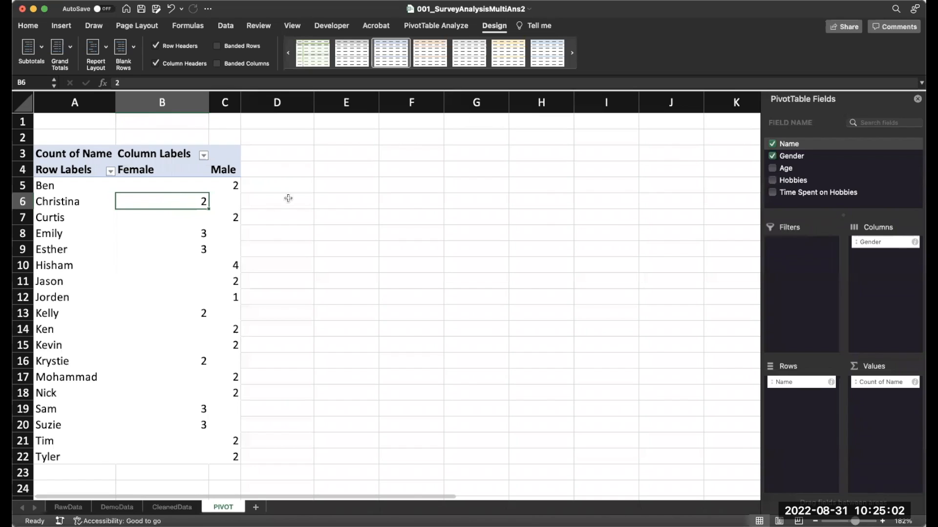
Step: Enter =IF(B5>0,1,0) in D5 to flag Ben's Female count
text(=i)
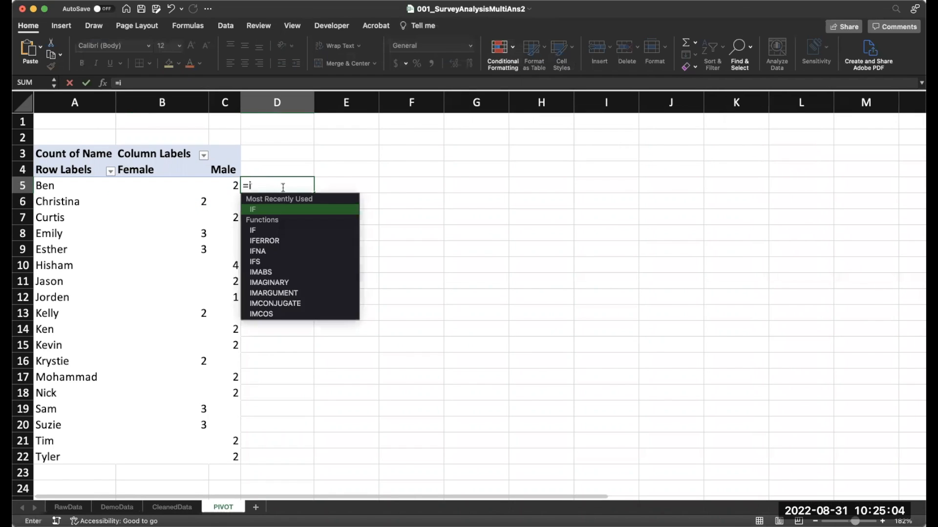
text(f(B)
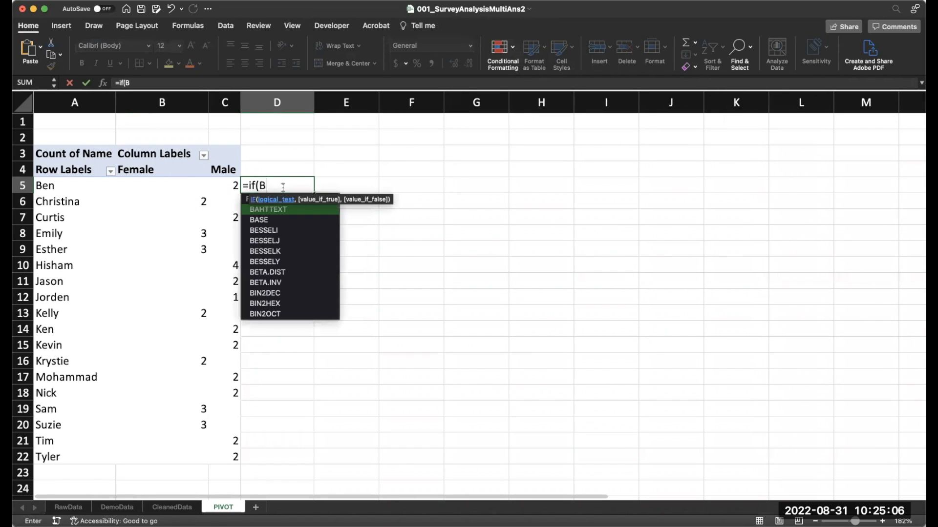
click(162, 186)
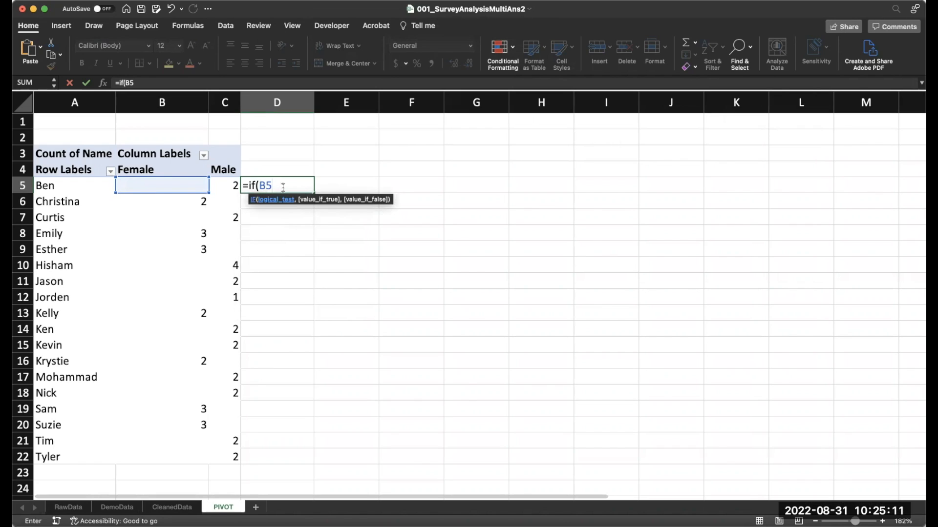
text(>)
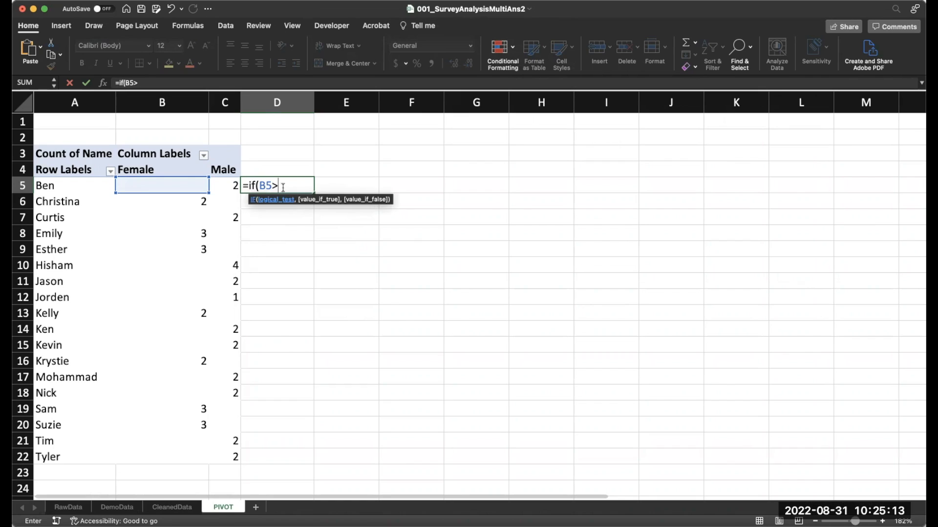
text(0,)
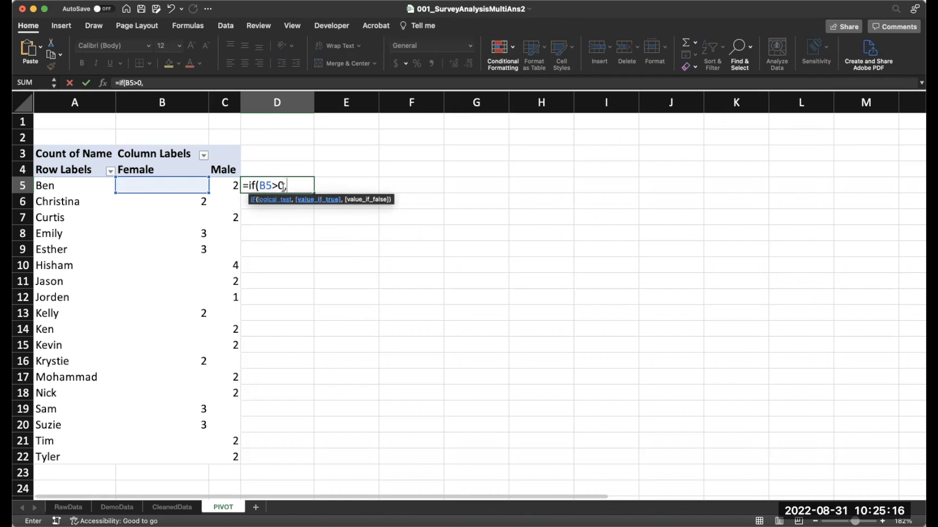
text(1,)
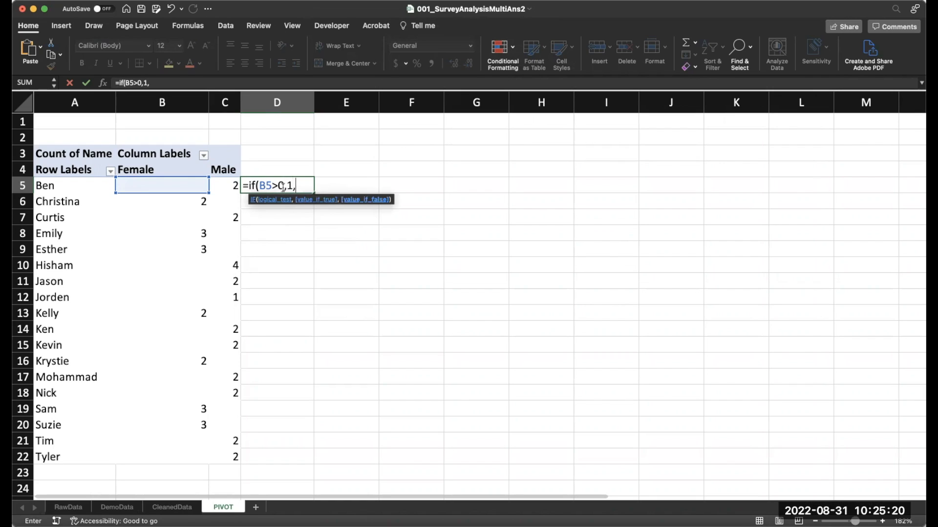
text(0))
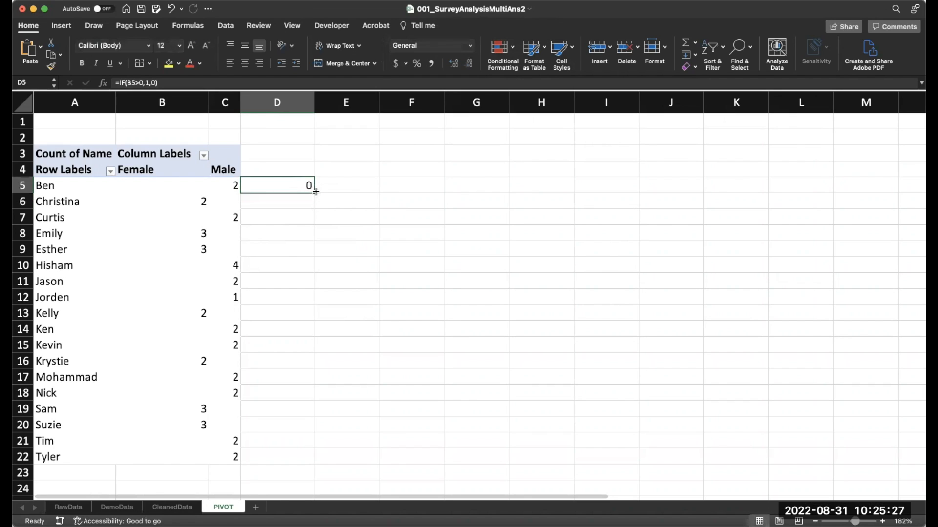
Step: Fill the flag formula across both genders for all names, add Female/Male headers, and total them (7 and 11)
drag(314, 192, 309, 457)
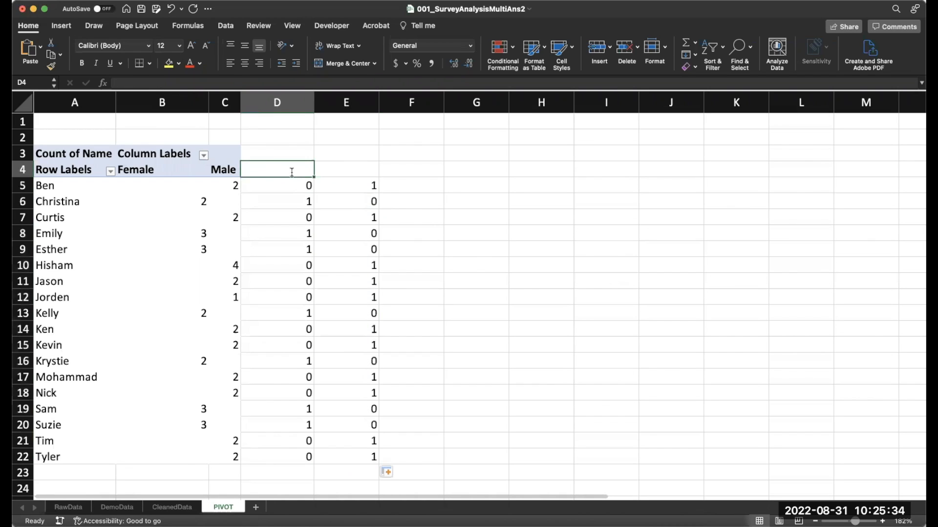
text(Male)
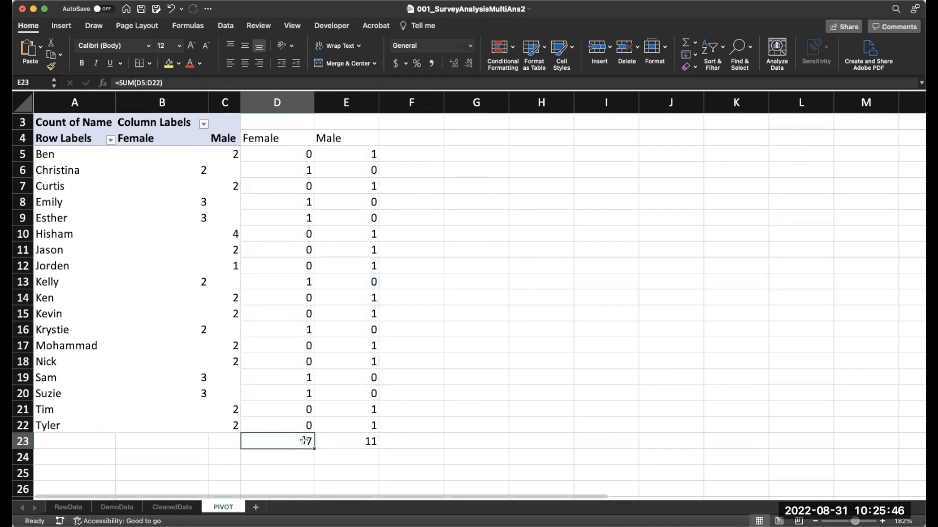
drag(277, 442, 345, 441)
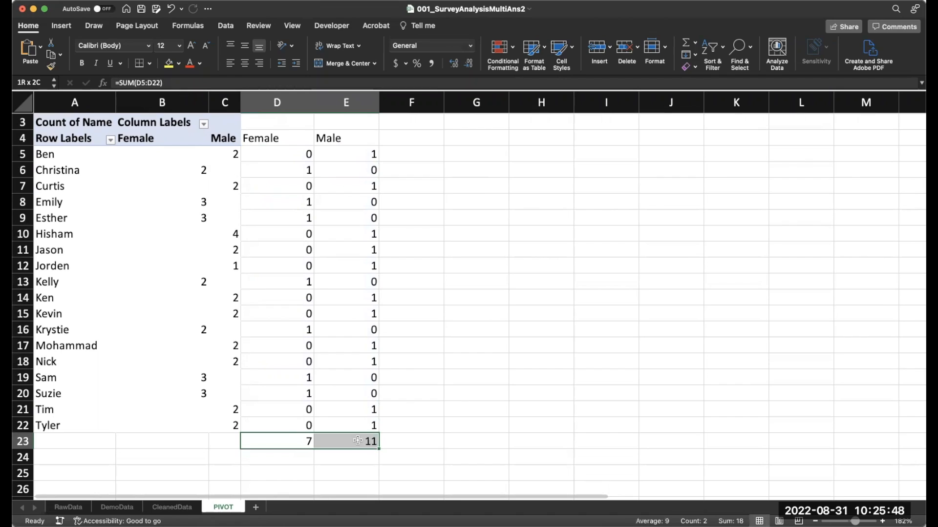
click(276, 442)
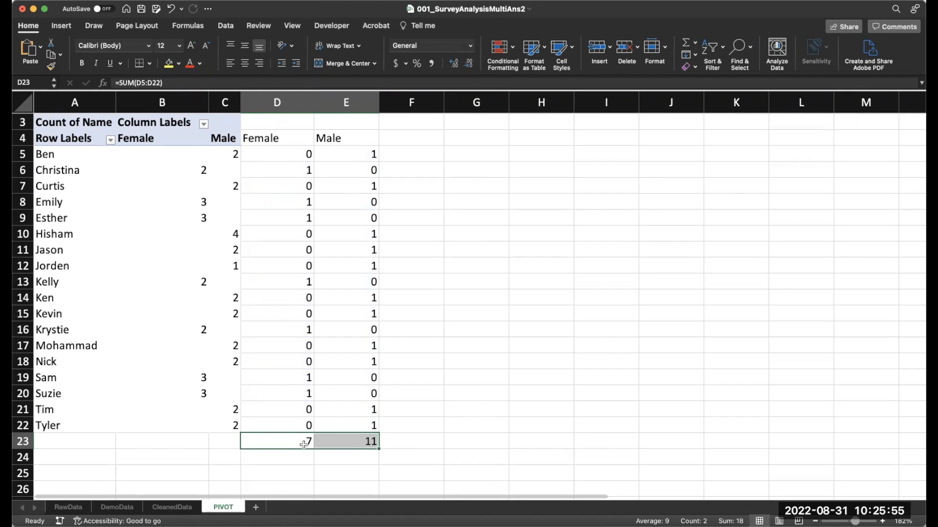
click(277, 153)
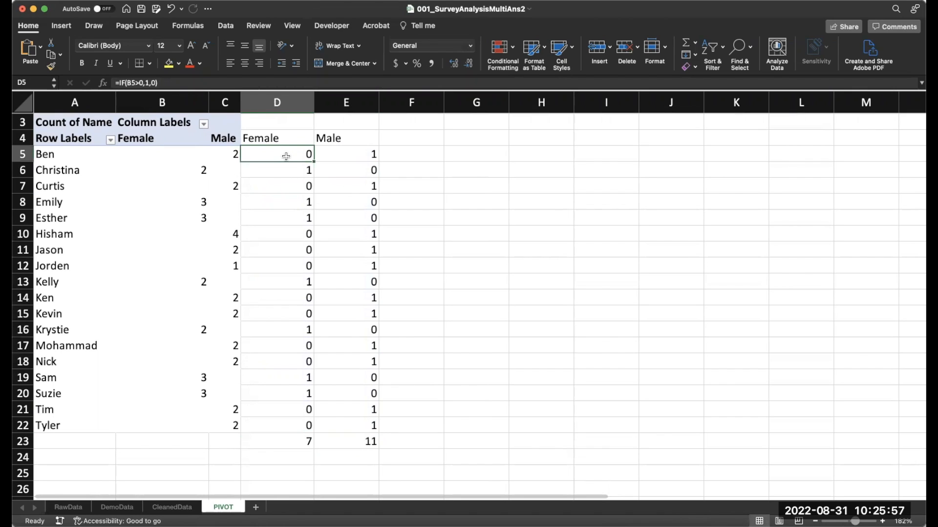
mouse_move(151, 154)
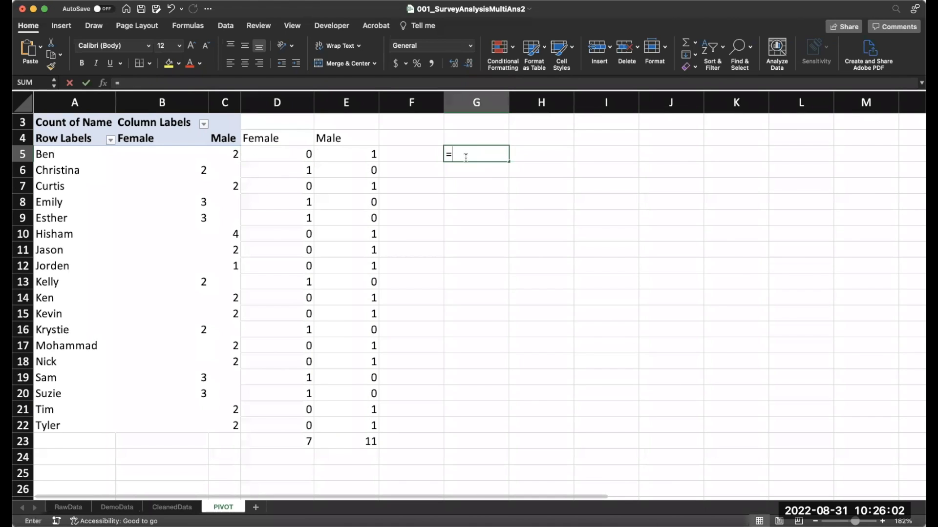
Step: Enter the IF(GETPIVOTDATA) formula for Ben as Female, then lay out average hobby time by Gender
text(=if(GETPIVOTDATA("Name",$A$3,"Name","Ben","Gender","Female"))
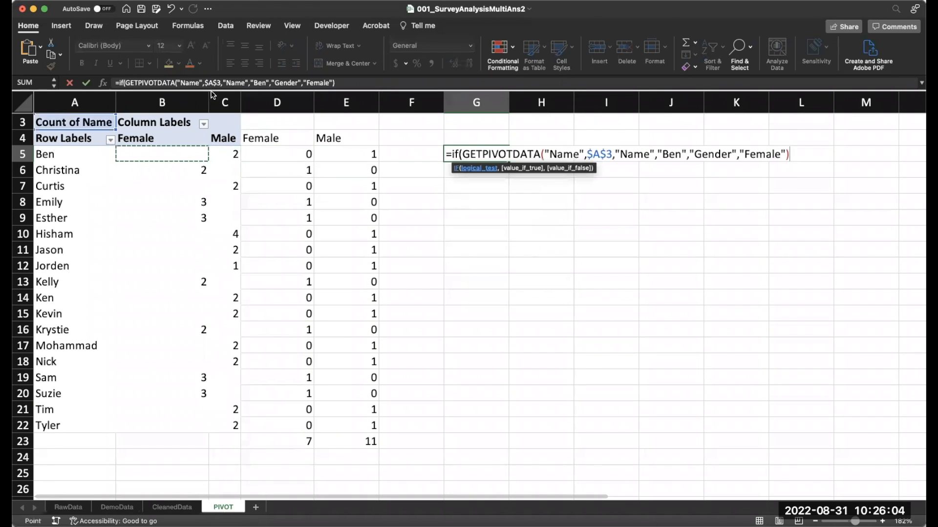
mouse_move(509, 144)
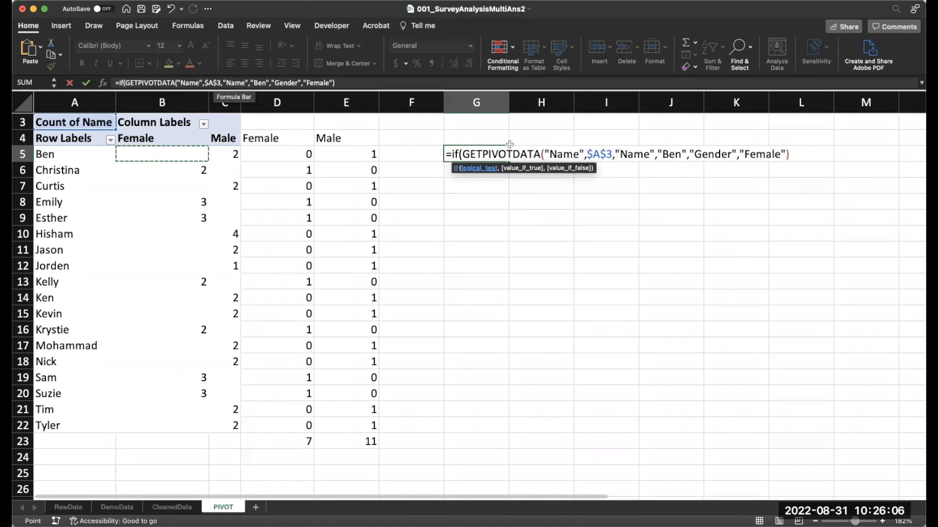
mouse_move(570, 222)
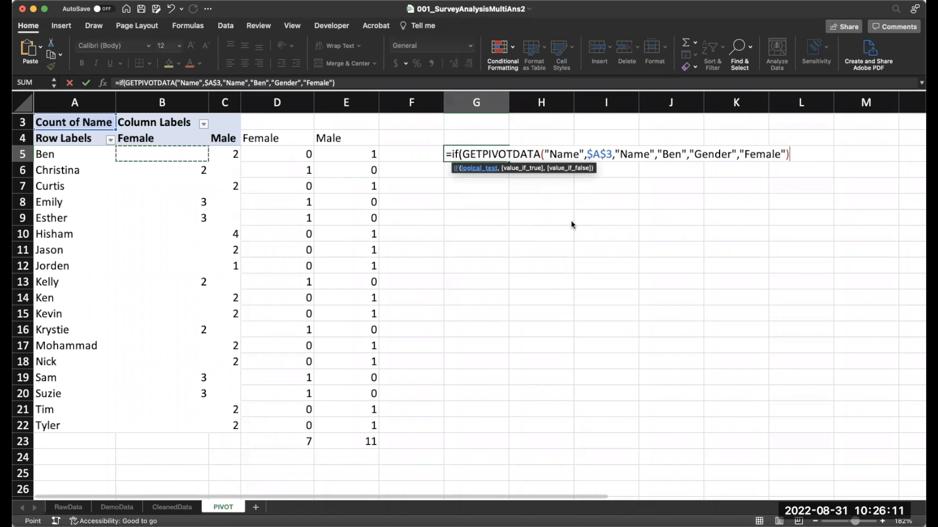
click(605, 201)
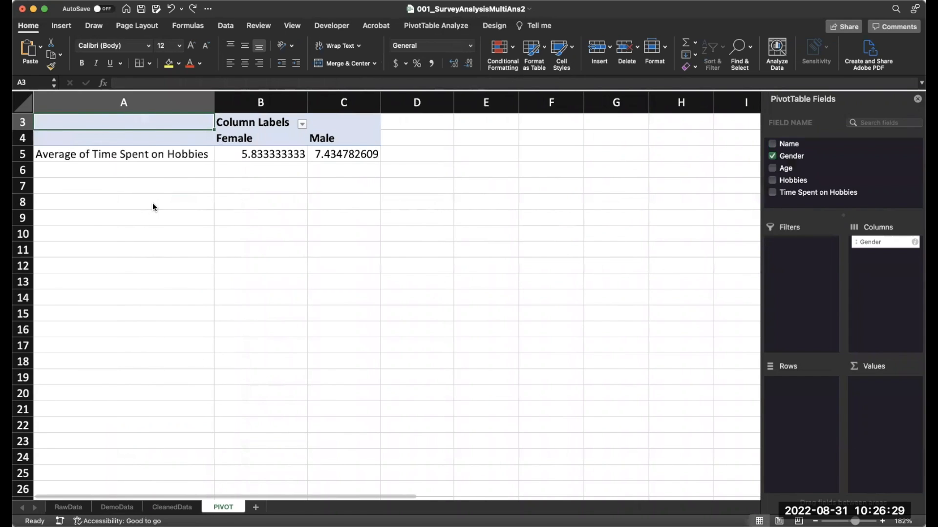
Step: Add Hobbies, group Lifting Weights with Weight Lifting into Group1, and collapse the hobby field
click(772, 180)
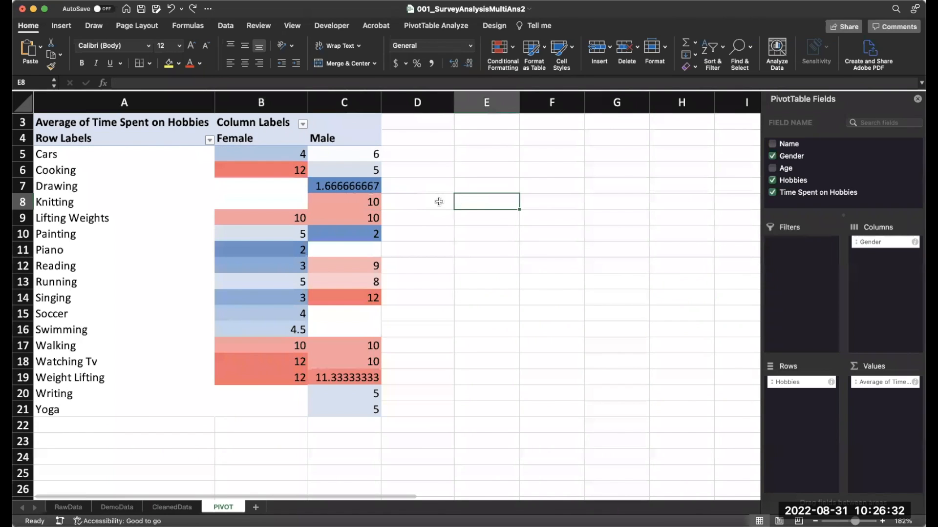
click(123, 154)
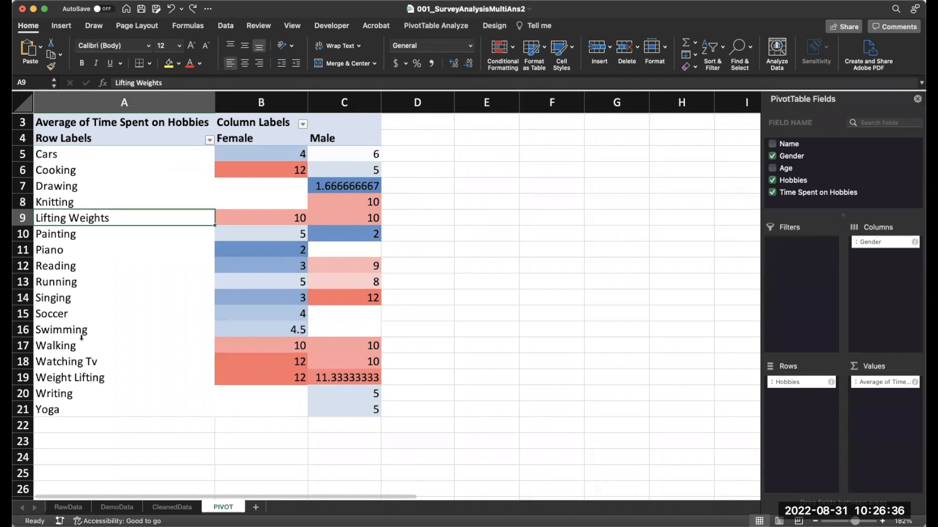
click(70, 377)
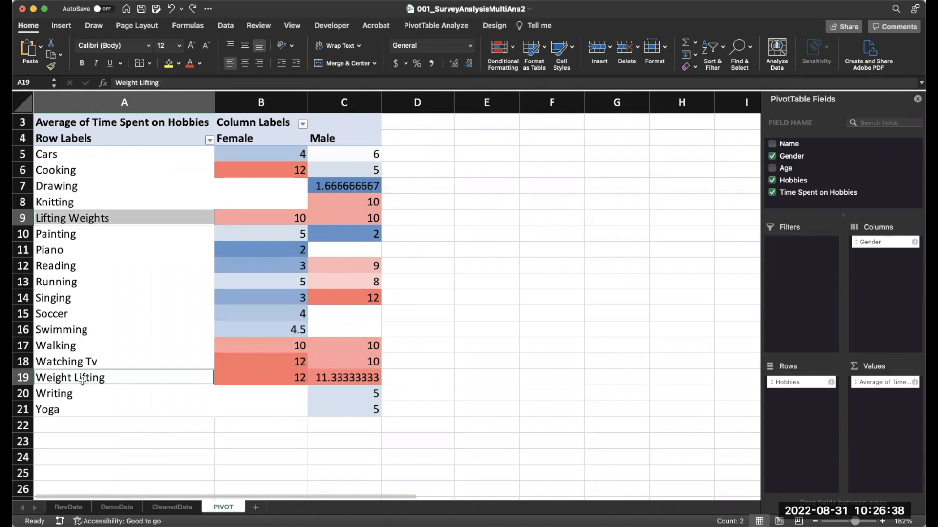
right_click(78, 378)
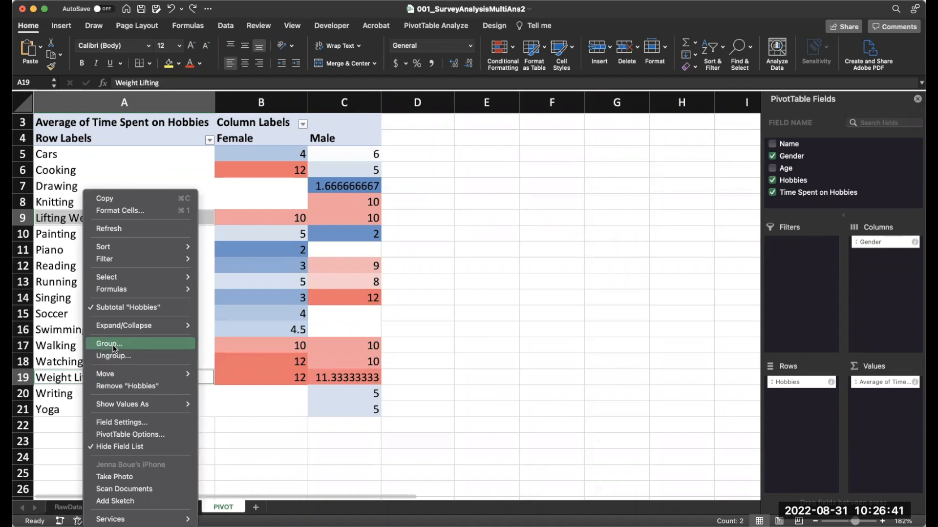
click(108, 344)
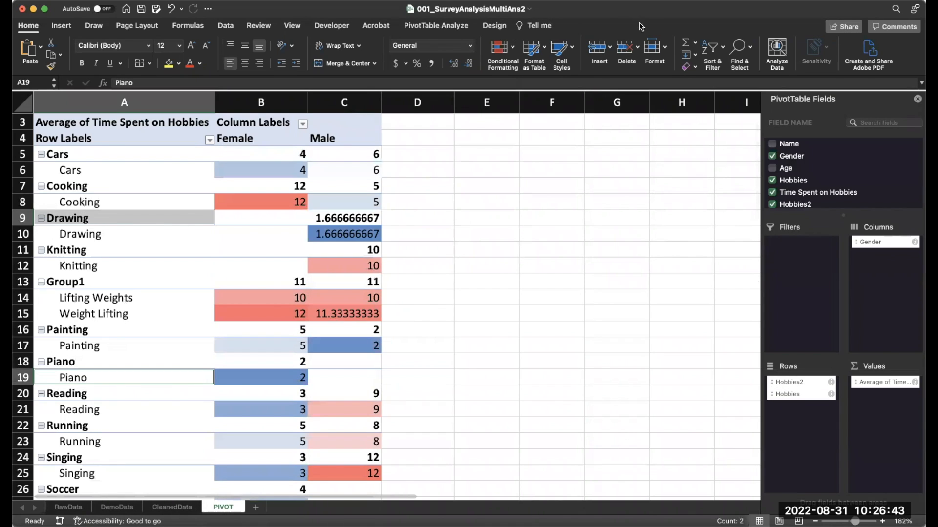
mouse_move(664, 179)
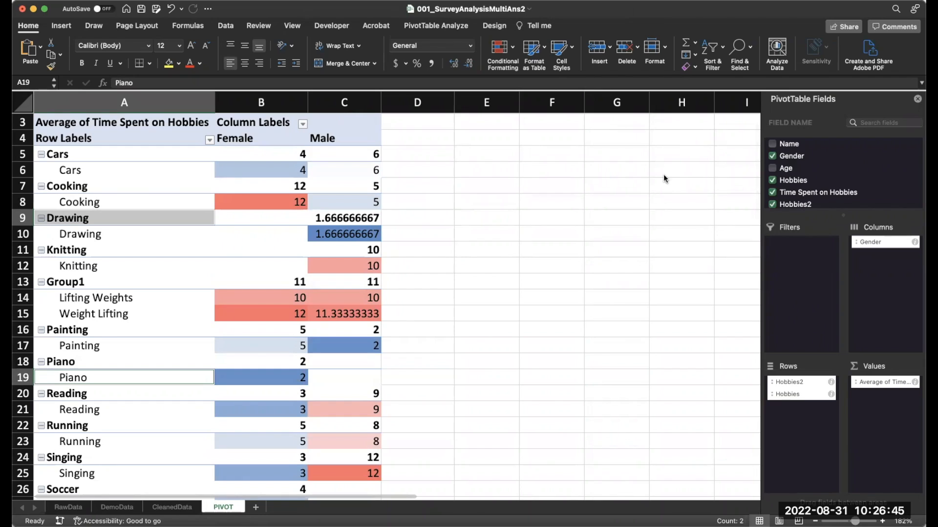
click(436, 25)
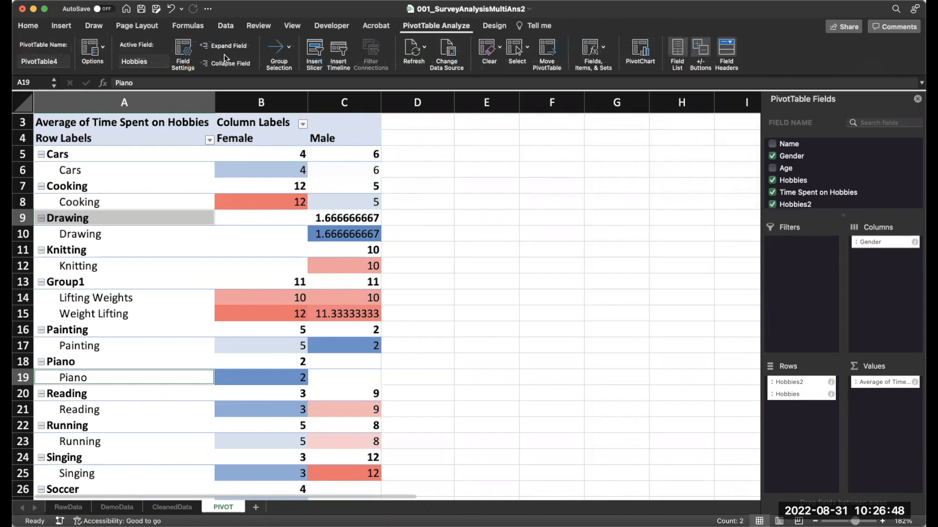
click(229, 64)
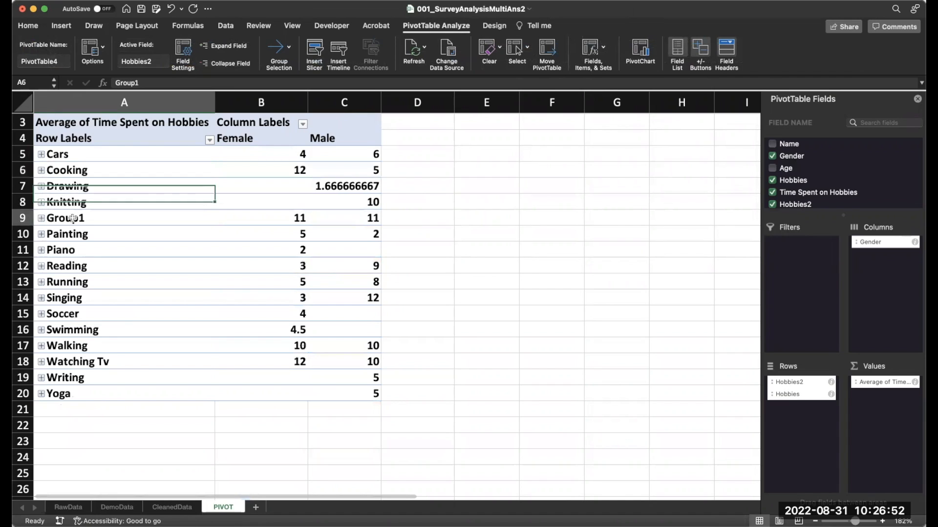
Step: Rename Group1 to 'Lifting', expand and collapse it to check, then select Cars
double_click(64, 218)
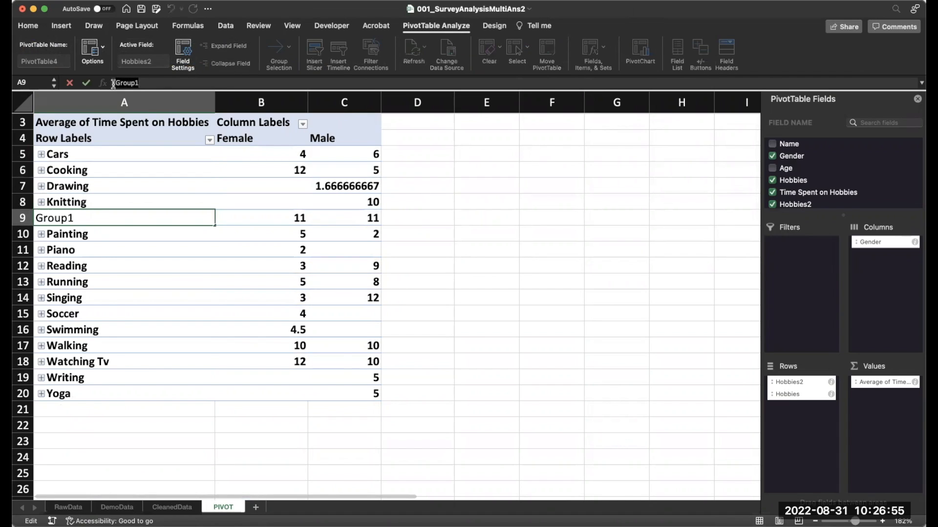
text(Lifting)
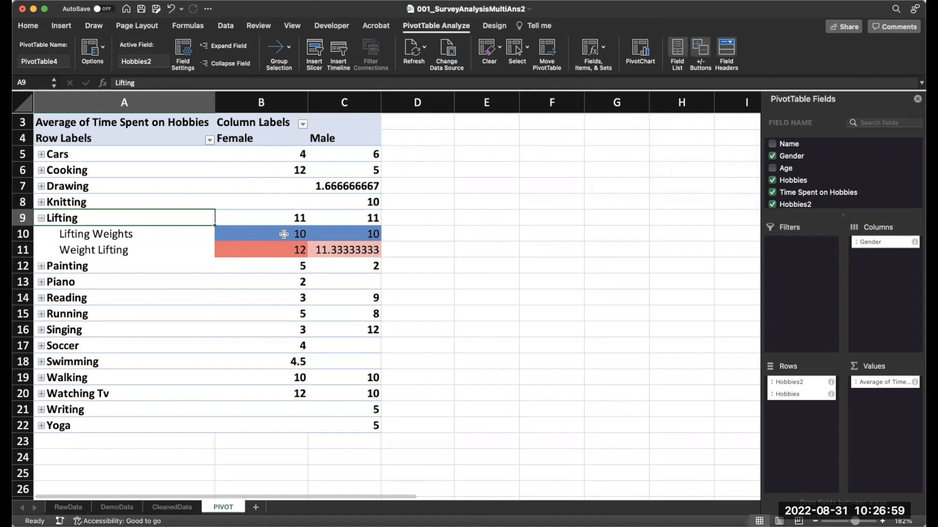
click(41, 217)
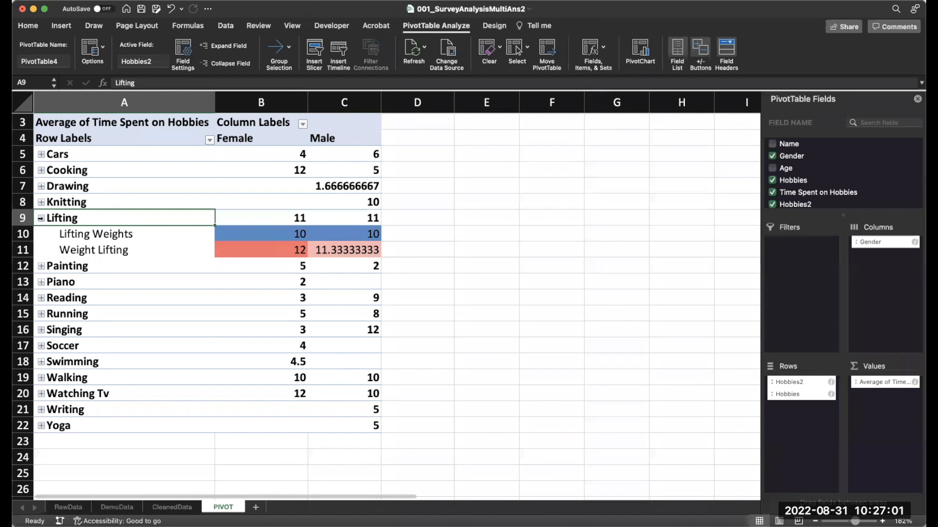
click(40, 218)
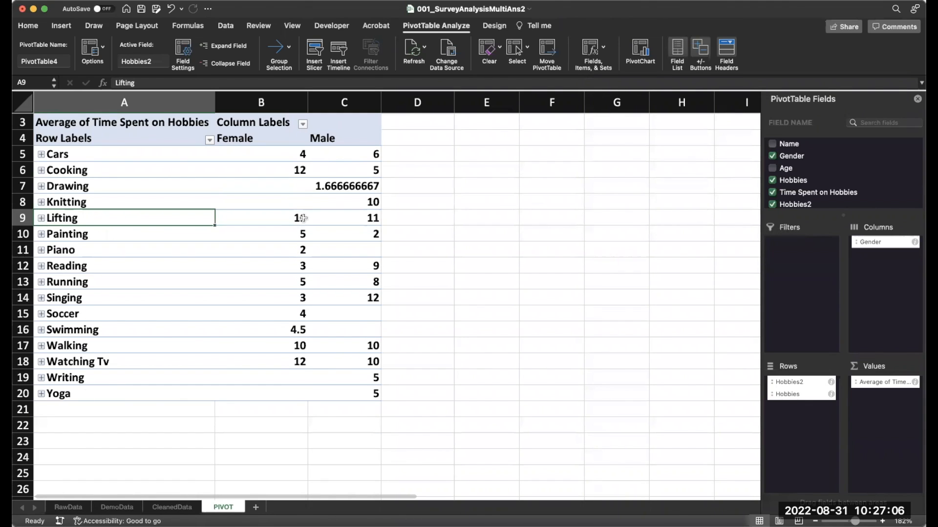
click(124, 154)
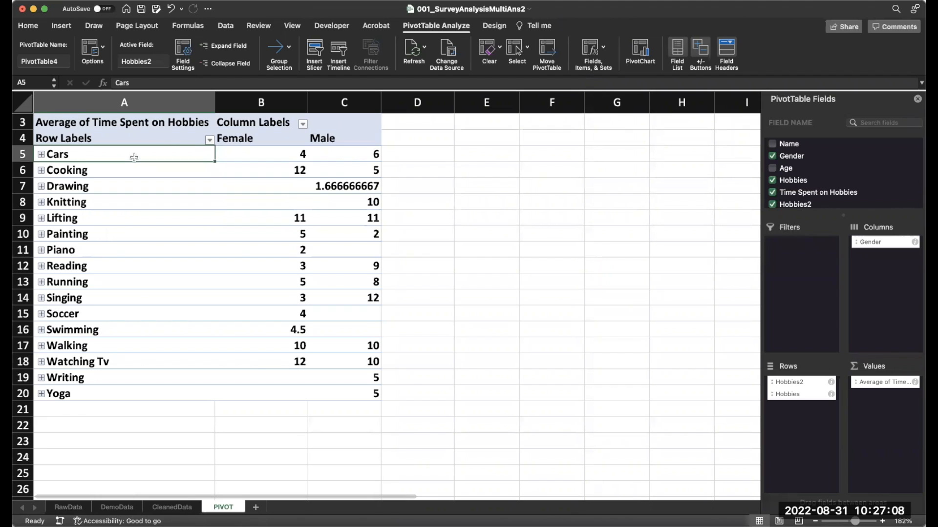
Step: Group Cars, Cooking and Drawing as 'Non physical' and the remaining hobbies as 'physical'
click(124, 170)
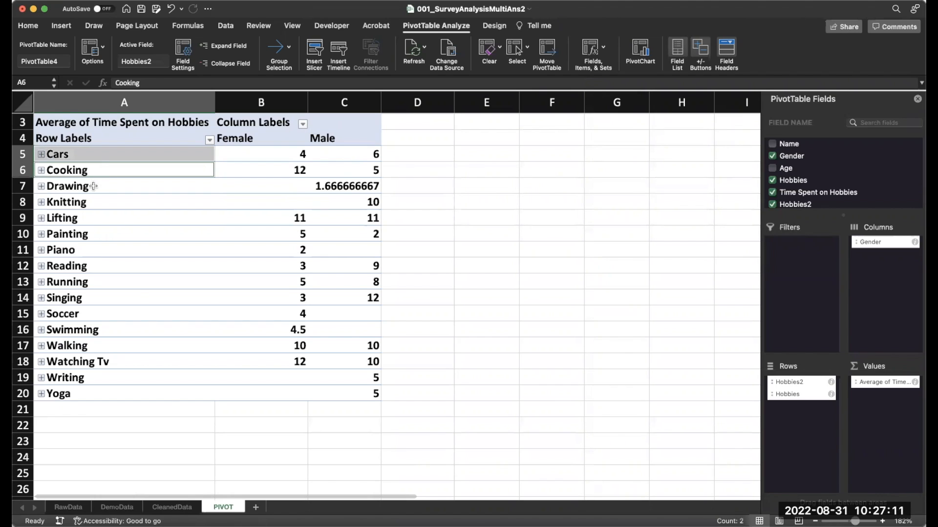
click(67, 234)
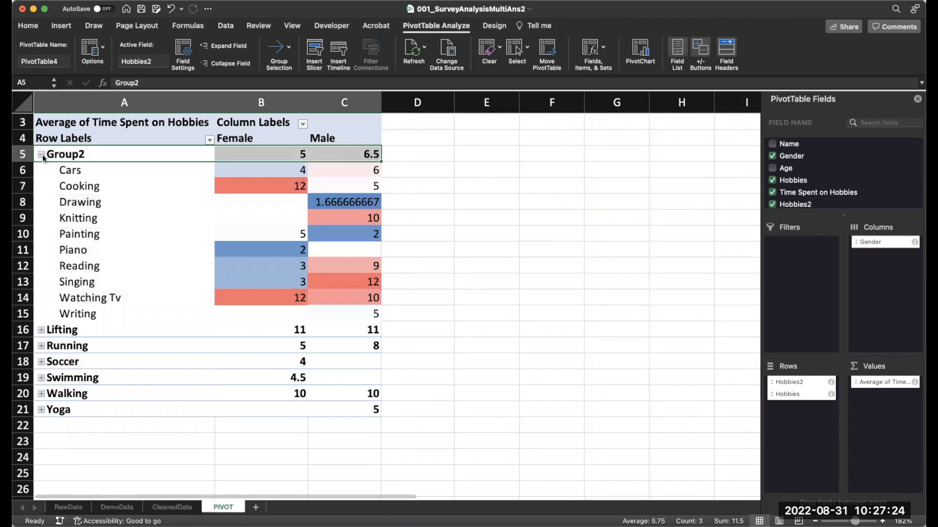
text(Non physical)
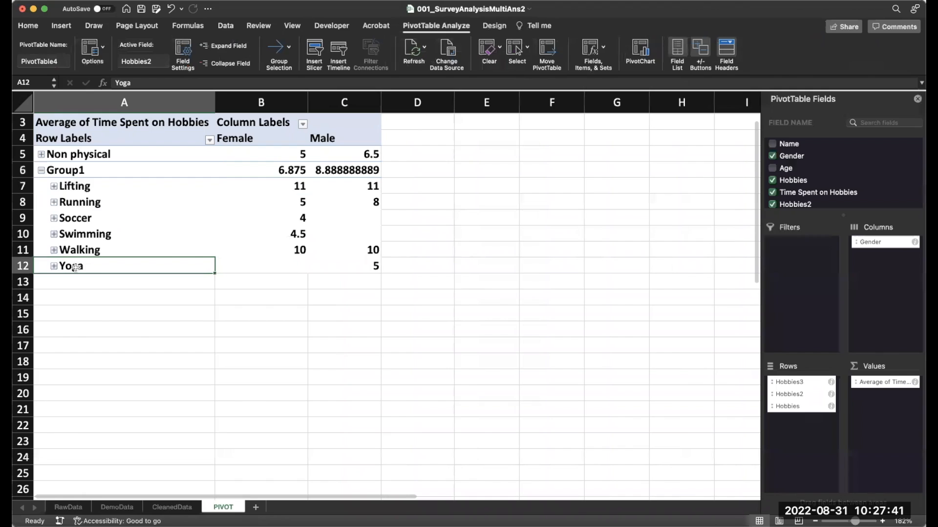
click(41, 170)
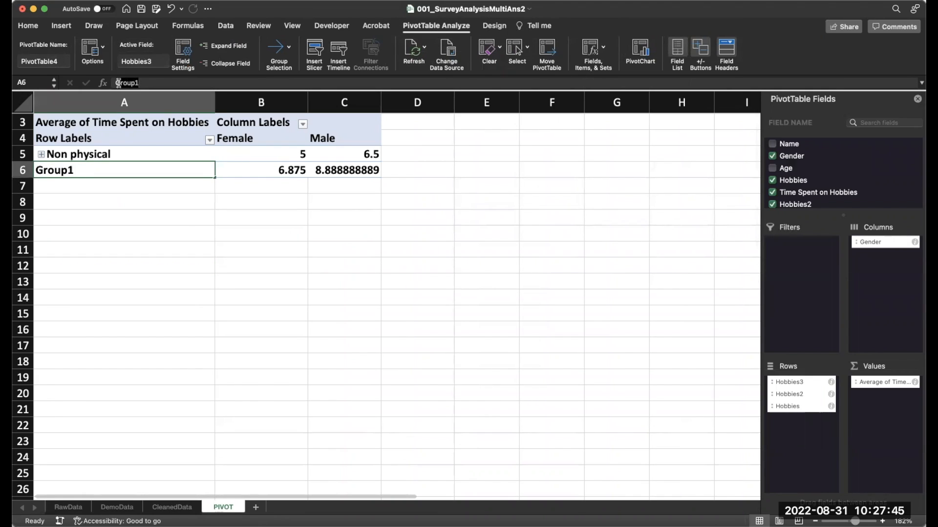
text(pg)
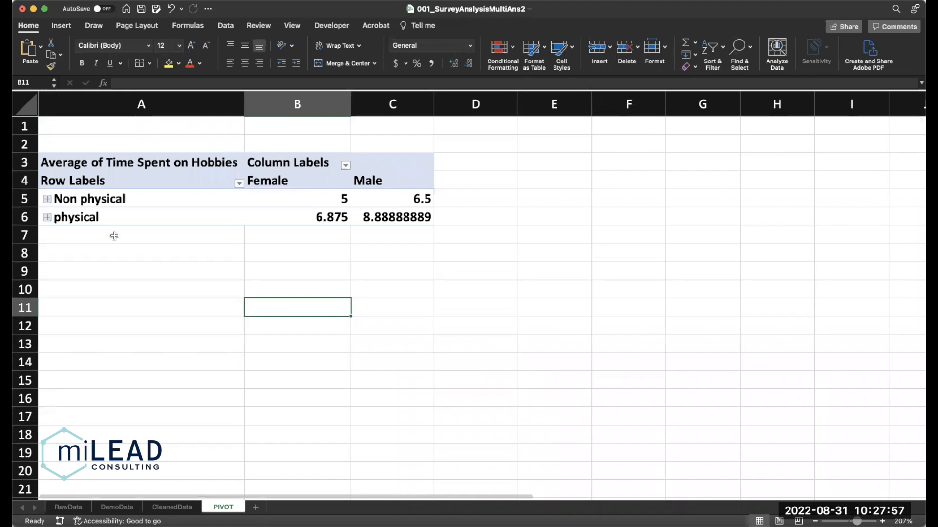
Step: Expand and collapse the physical category, then return to the RawData sheet
click(47, 216)
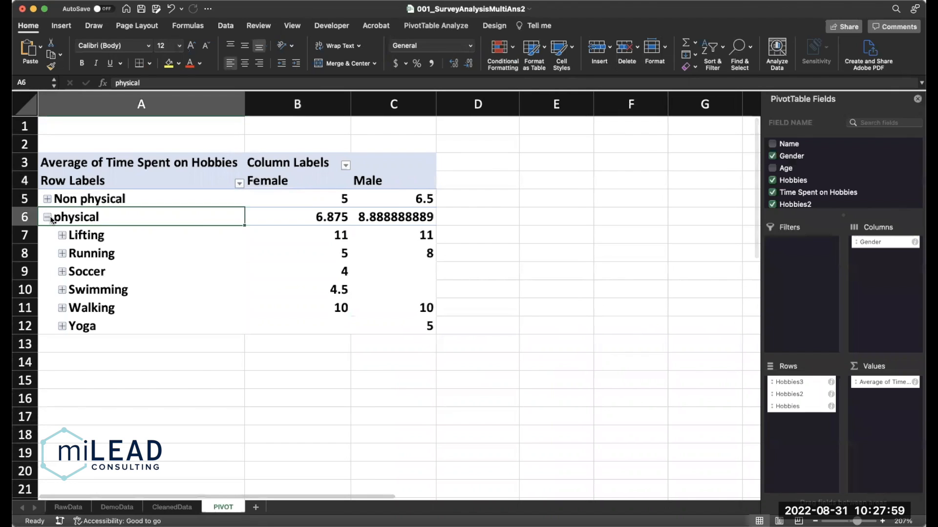
click(47, 216)
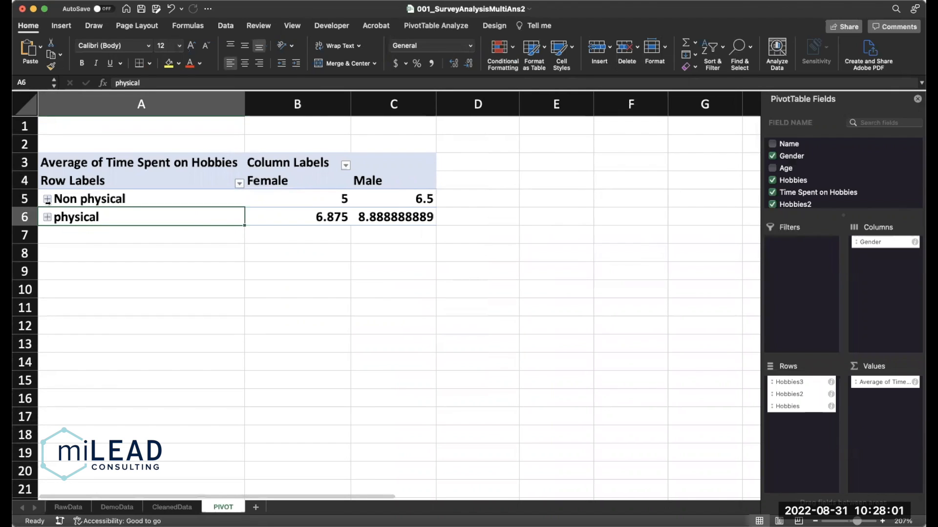
click(89, 199)
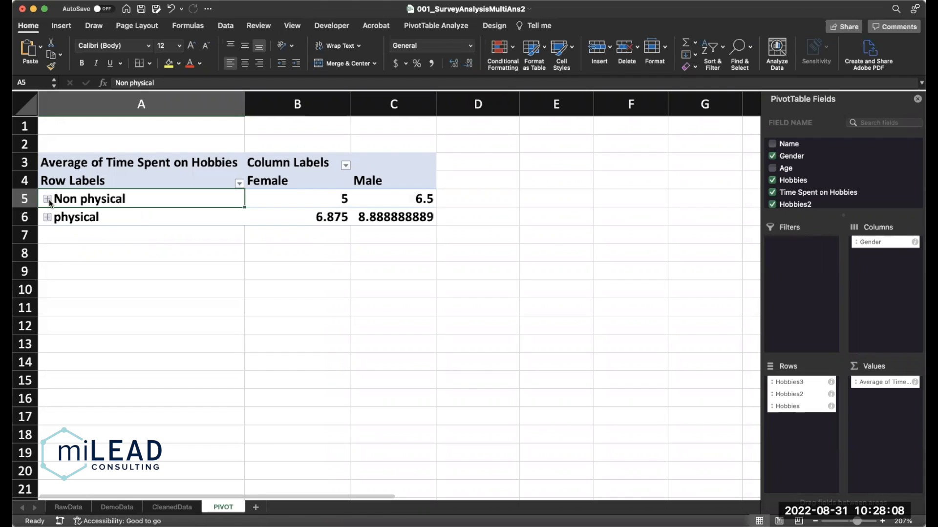
click(68, 506)
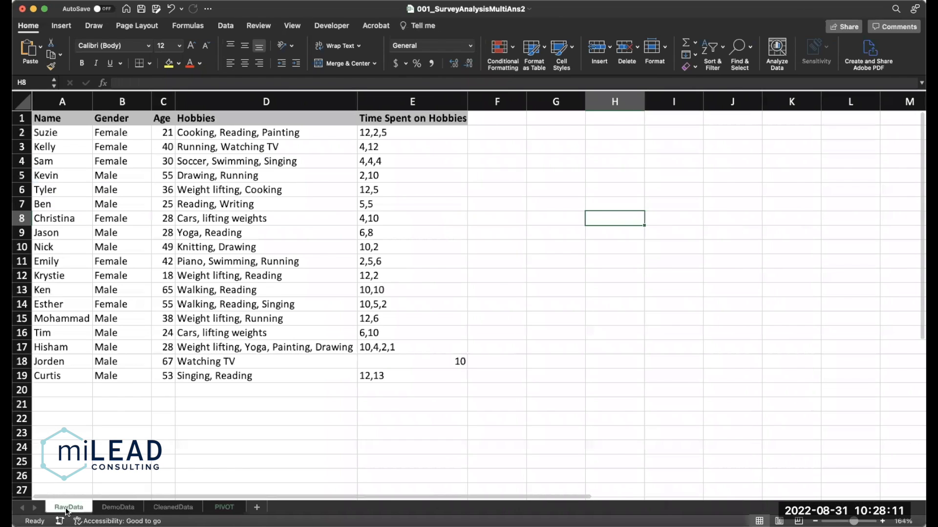